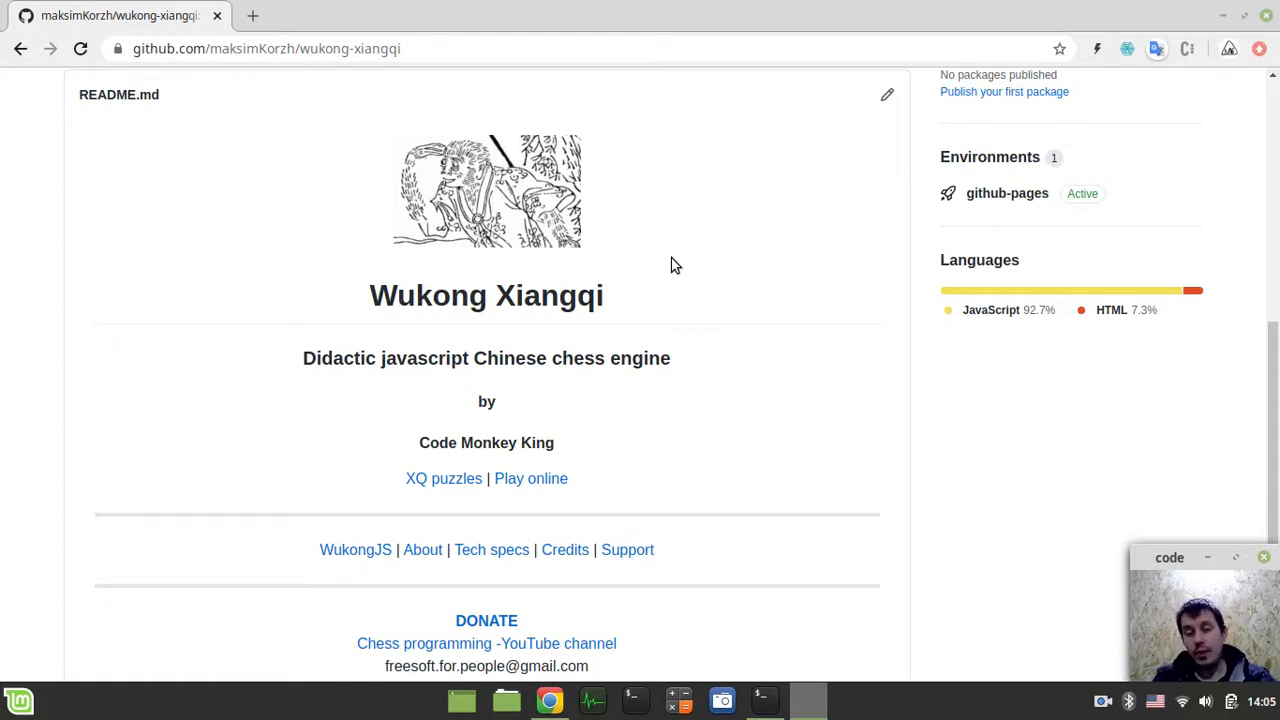
pyautogui.moveTo(715, 360)
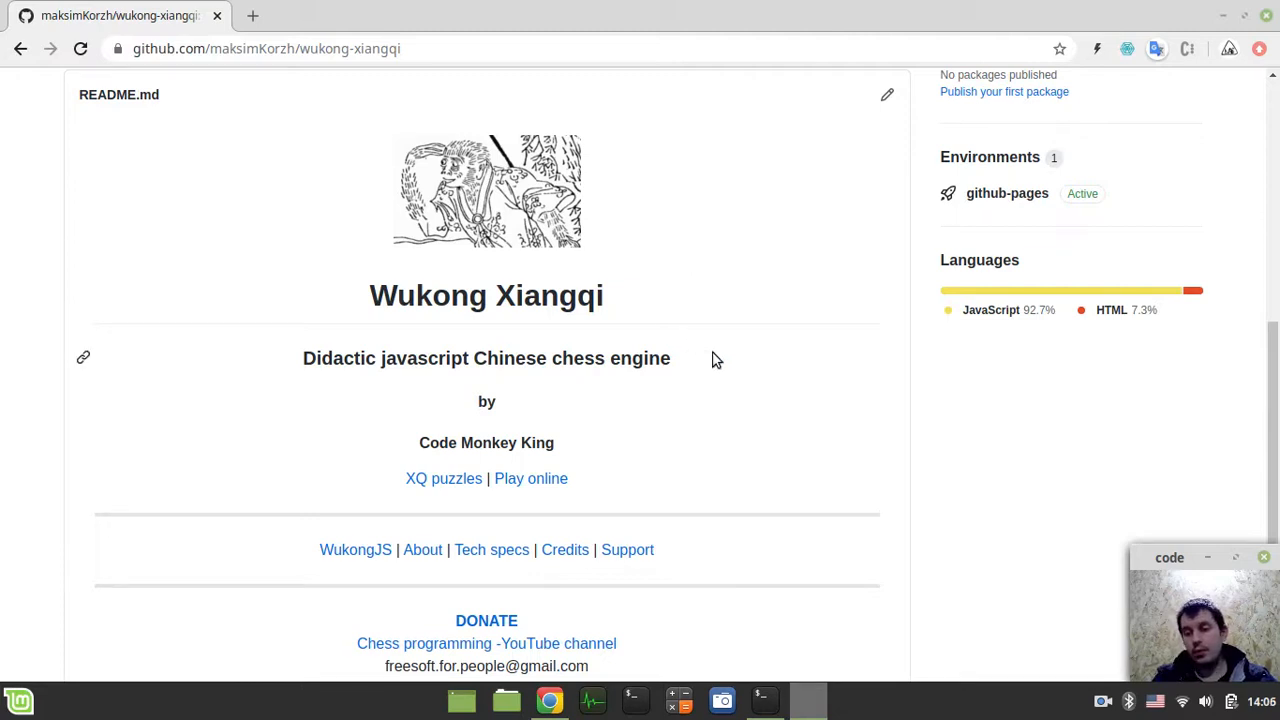
pyautogui.moveTo(735, 361)
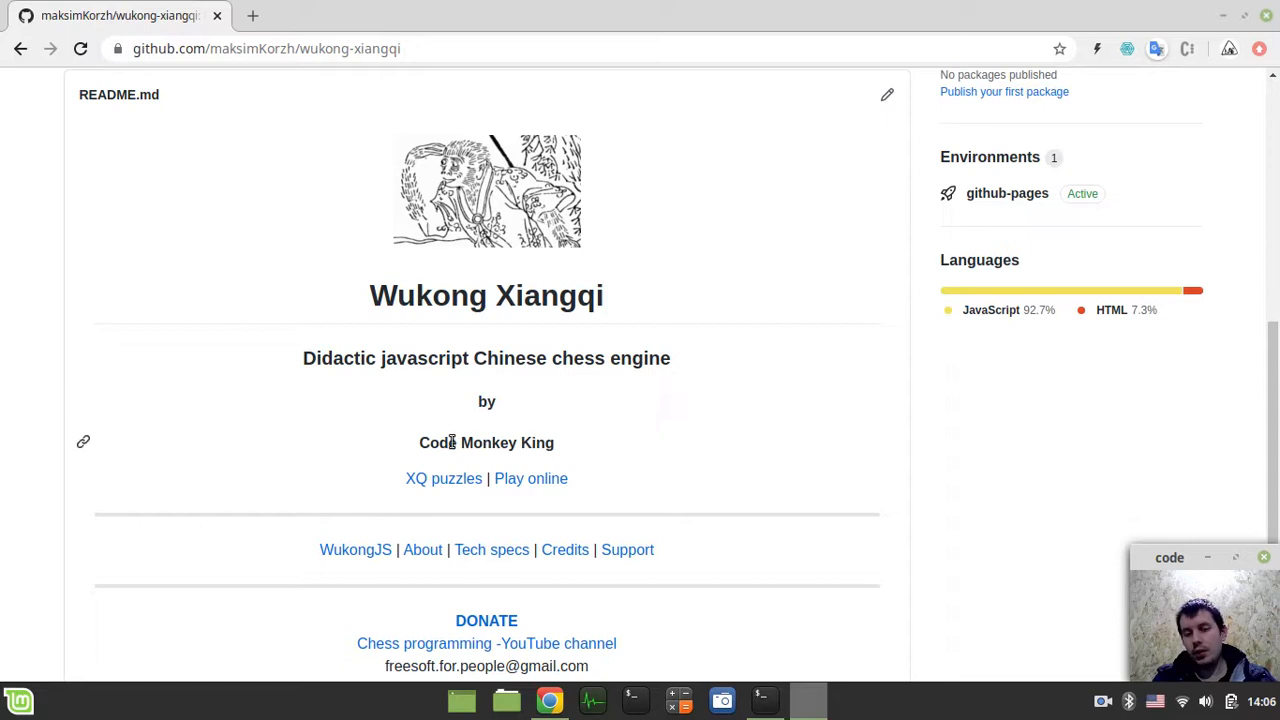
pyautogui.moveTo(435, 496)
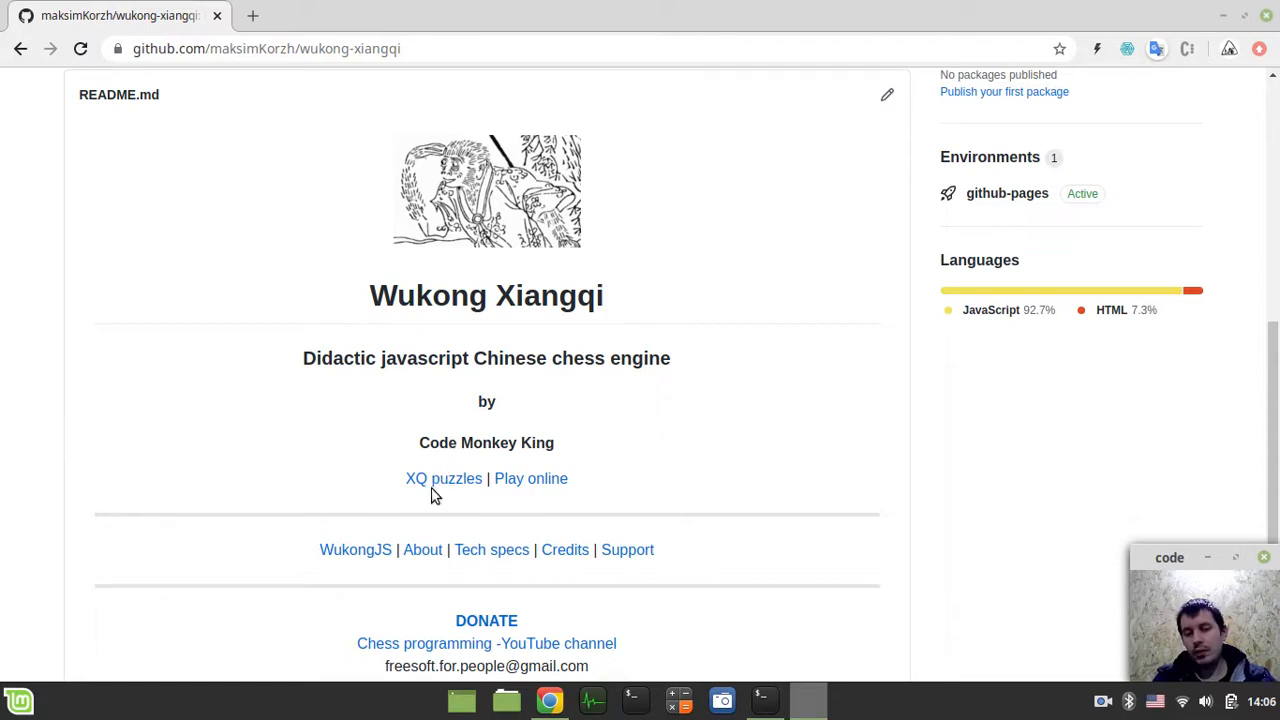
pyautogui.moveTo(531, 478)
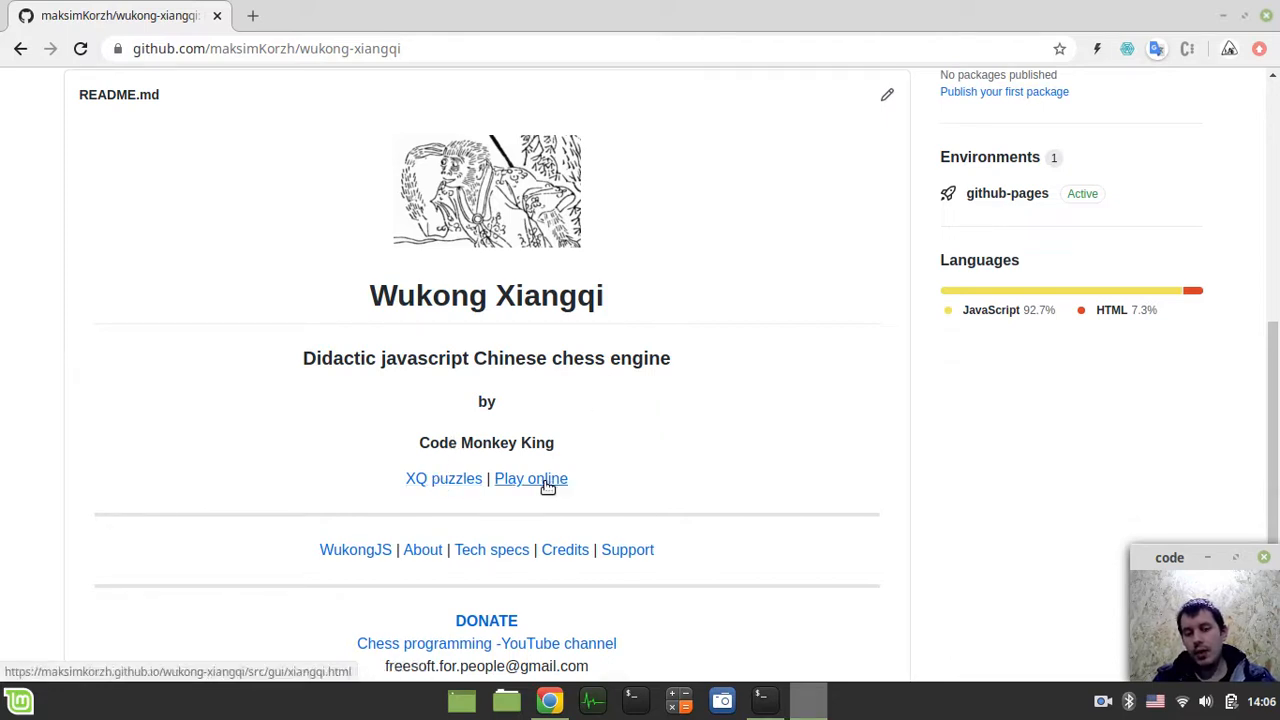
# Step: Open the Play online board in a new tab, then return to the GitHub readme
pyautogui.click(531, 478)
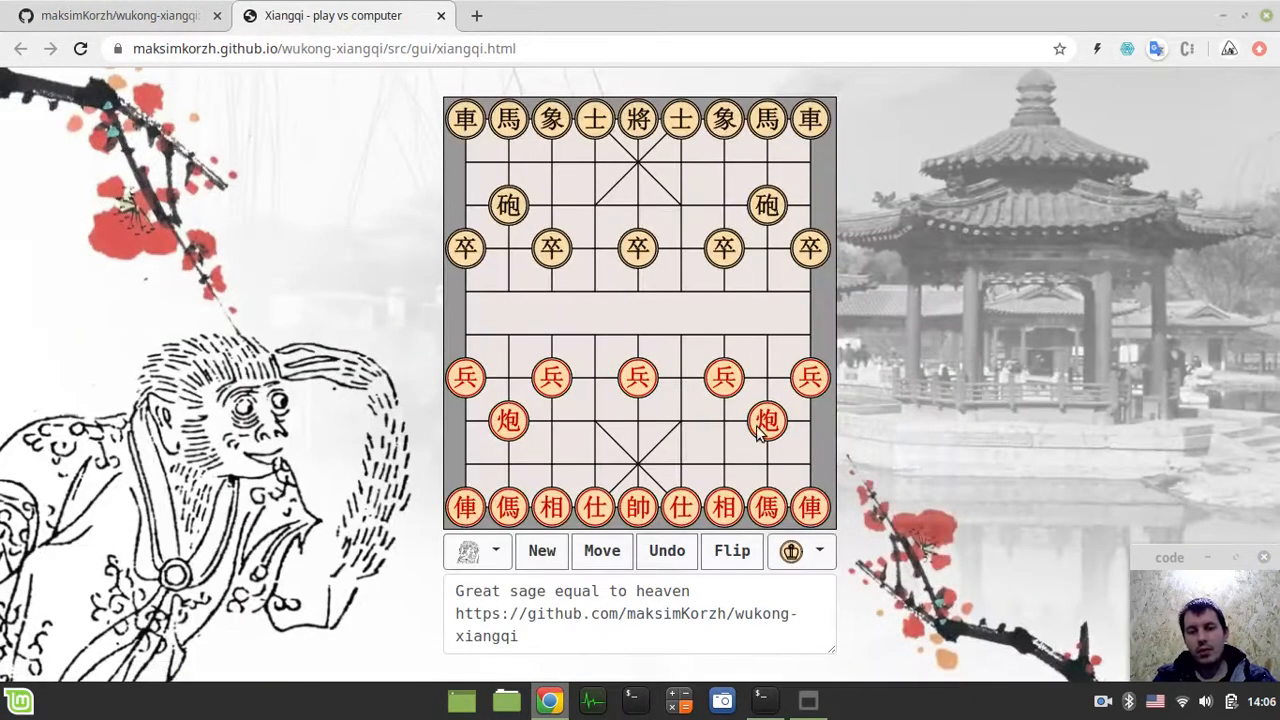
pyautogui.click(470, 551)
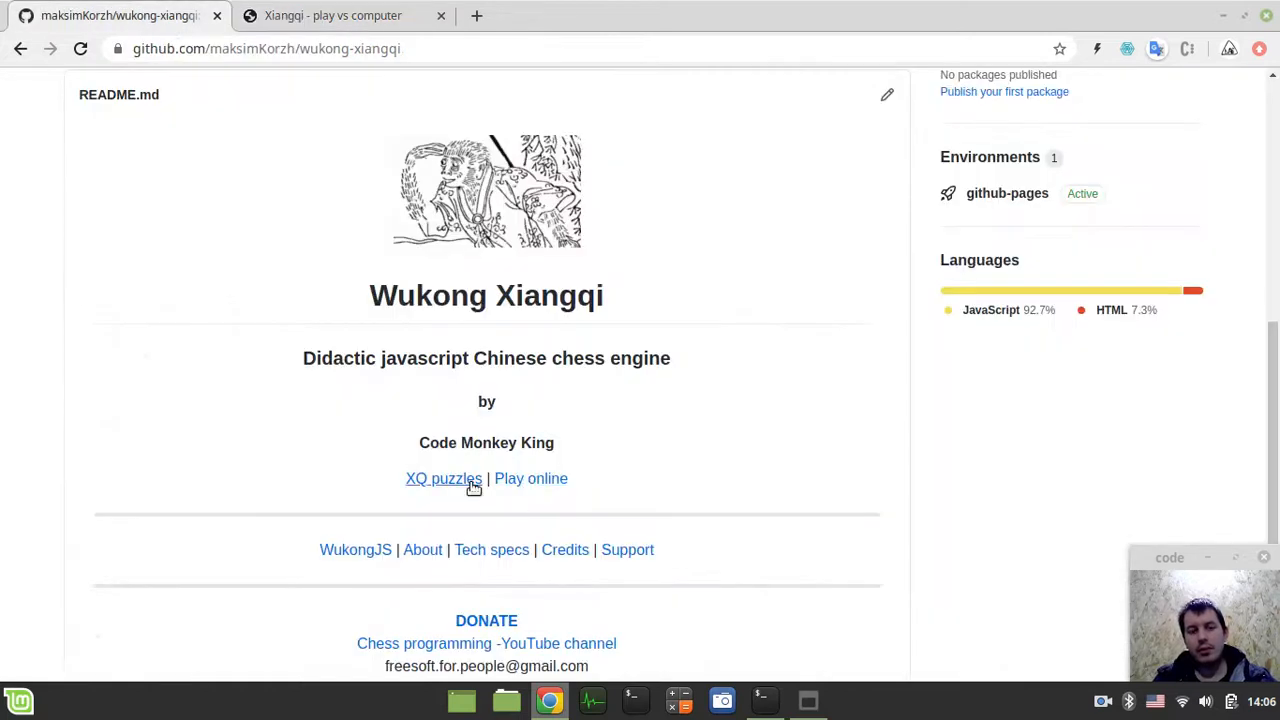
# Step: Open the XQ puzzles solver and pick a 'bk 2 move kills' puzzle from the dropdown
pyautogui.click(443, 478)
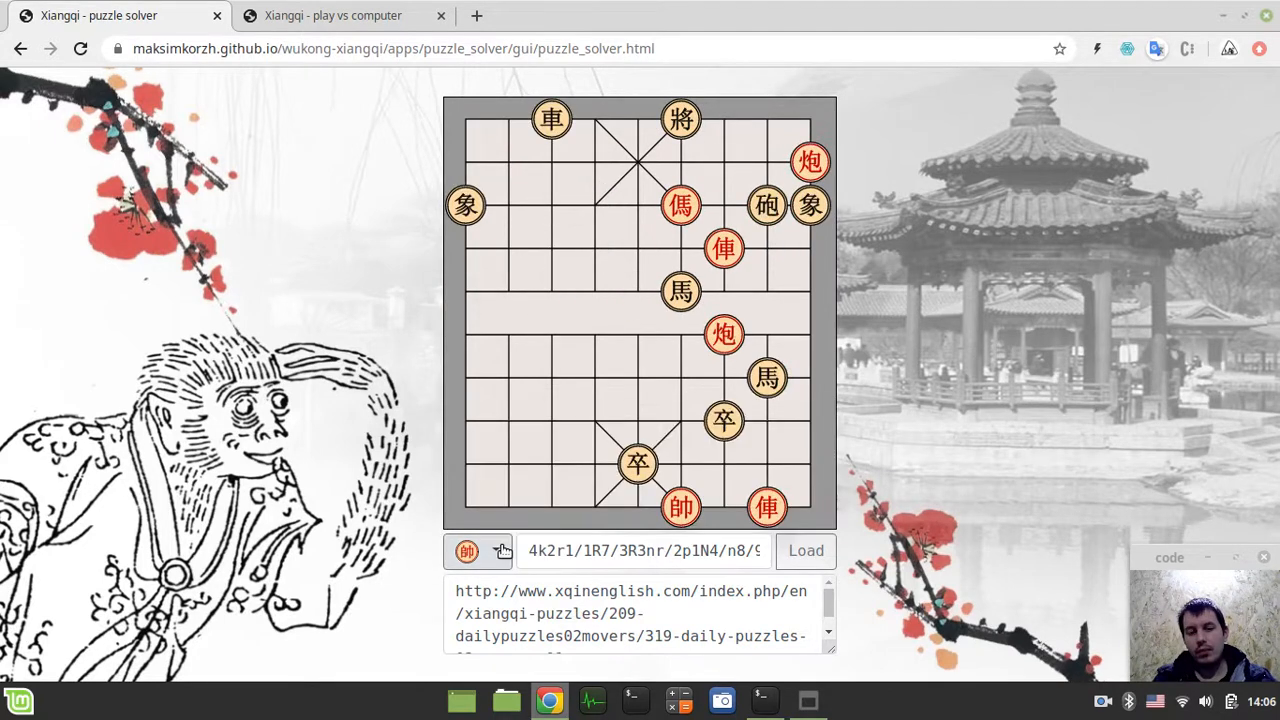
pyautogui.click(502, 551)
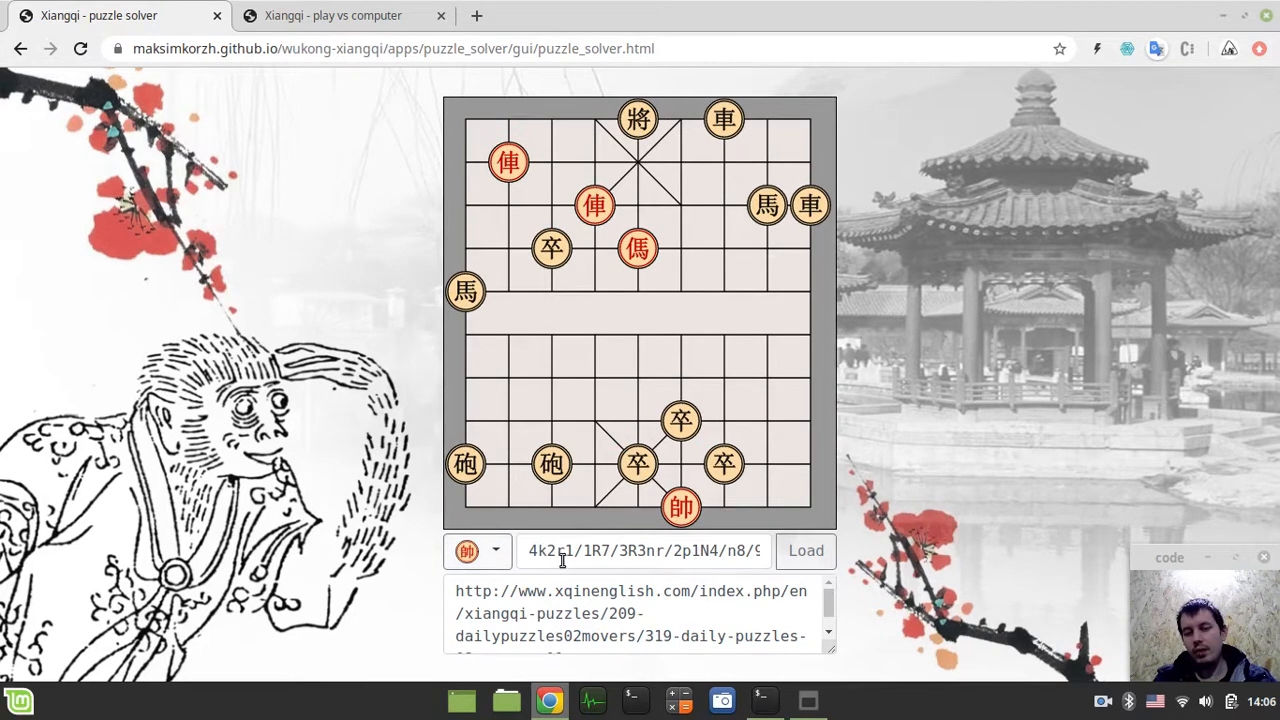
pyautogui.click(805, 550)
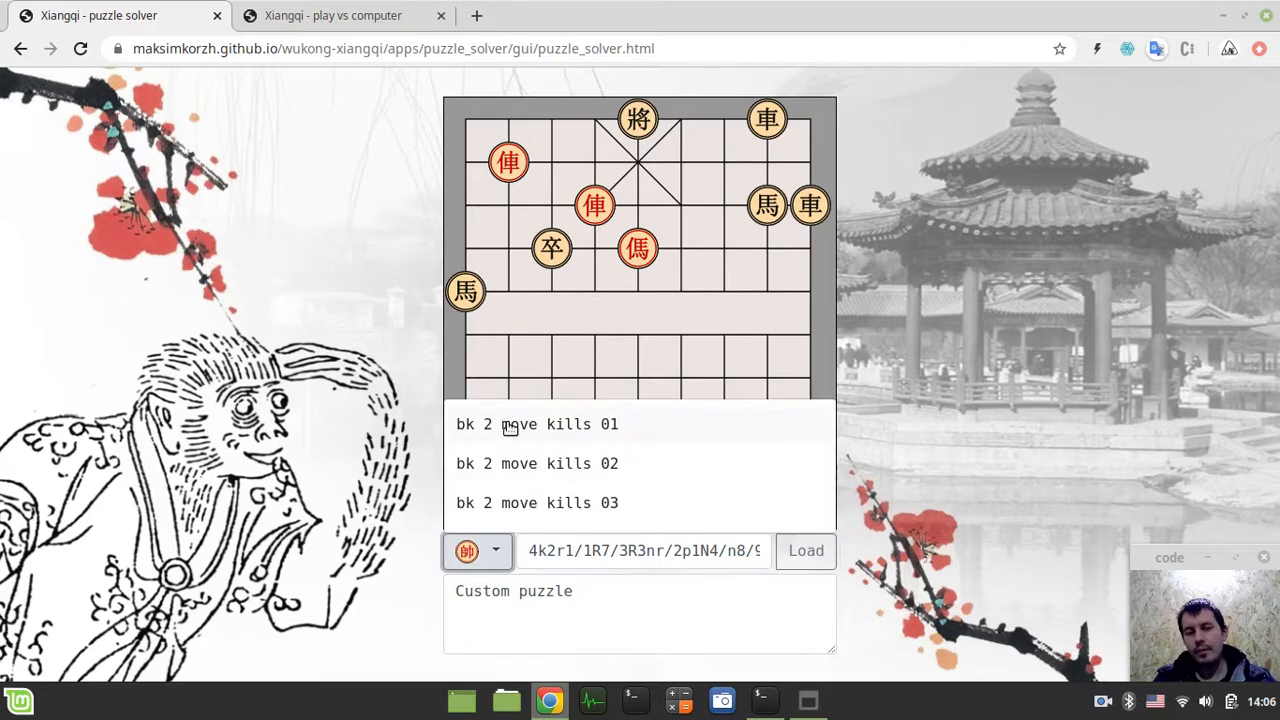
pyautogui.click(805, 550)
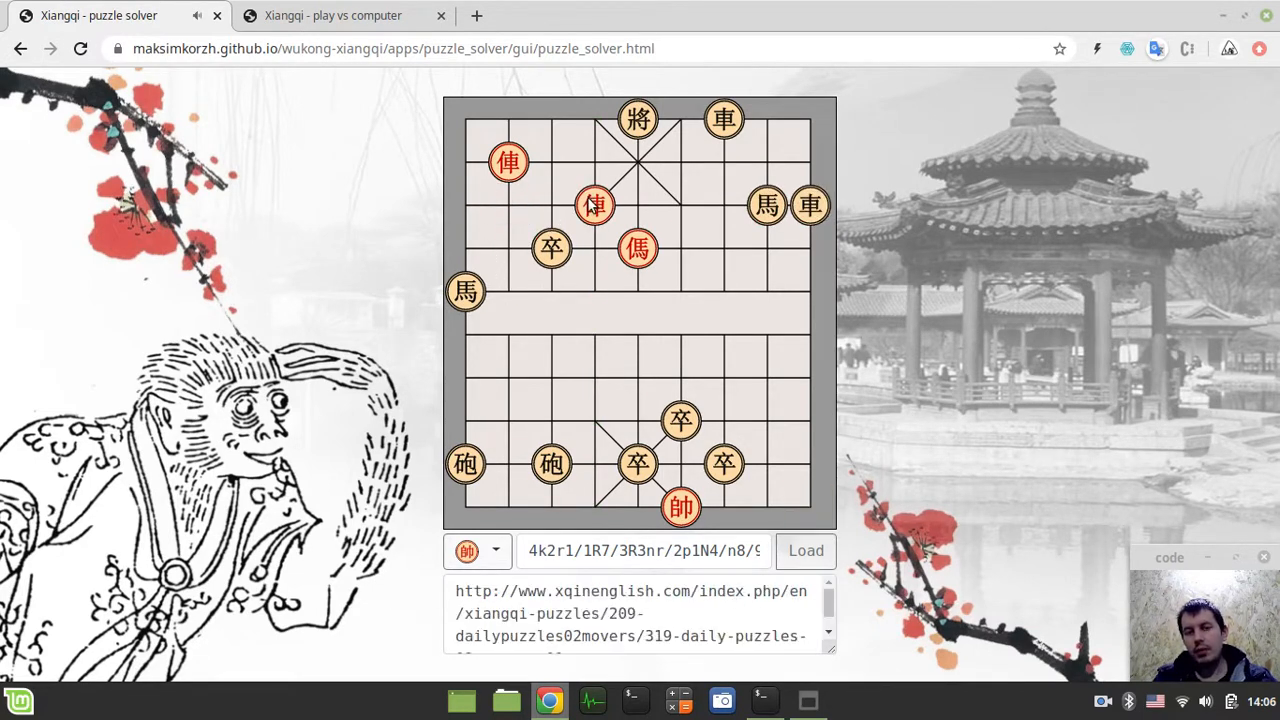
# Step: Click the puzzle solver board to start setting up a custom position
pyautogui.click(805, 551)
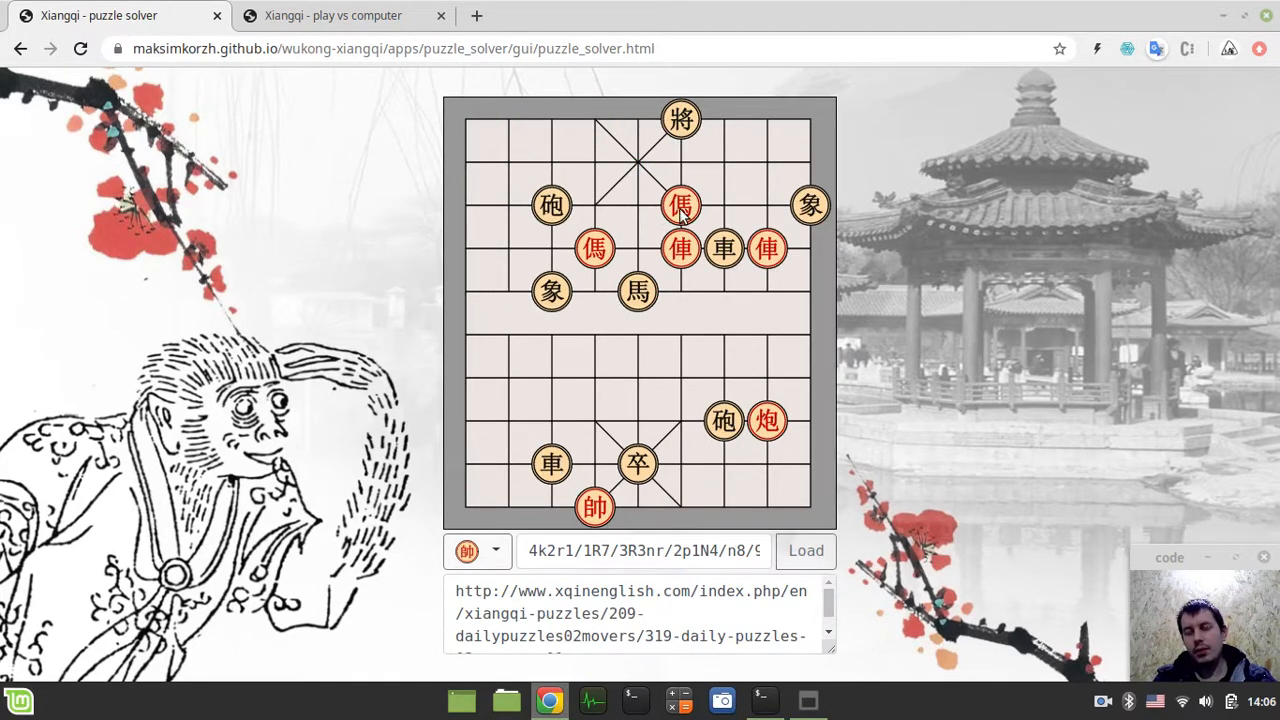
pyautogui.moveTo(640, 220)
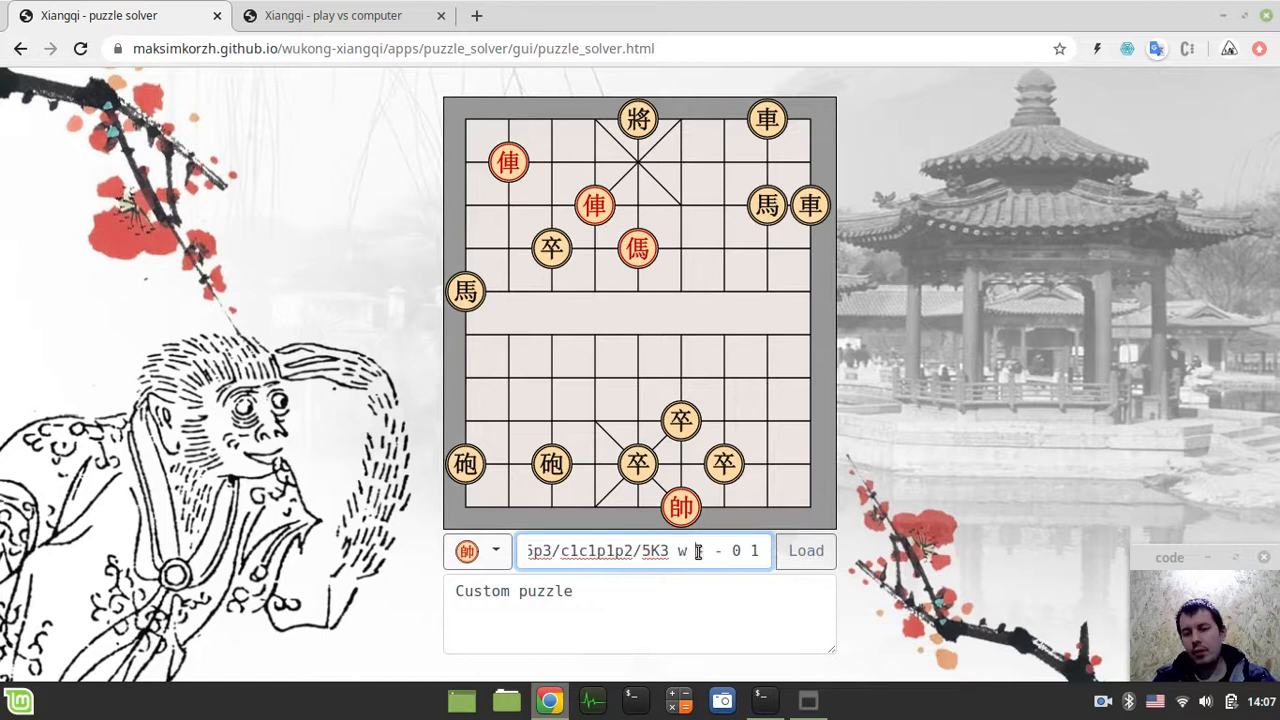
# Step: Load another puzzle onto the board and open xqinenglish.com from the description link
pyautogui.click(535, 551)
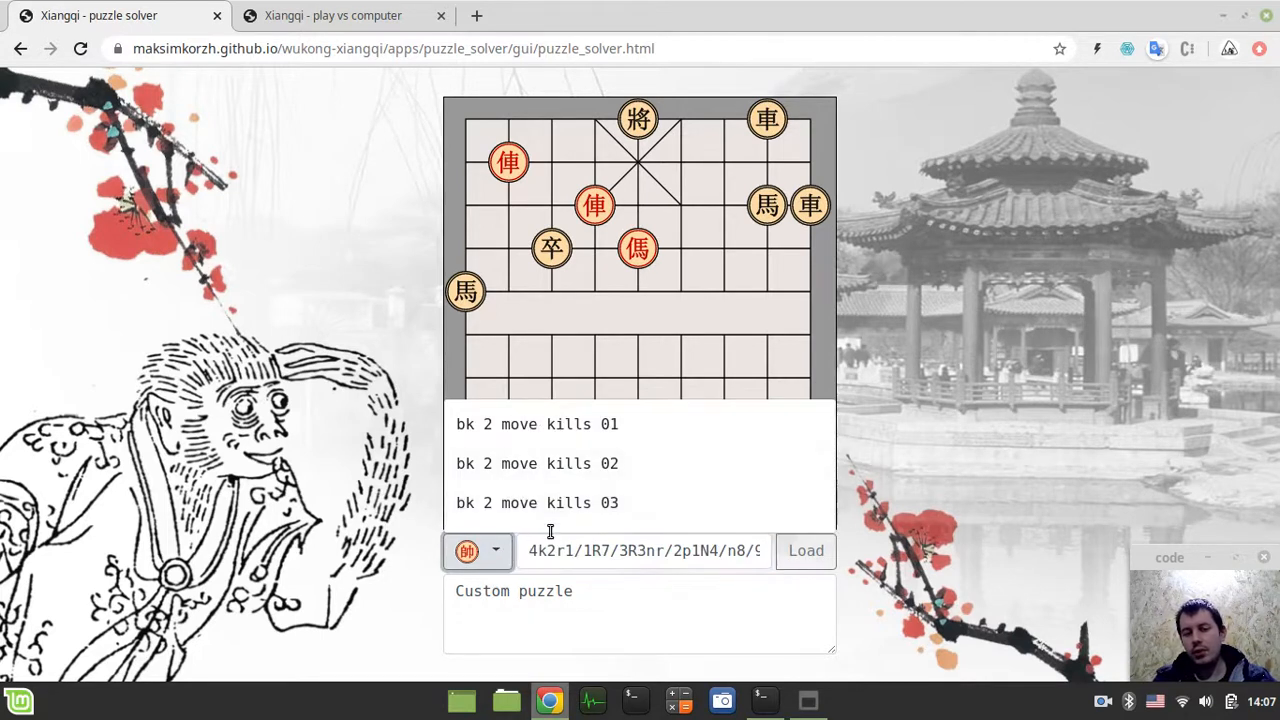
pyautogui.click(805, 551)
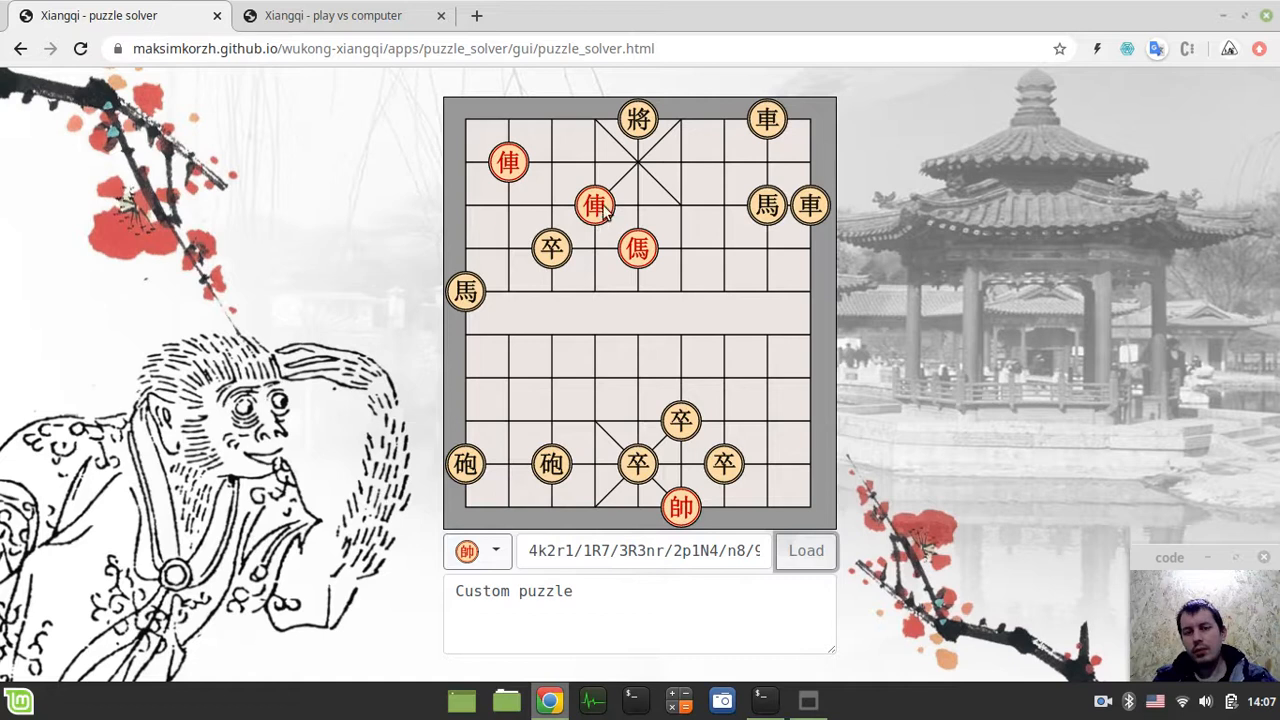
pyautogui.click(596, 205)
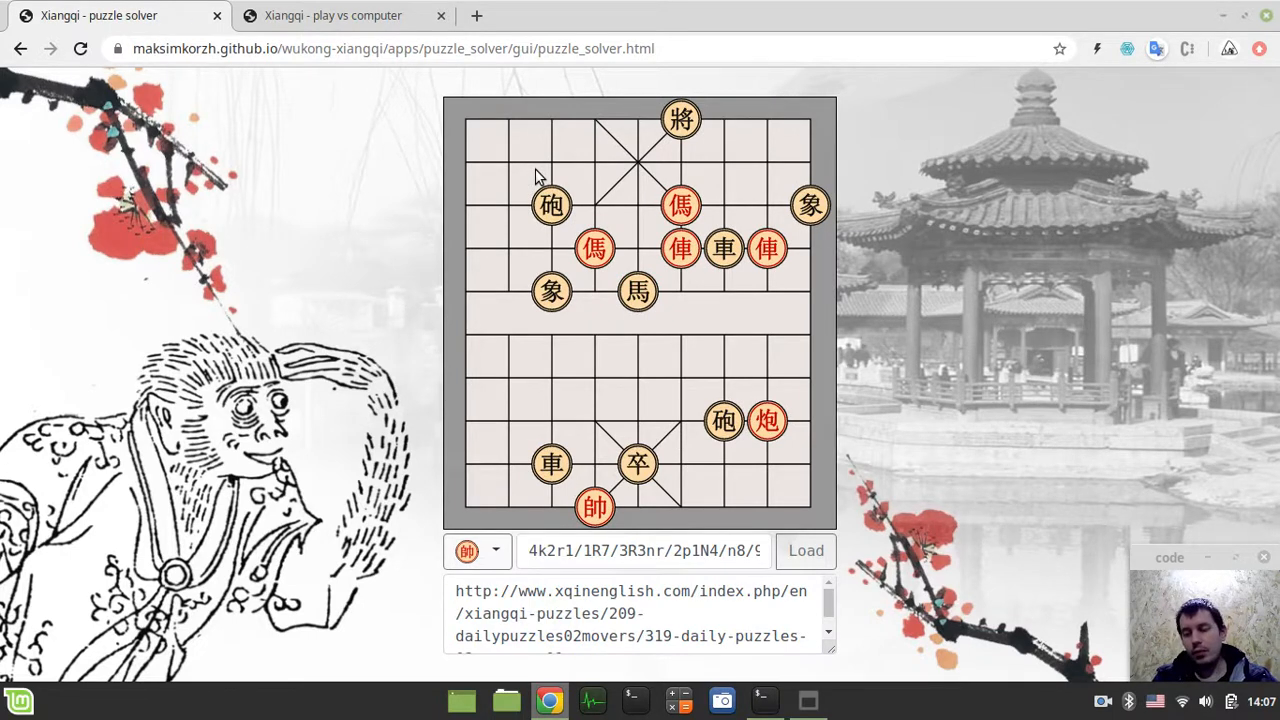
pyautogui.click(700, 15)
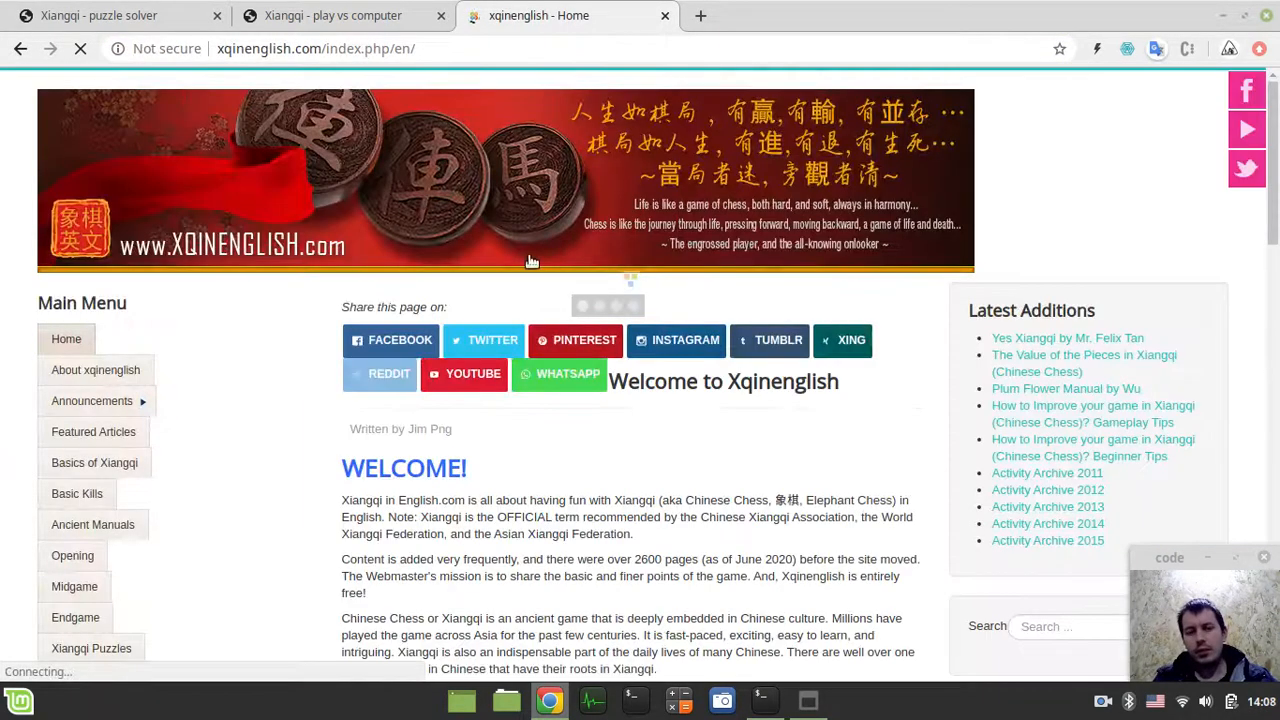
# Step: Double-click the xqinenglish banner, then bring the play-versus-computer board to the front
pyautogui.doubleClick(429, 429)
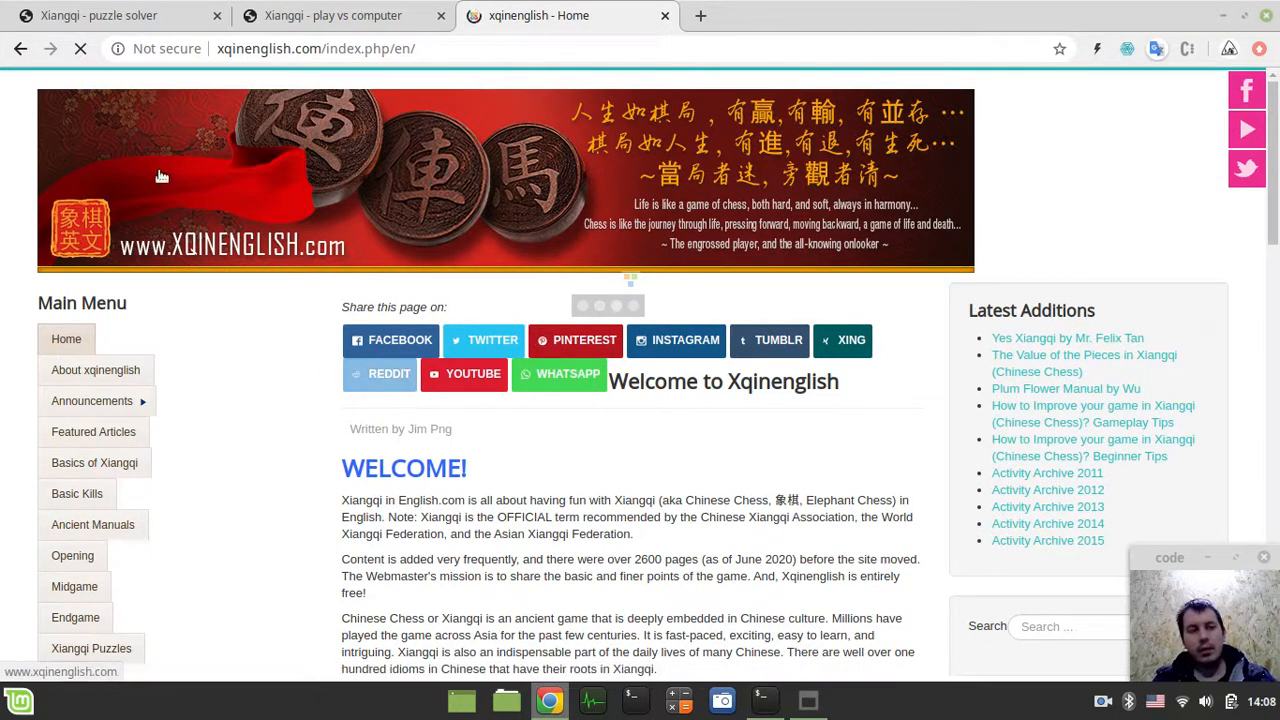
pyautogui.moveTo(118, 15)
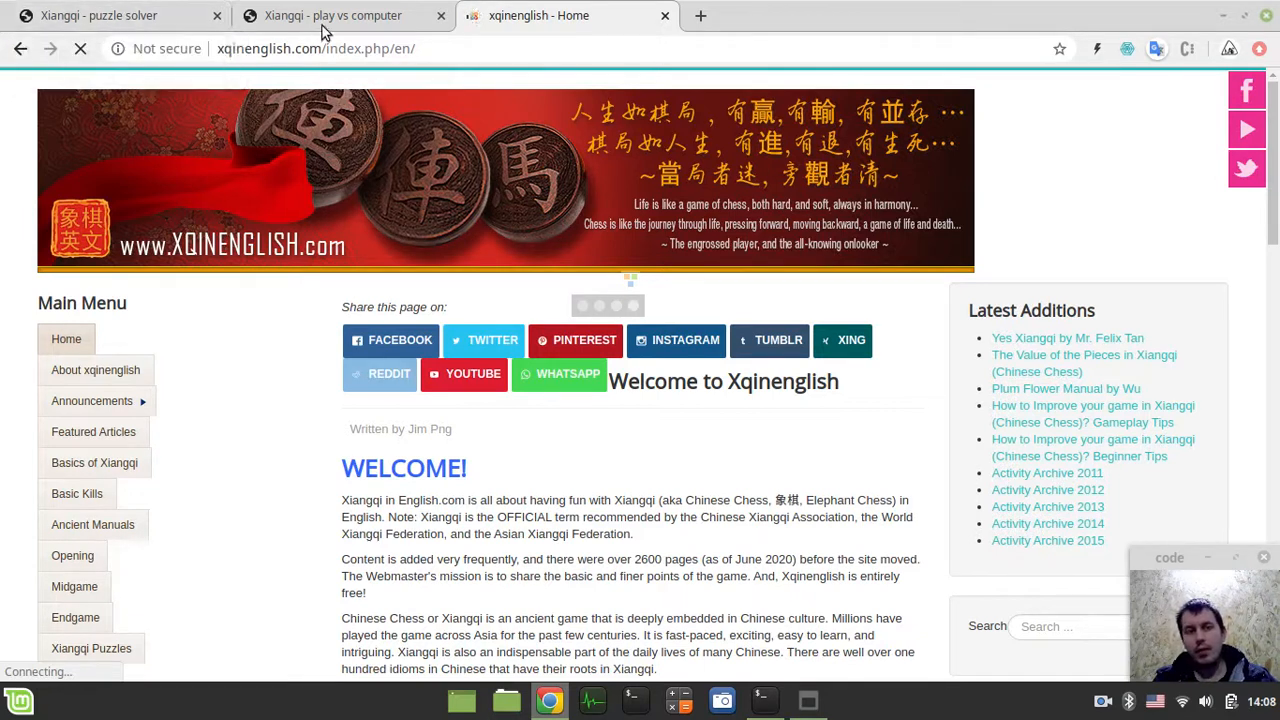
pyautogui.click(332, 15)
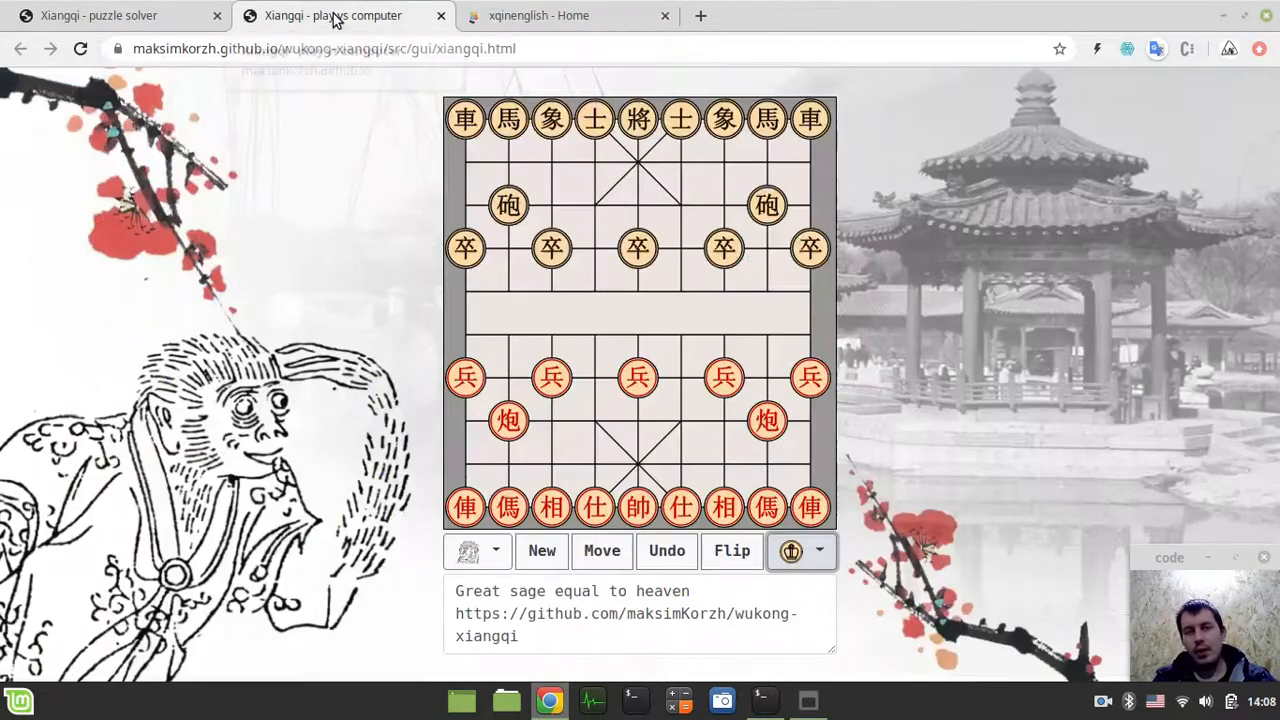
# Step: Glance at the puzzle solver's loaded position, then return to the xqinenglish.com home page
pyautogui.click(538, 15)
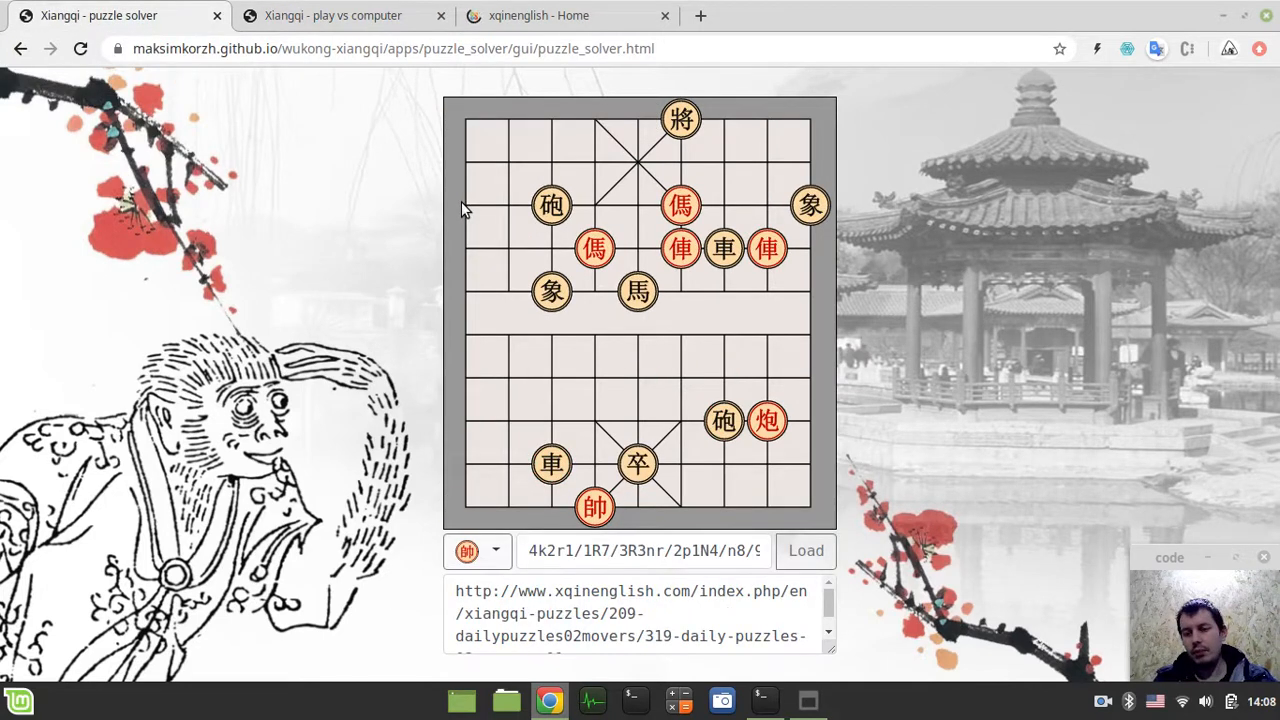
pyautogui.moveTo(770, 323)
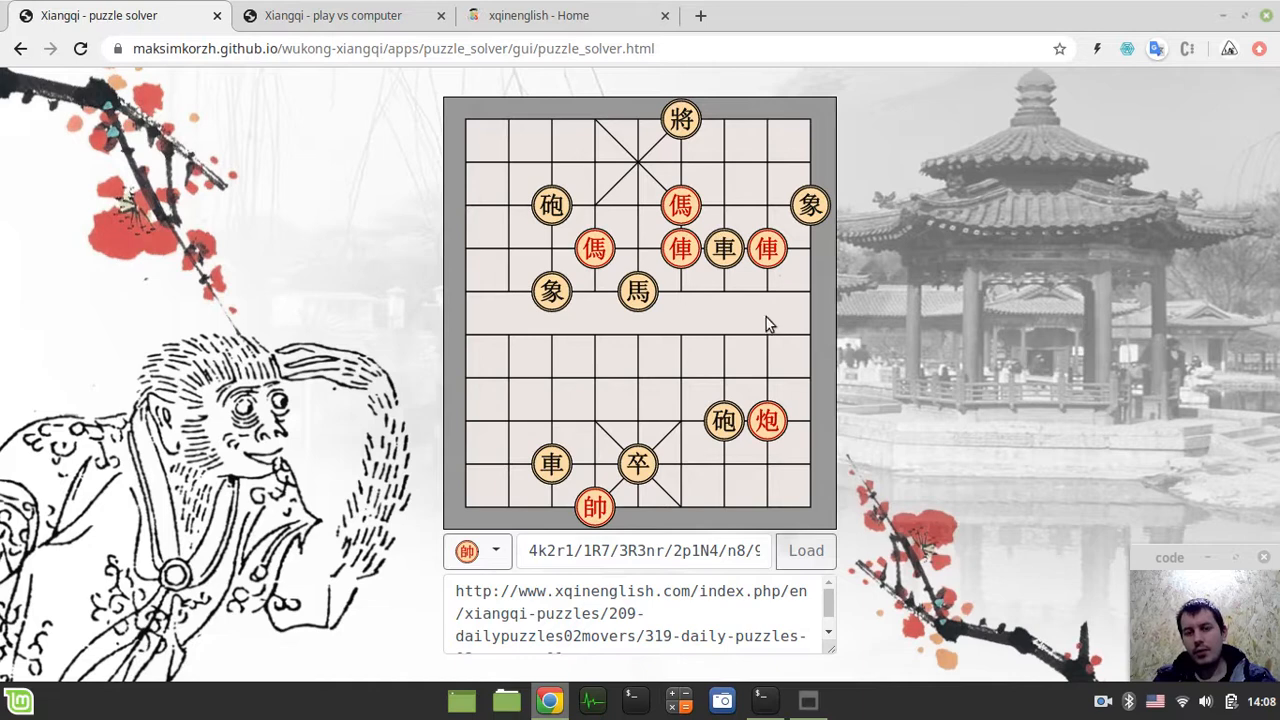
pyautogui.moveTo(890, 434)
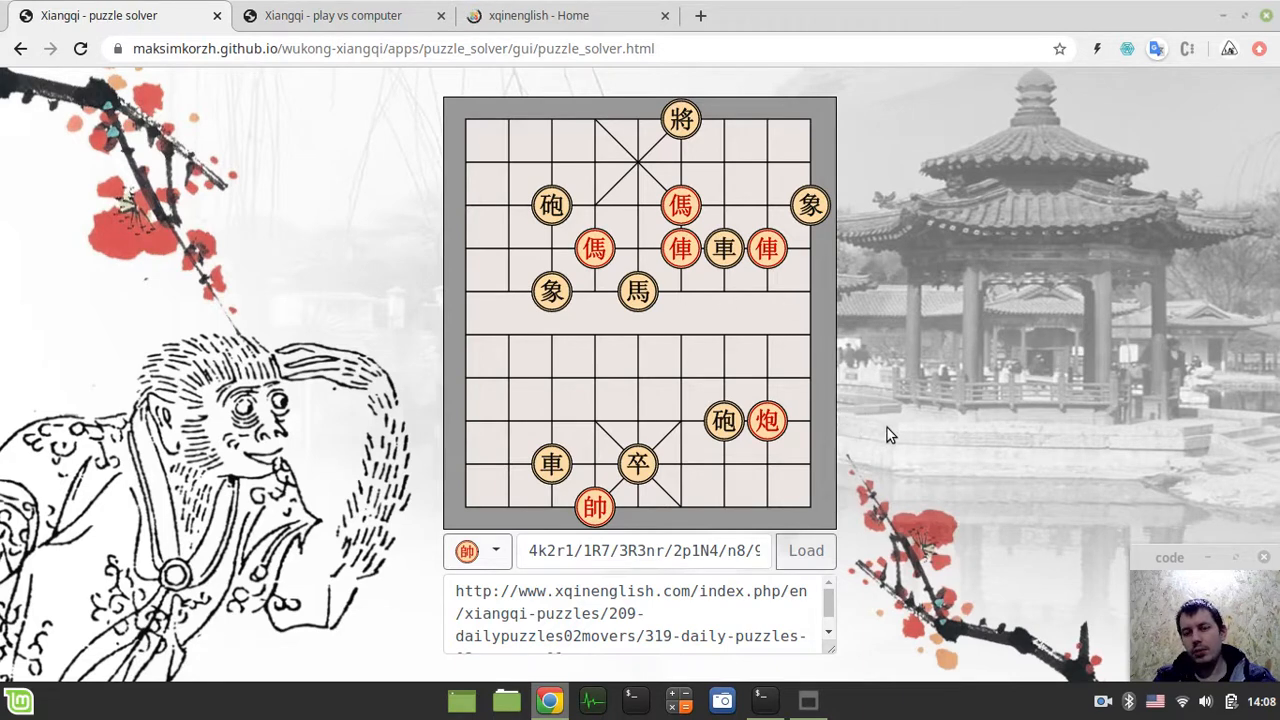
pyautogui.click(538, 15)
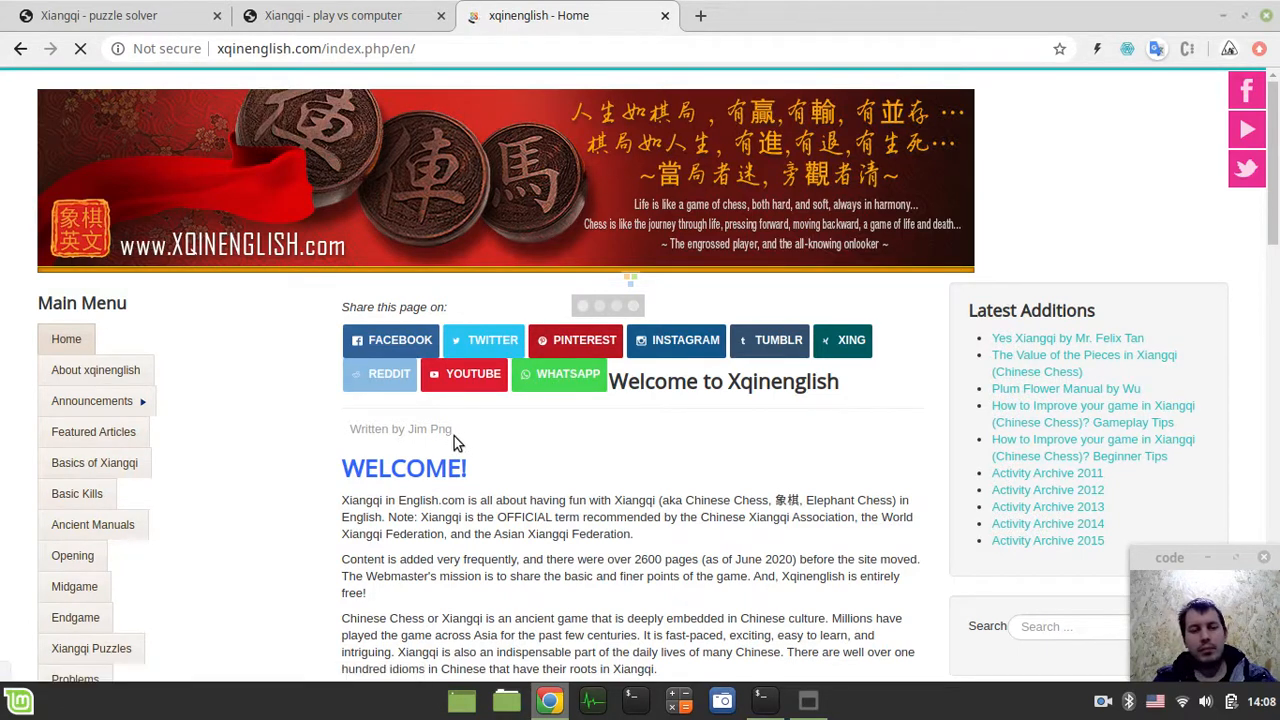
pyautogui.moveTo(490, 445)
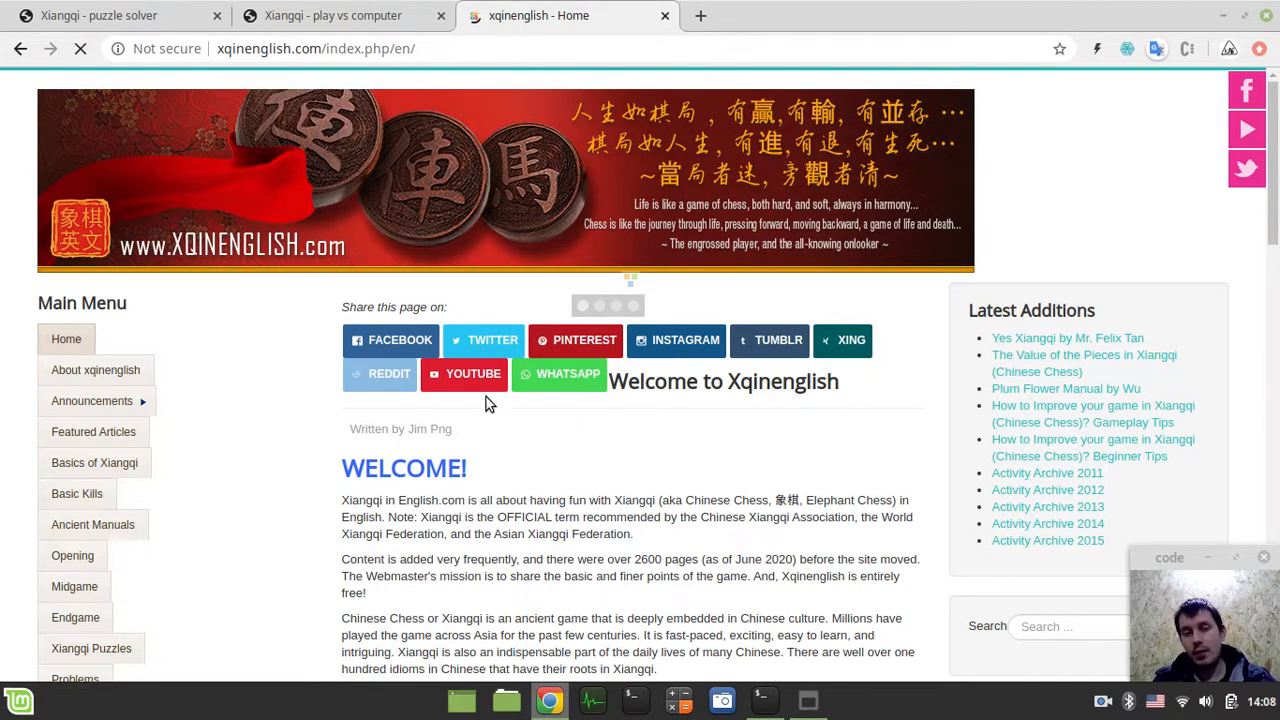
# Step: Return to the xqinenglish.com home page and scroll through its main menu
pyautogui.scroll(-3)
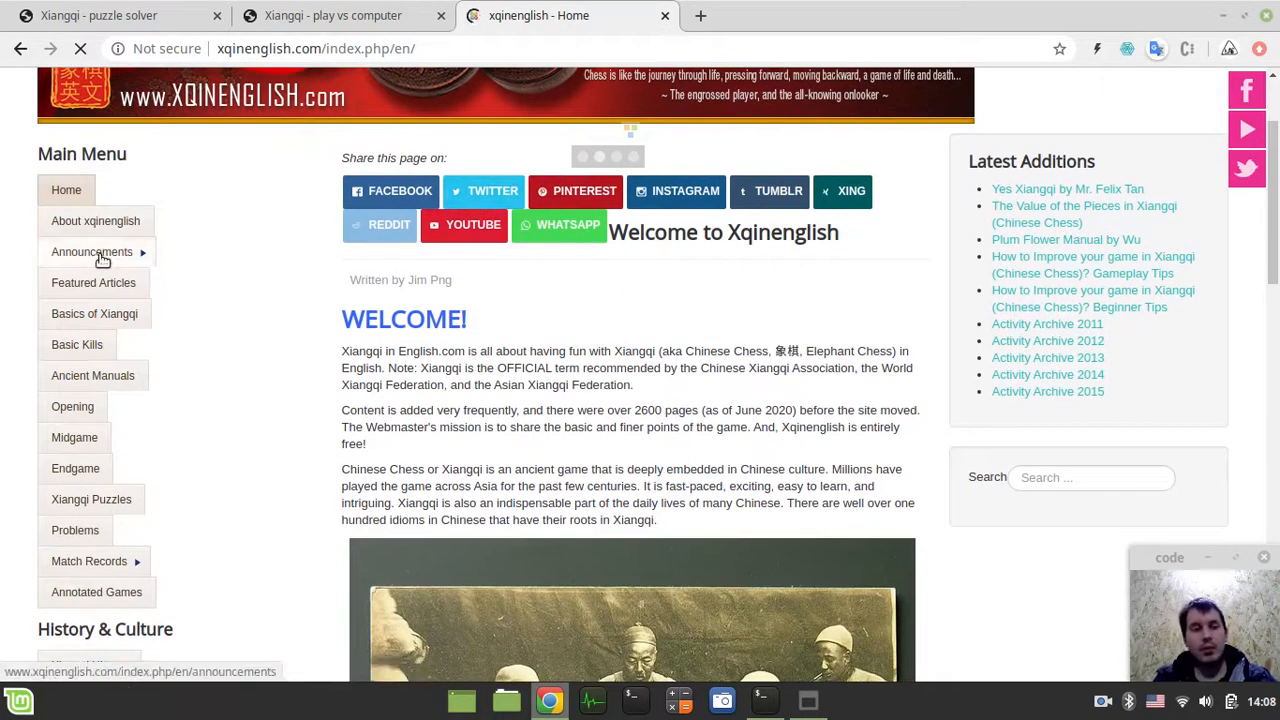
pyautogui.click(110, 15)
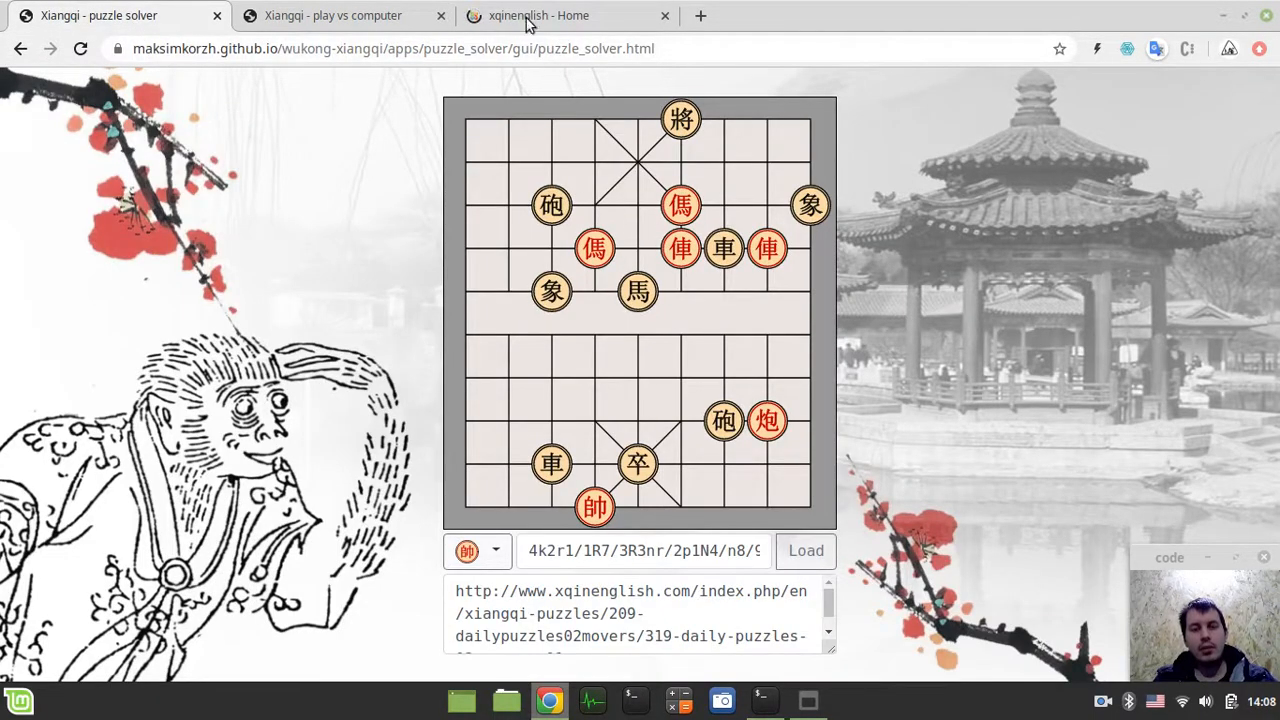
pyautogui.click(538, 15)
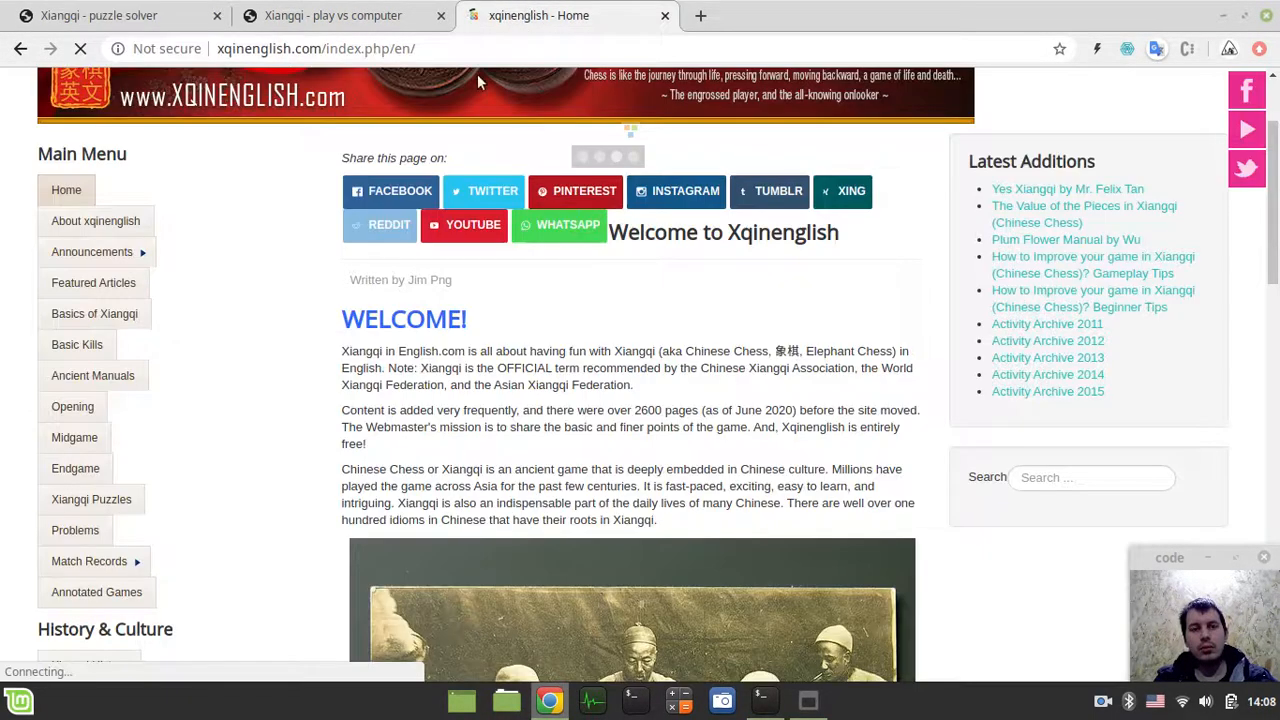
pyautogui.scroll(-3)
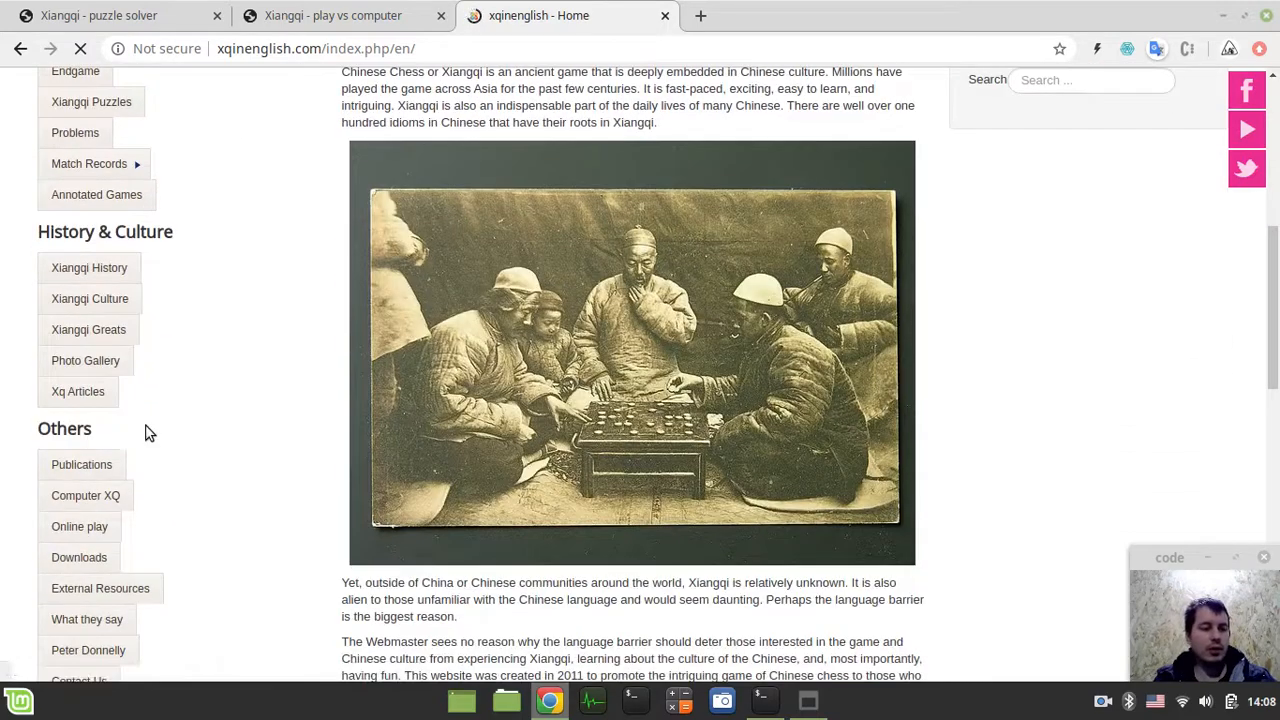
pyautogui.scroll(3)
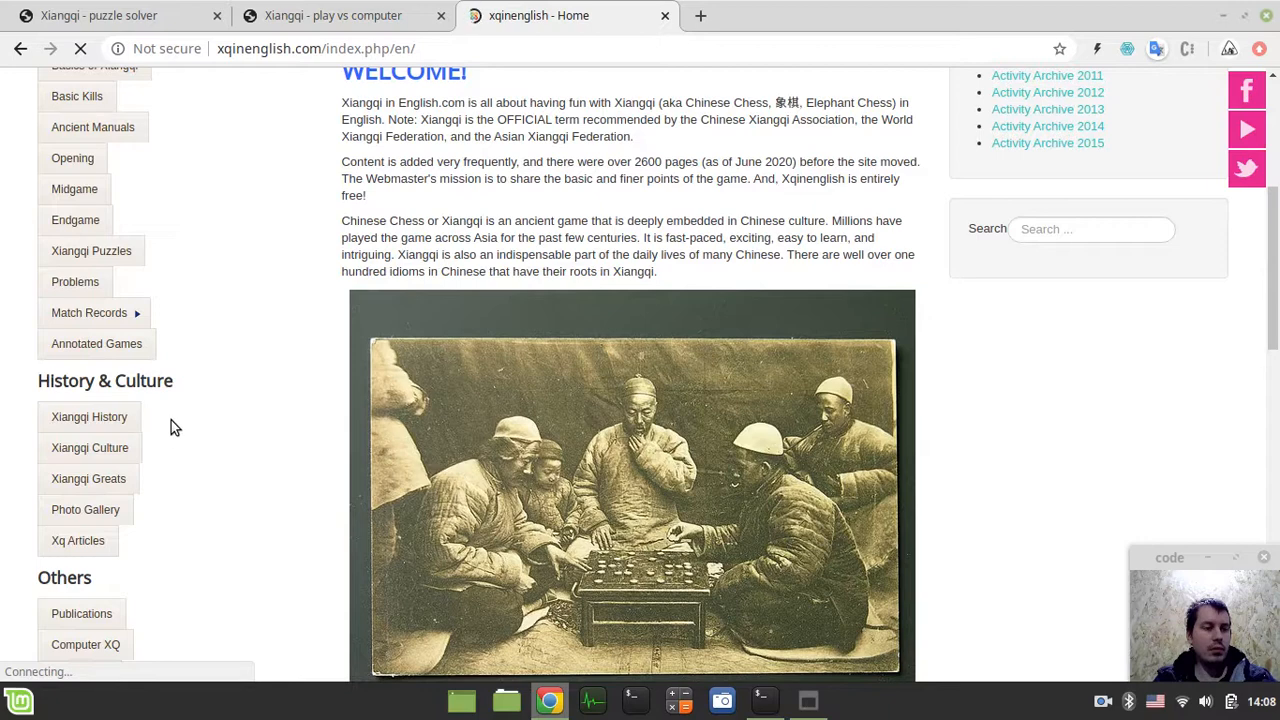
pyautogui.scroll(3)
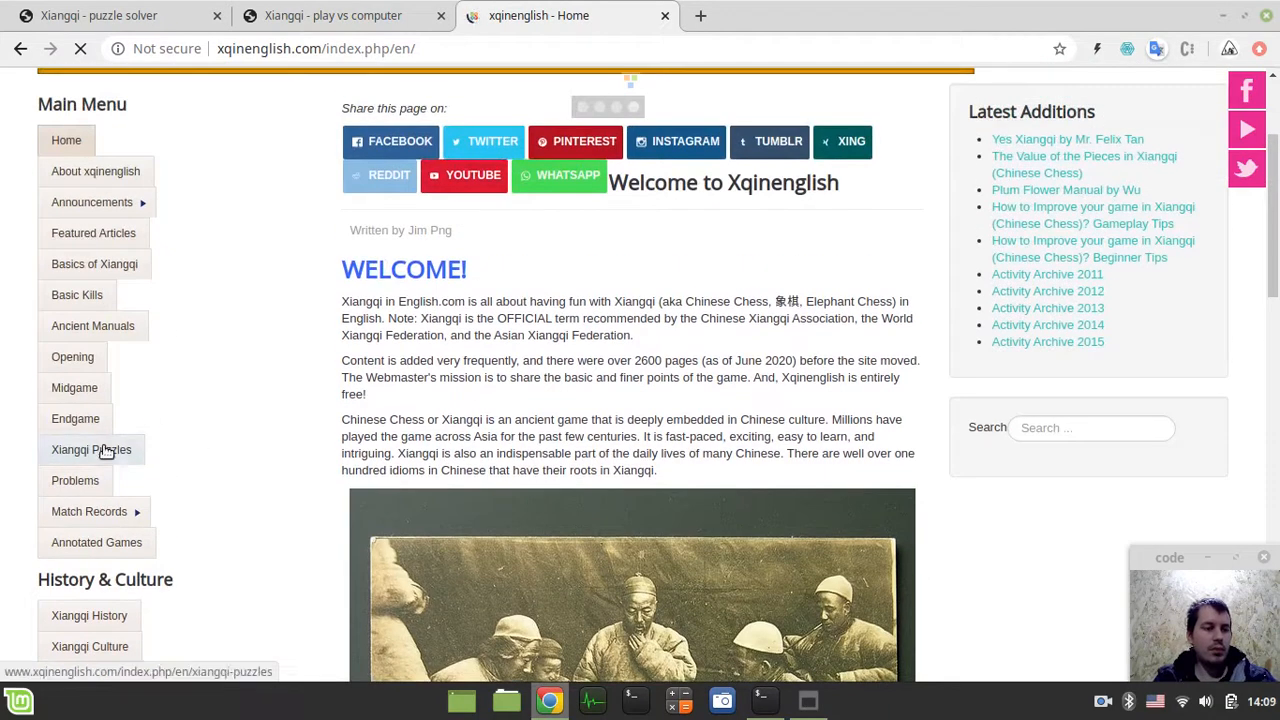
# Step: Navigate Xiangqi Puzzles > DailyPuzzles02movers > Daily Puzzles 02 Movers 01
pyautogui.click(91, 449)
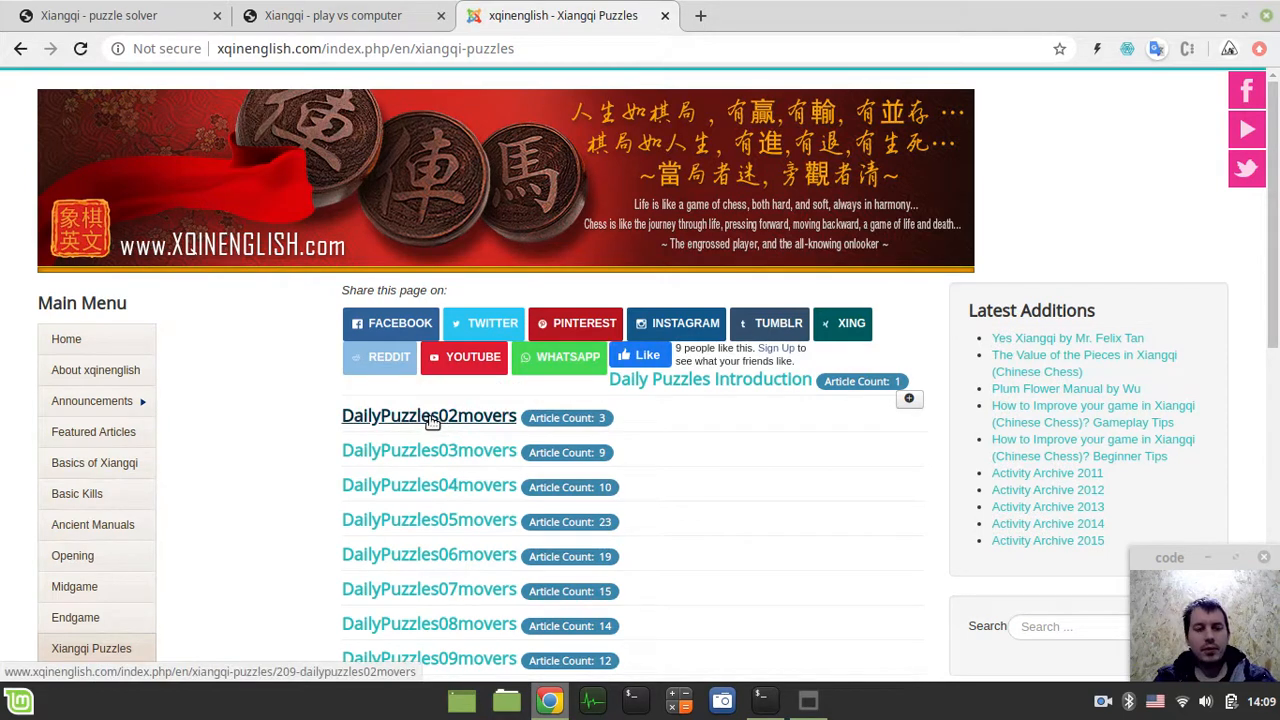
pyautogui.click(428, 416)
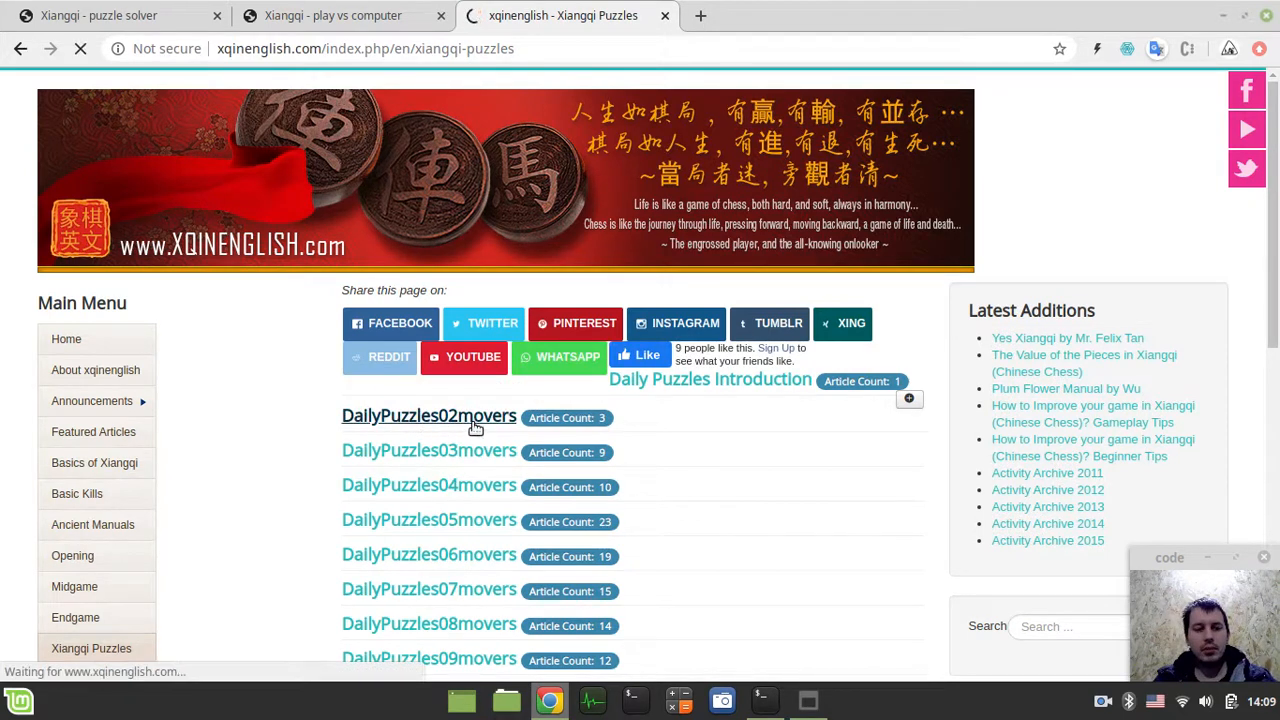
pyautogui.click(429, 415)
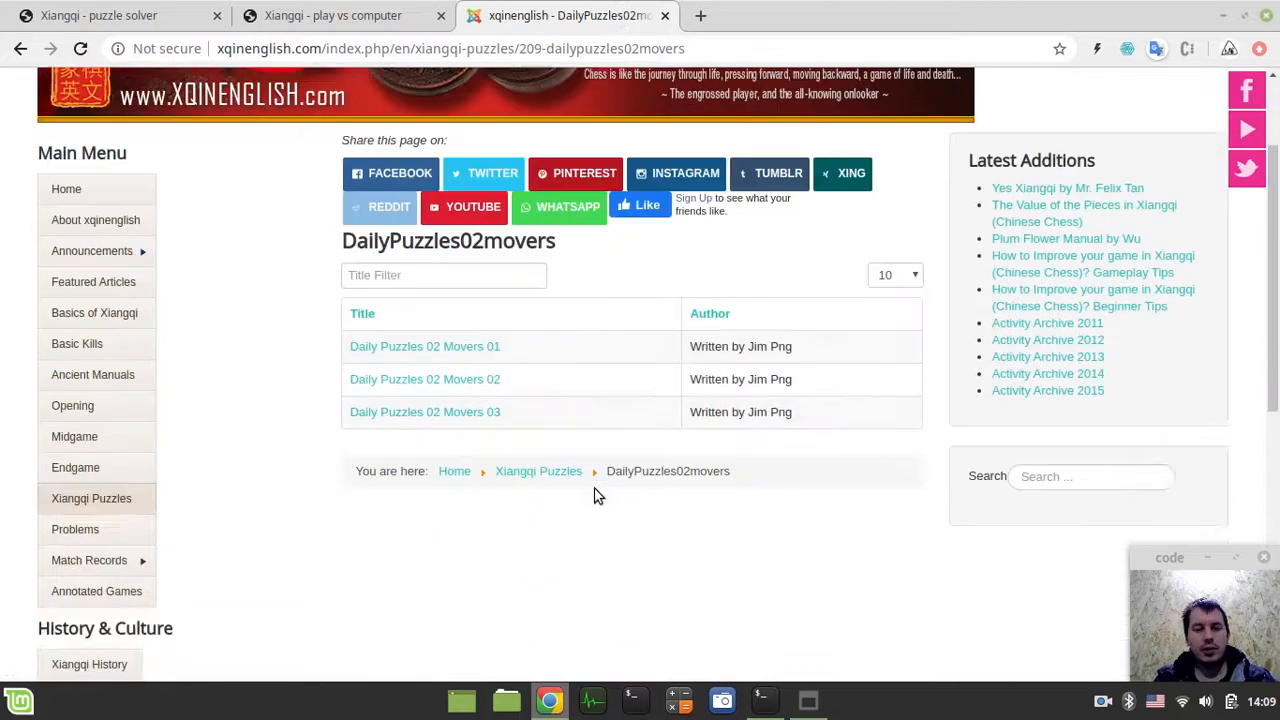
pyautogui.click(424, 346)
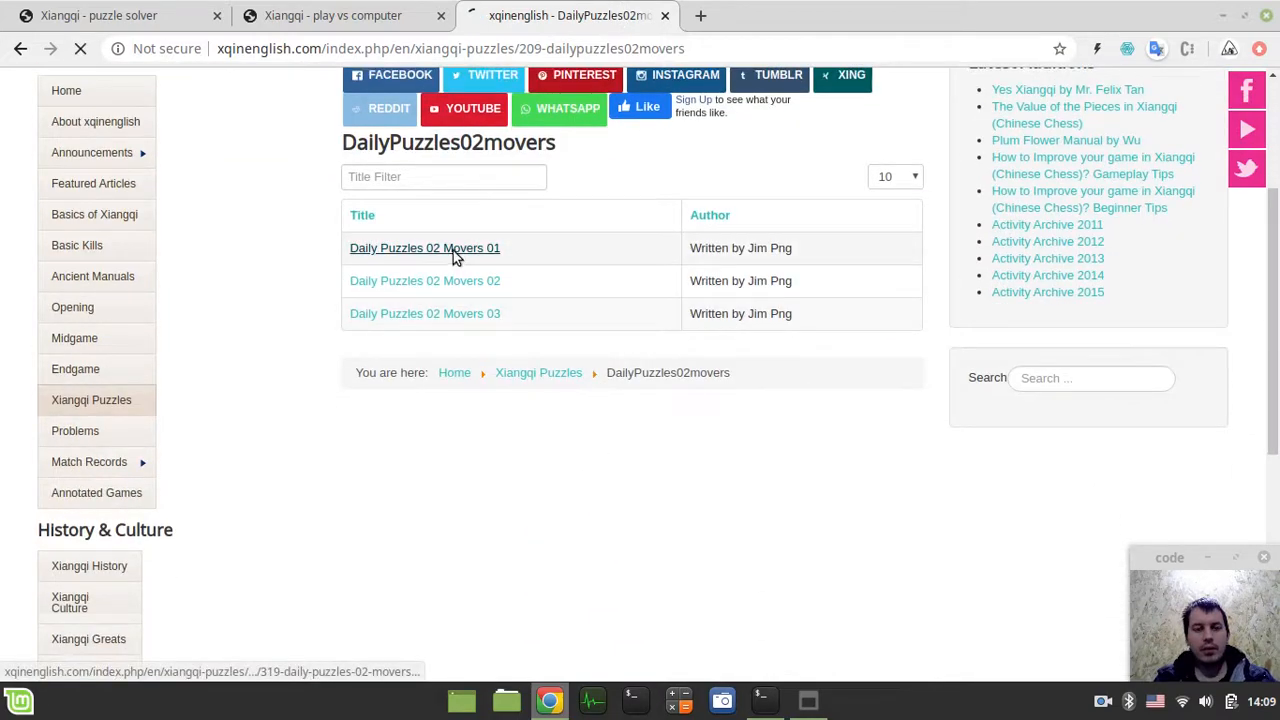
pyautogui.click(424, 247)
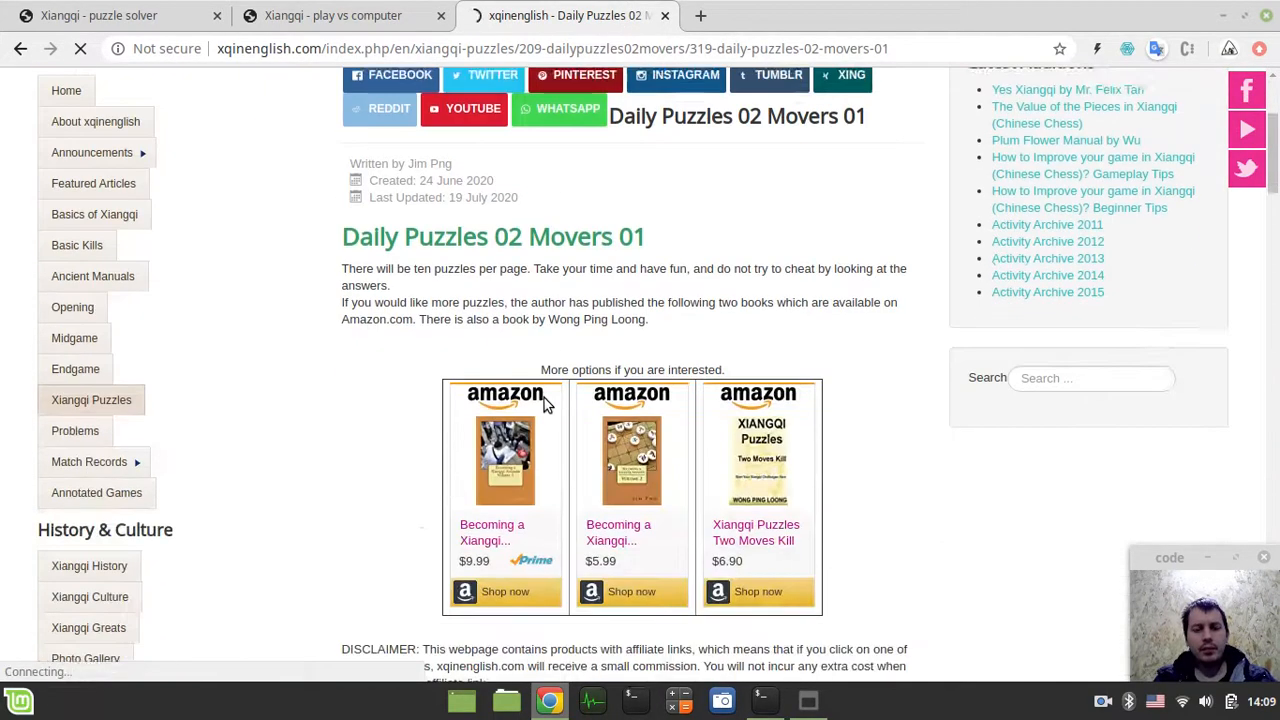
# Step: Scroll to puzzle bk 2 move kills 02, play it to the end, then step back one move
pyautogui.scroll(-3)
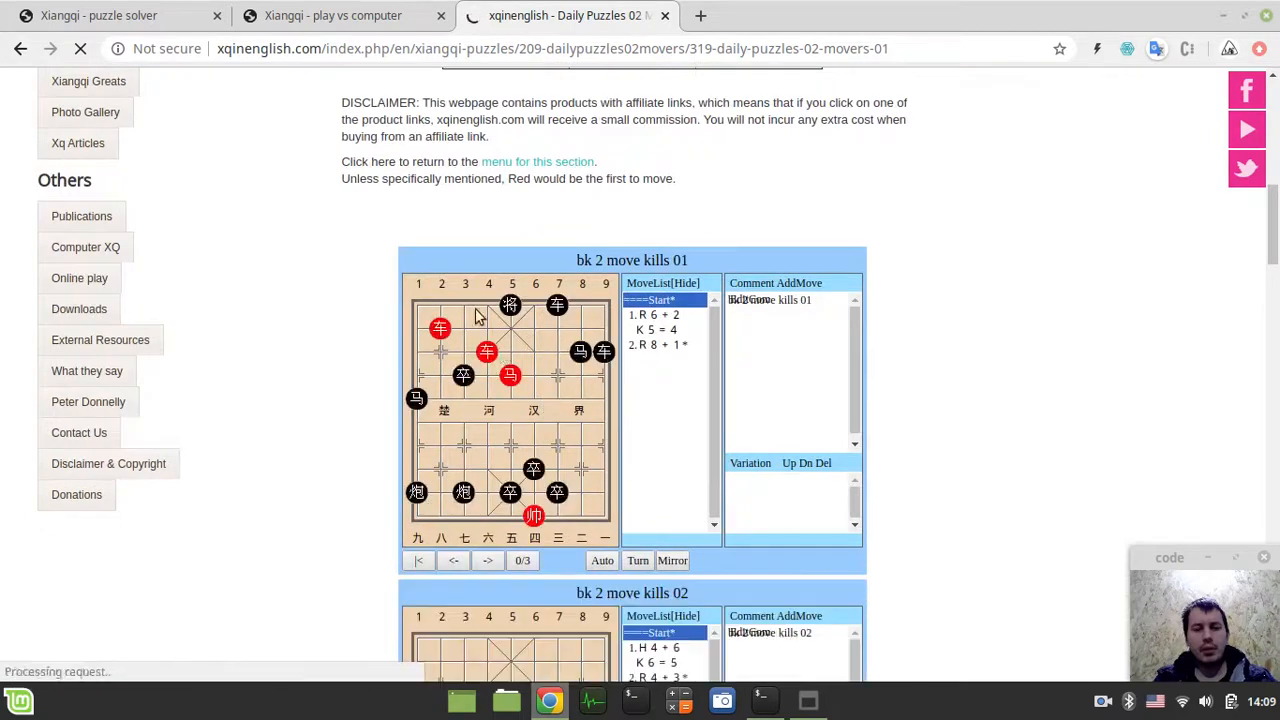
pyautogui.scroll(-3)
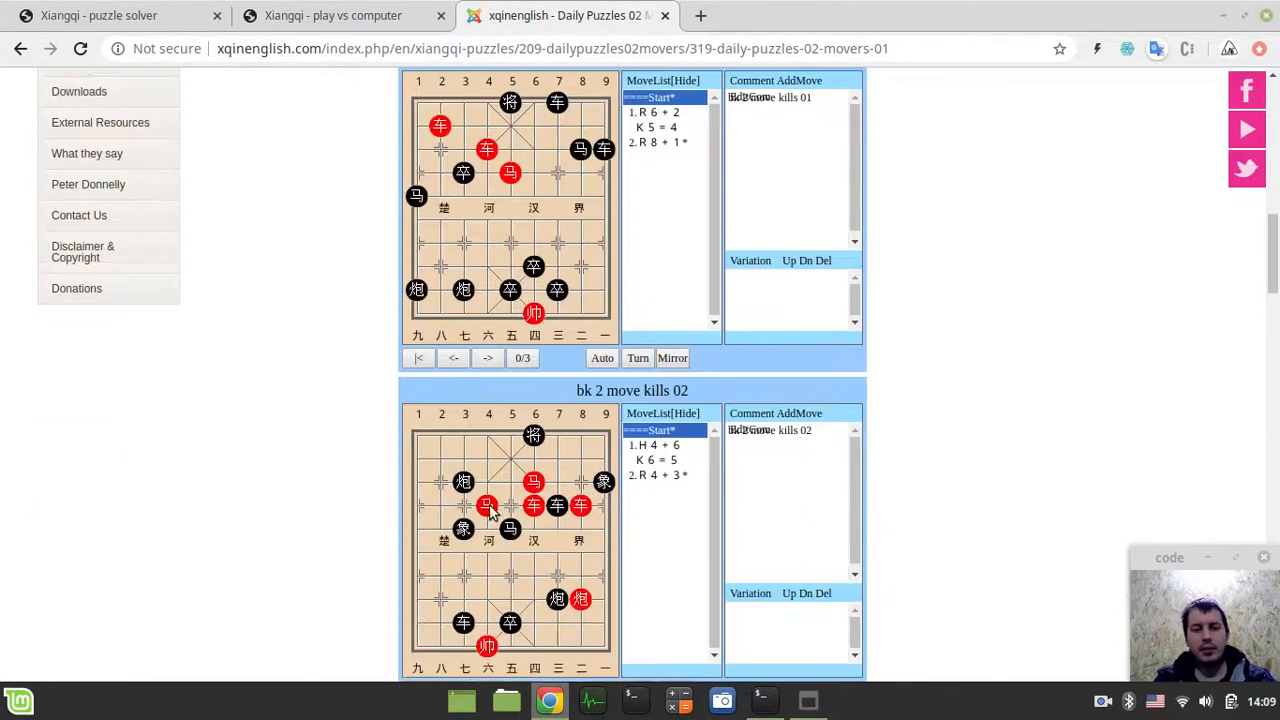
pyautogui.scroll(-3)
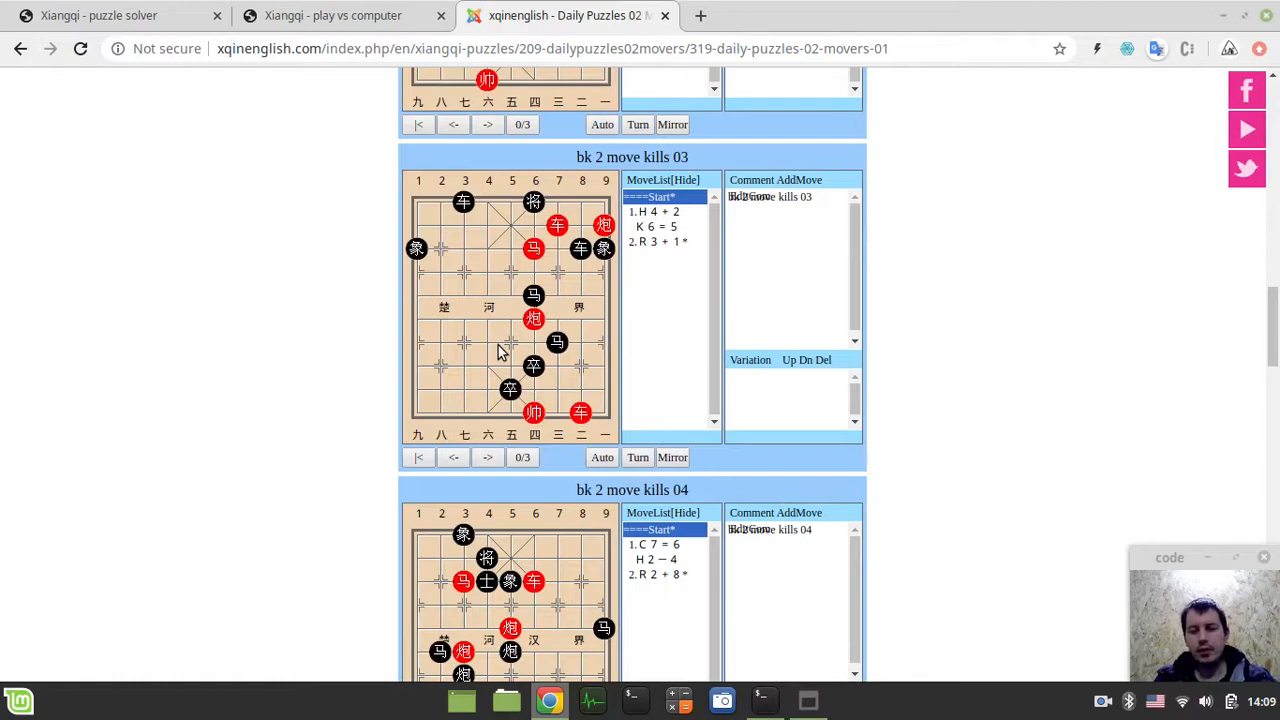
pyautogui.scroll(-3)
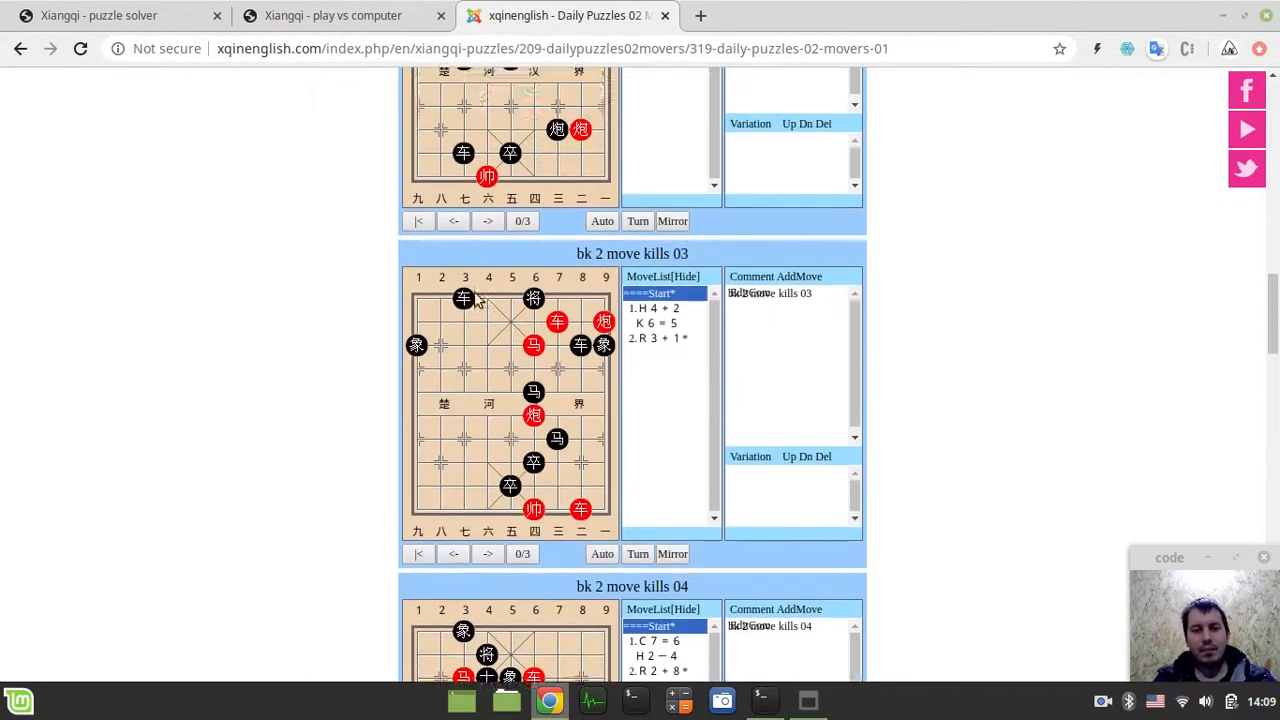
pyautogui.scroll(3)
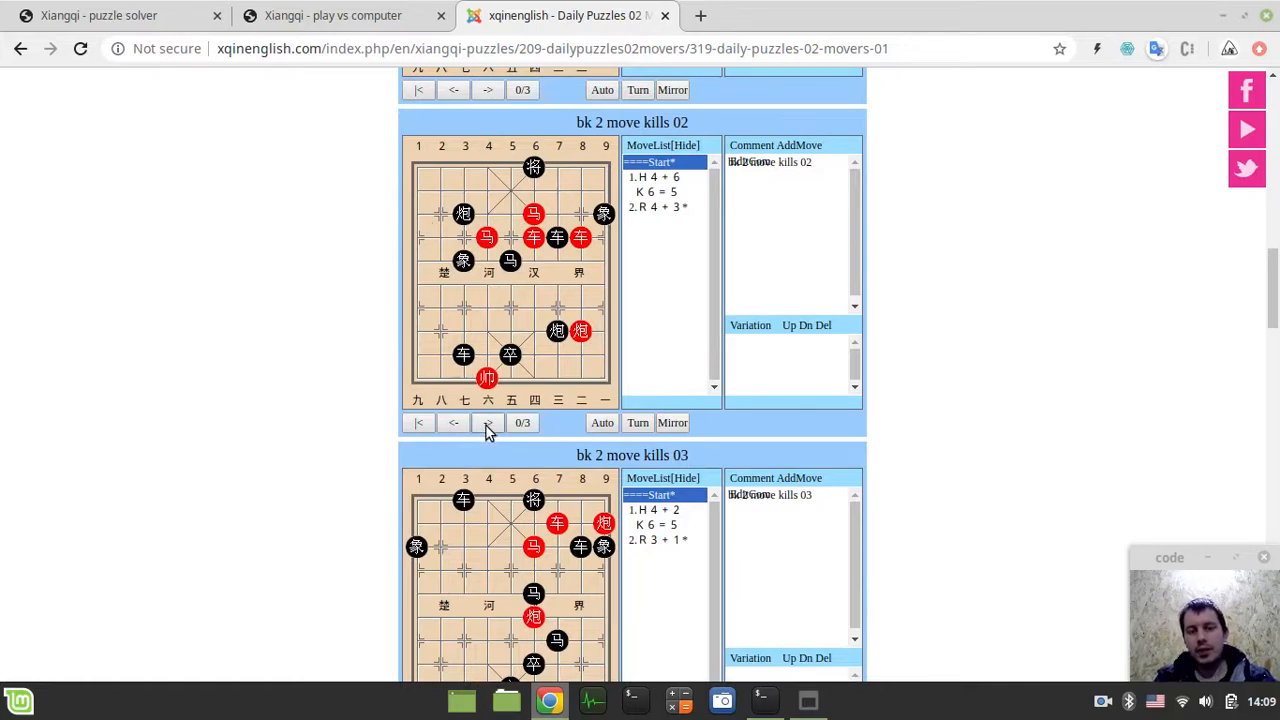
pyautogui.click(488, 422)
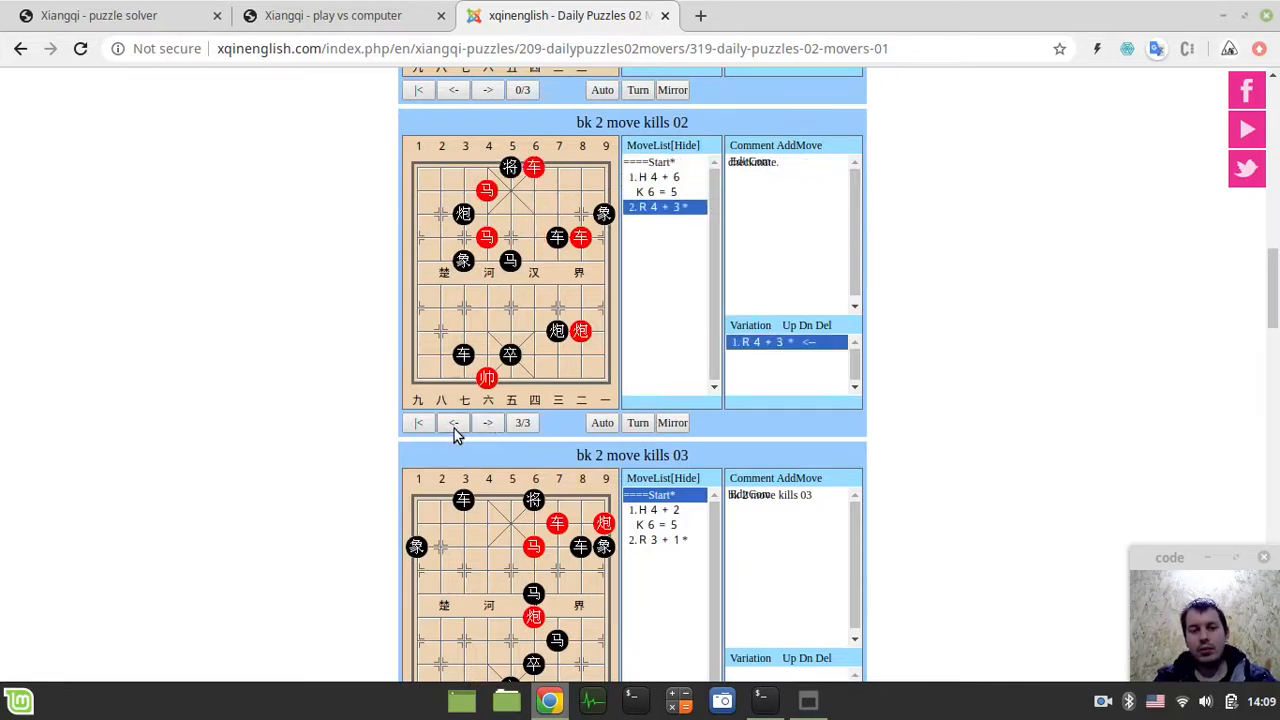
pyautogui.click(418, 422)
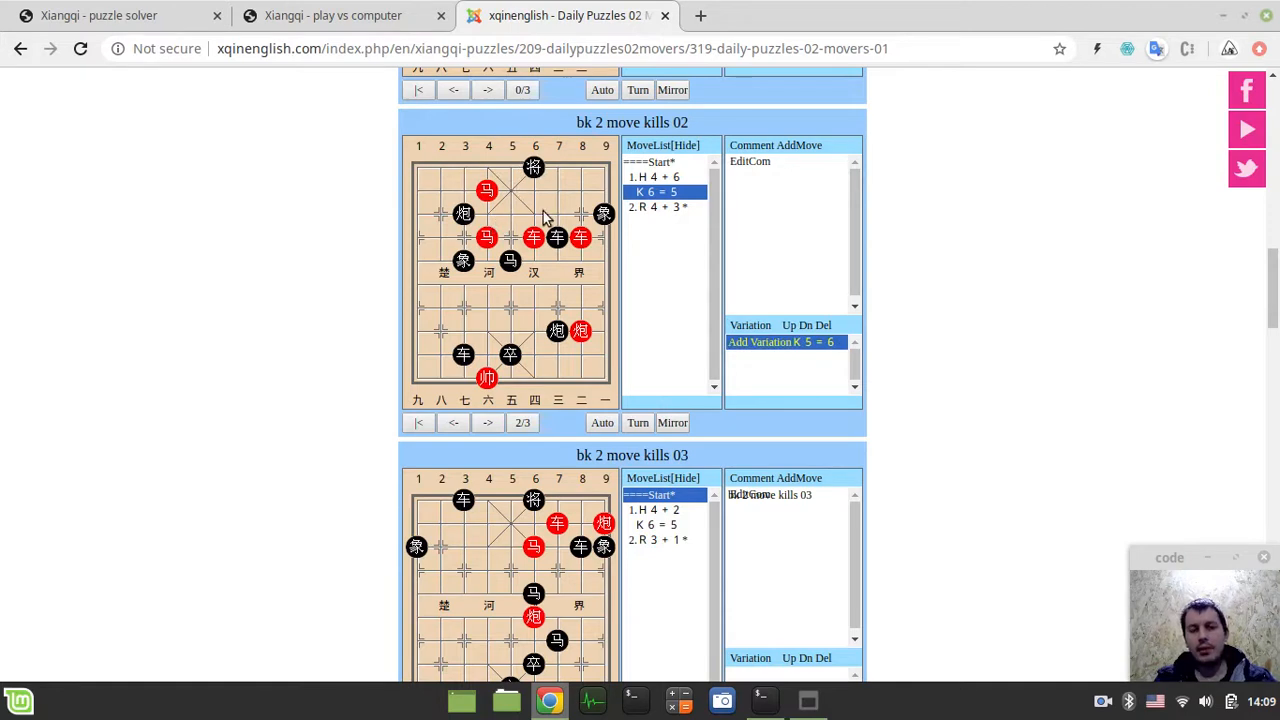
pyautogui.scroll(3)
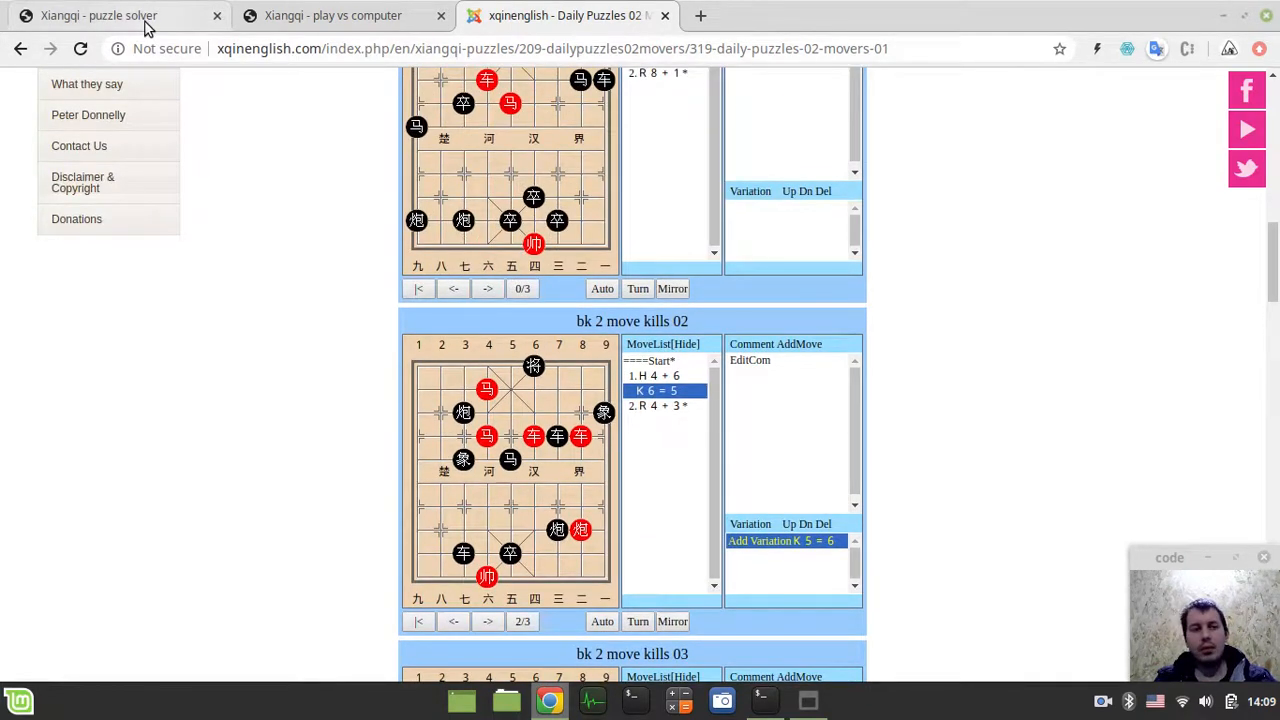
# Step: Compare the xqinenglish puzzle against the solver board and highlight one rank in the position string
pyautogui.click(98, 15)
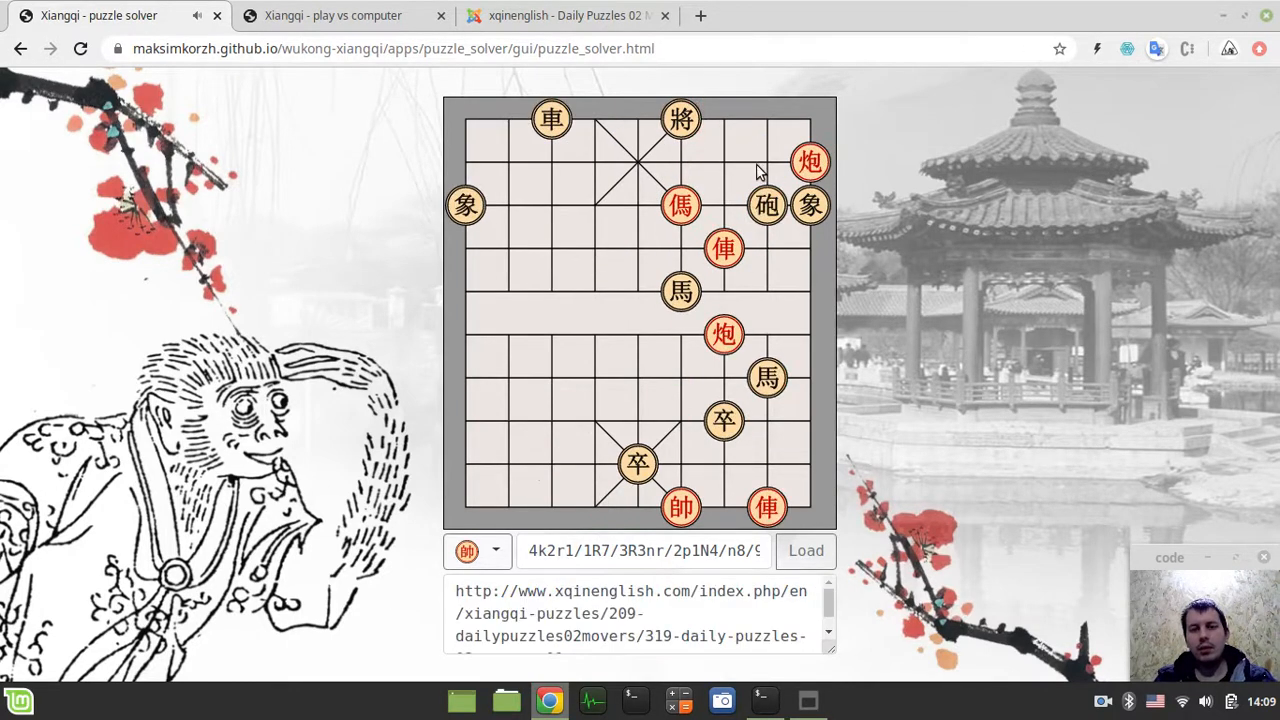
pyautogui.moveTo(560, 225)
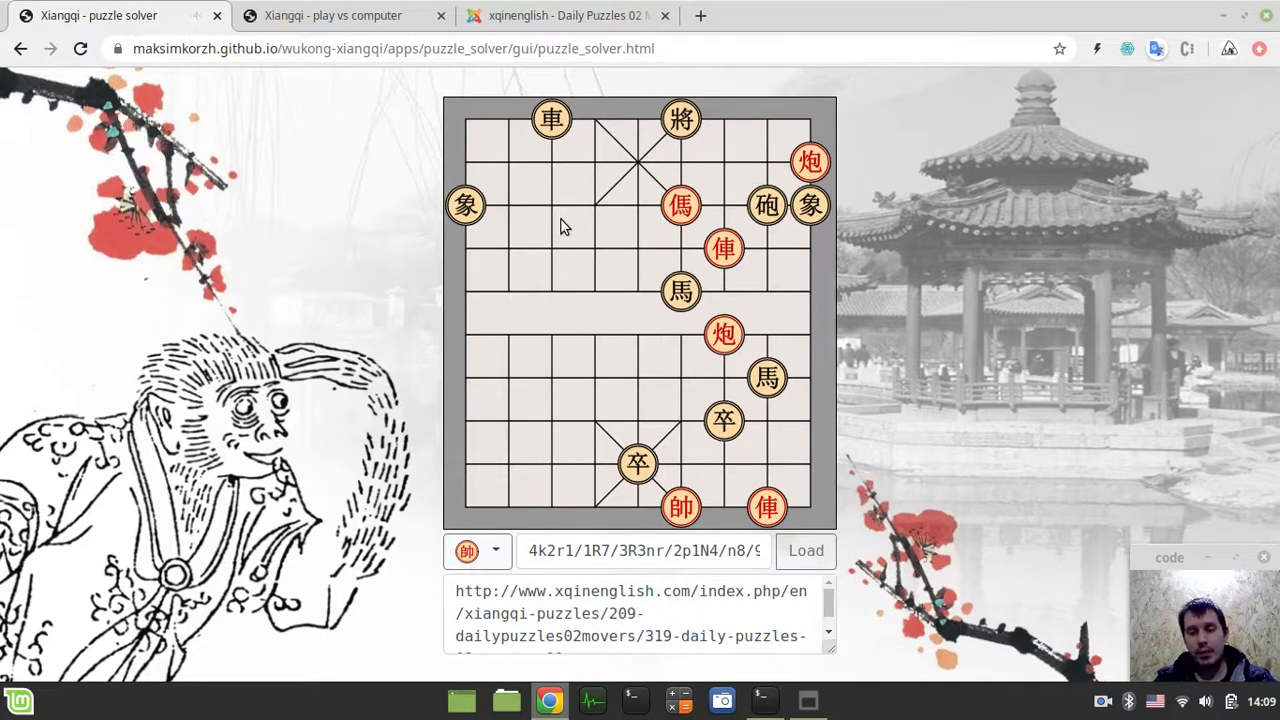
pyautogui.click(565, 15)
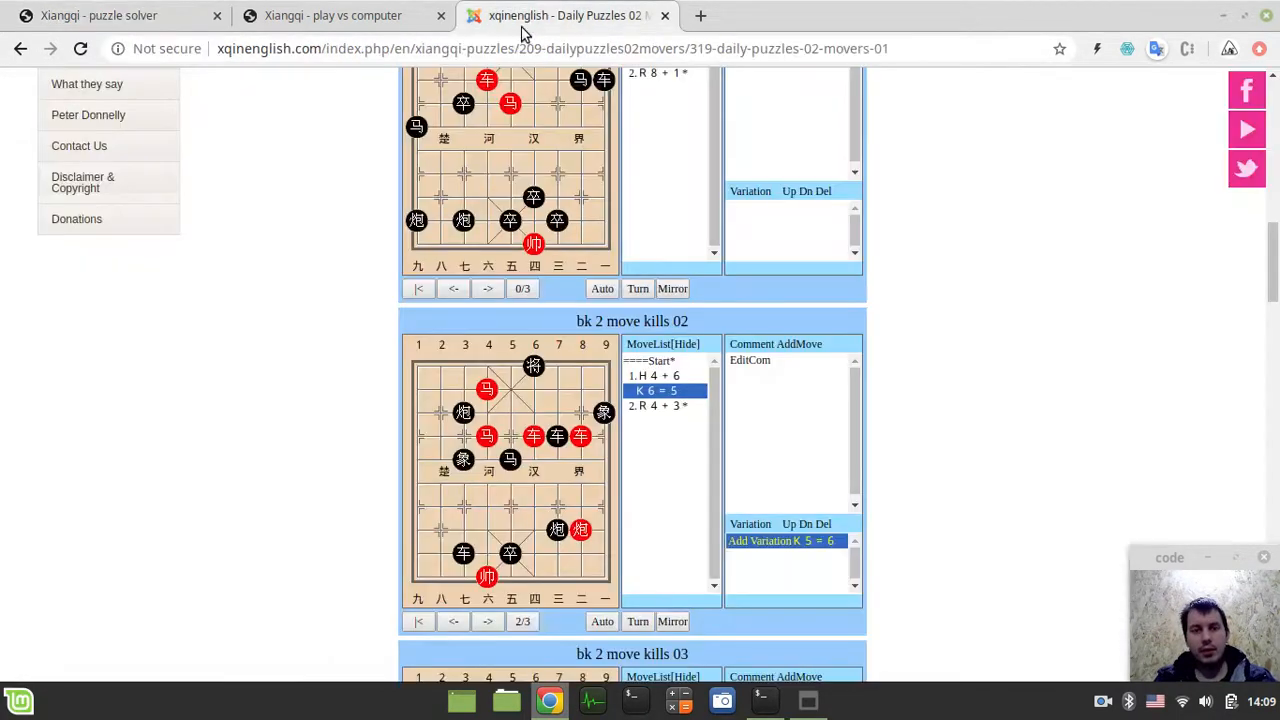
pyautogui.scroll(3)
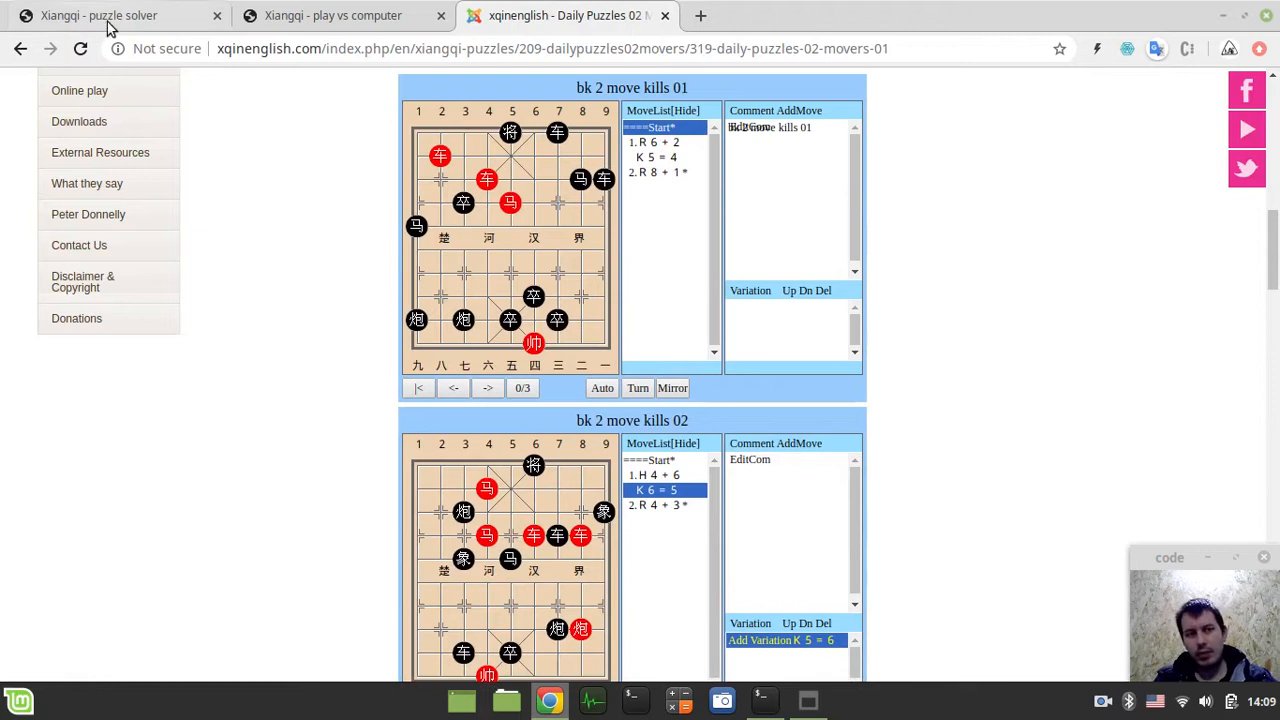
pyautogui.click(98, 15)
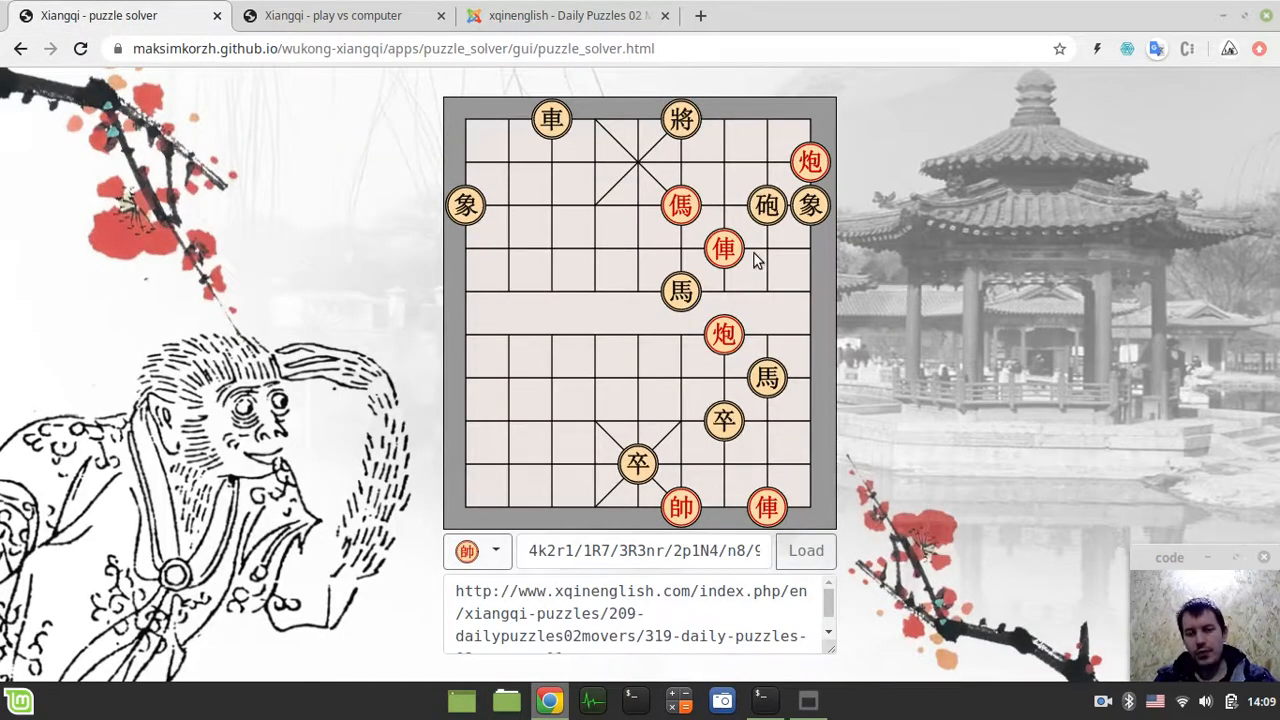
pyautogui.moveTo(590, 248)
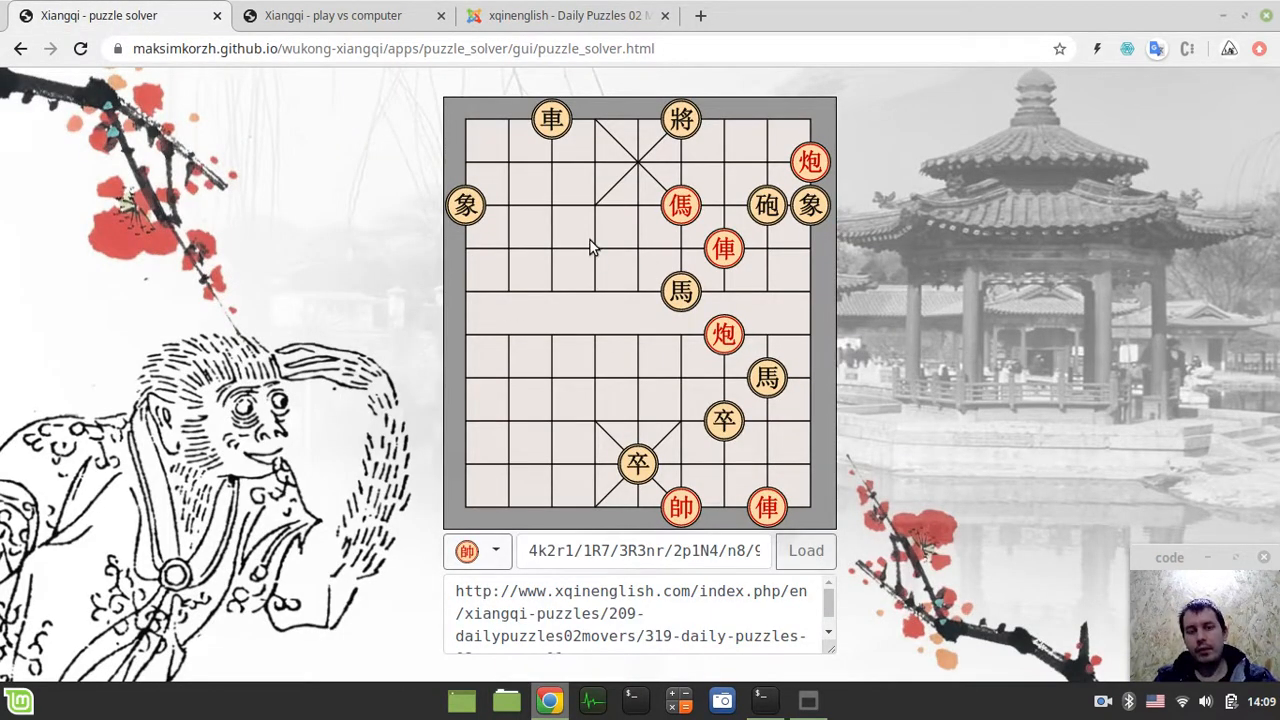
pyautogui.click(565, 15)
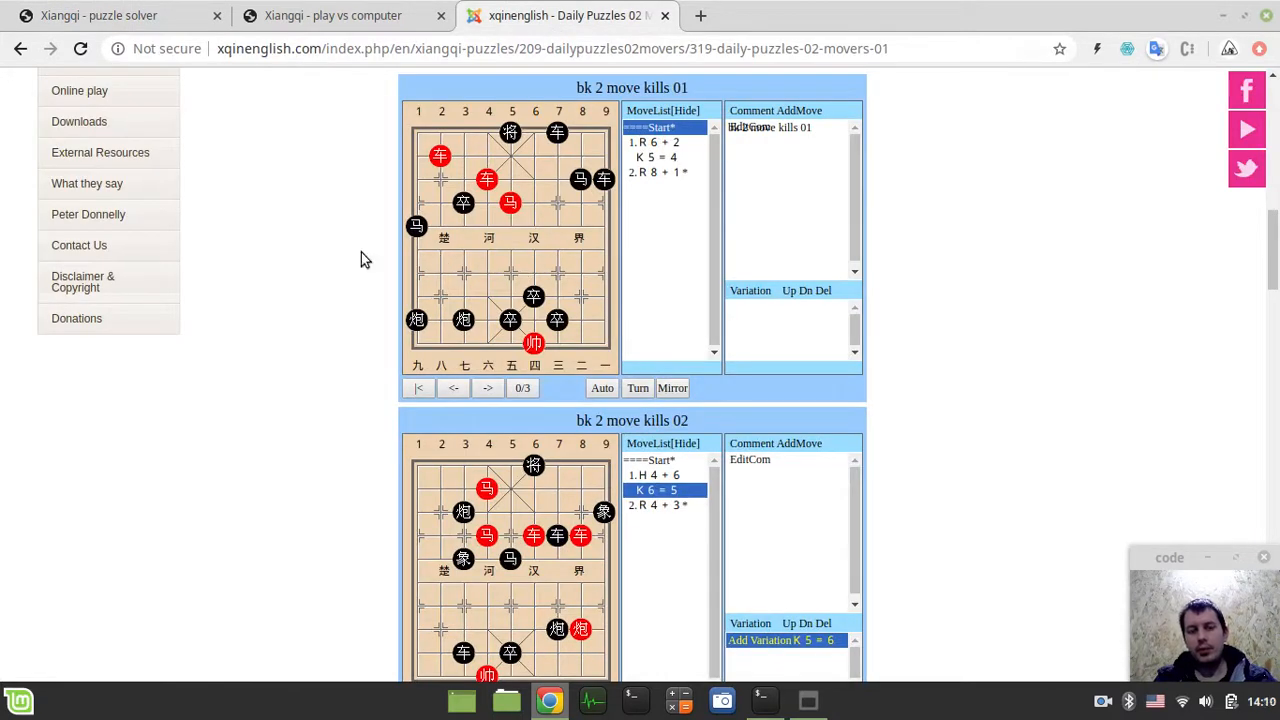
pyautogui.scroll(3)
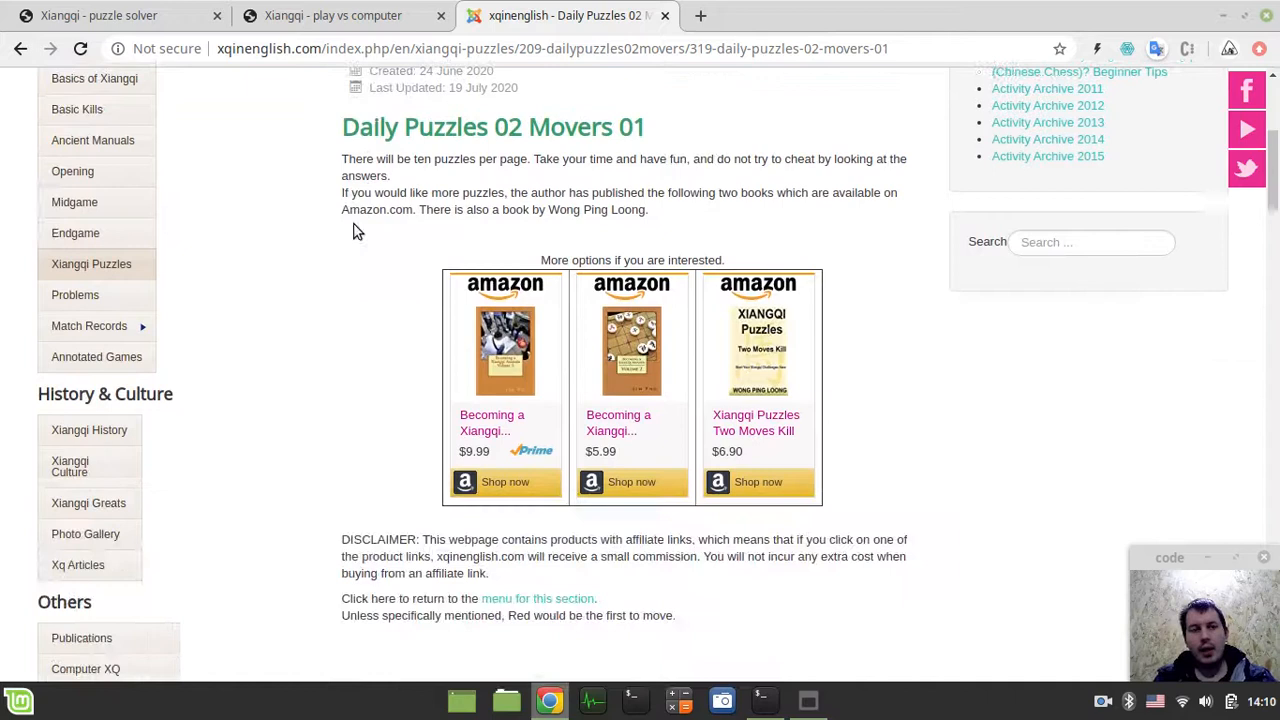
pyautogui.click(98, 15)
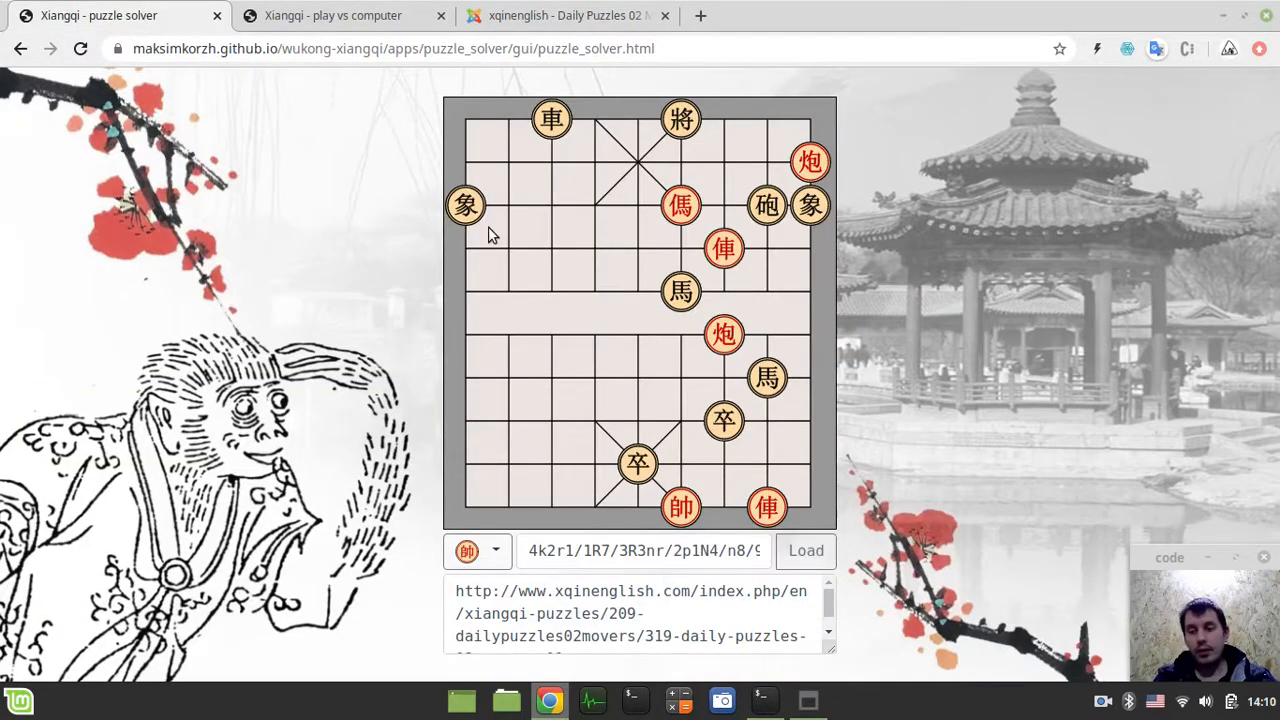
pyautogui.moveTo(420, 248)
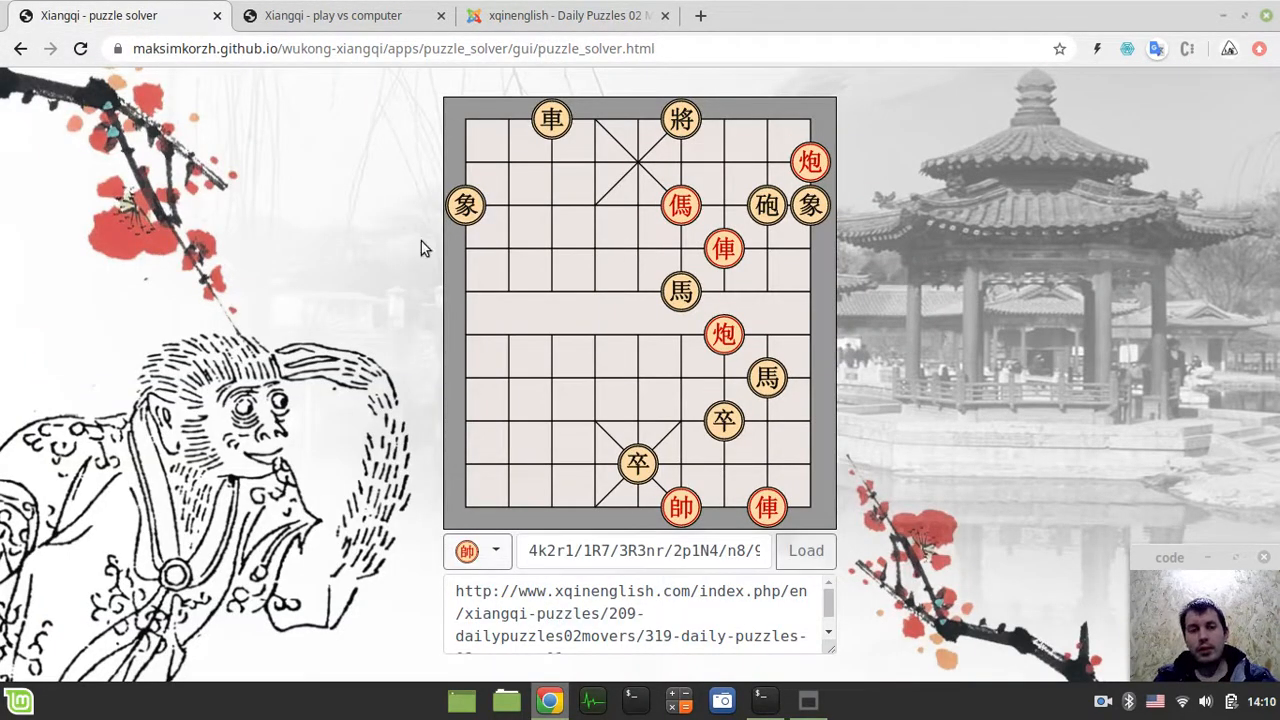
pyautogui.moveTo(390, 246)
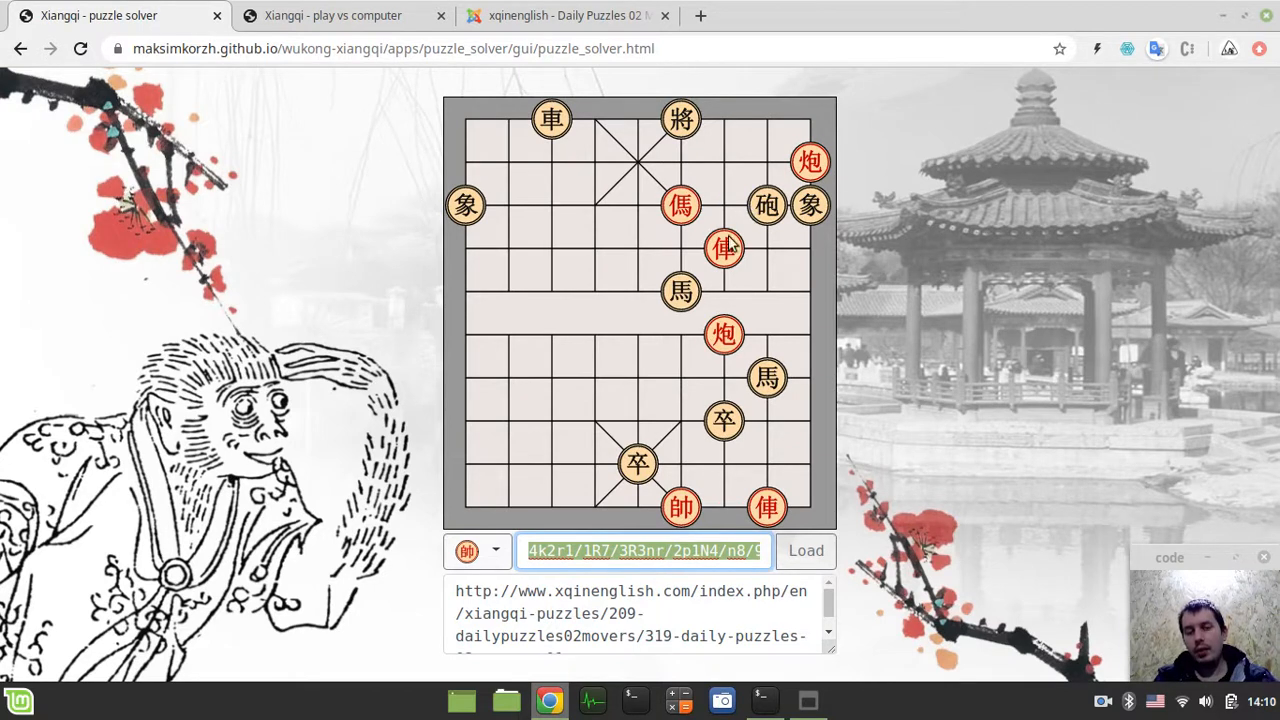
pyautogui.click(678, 551)
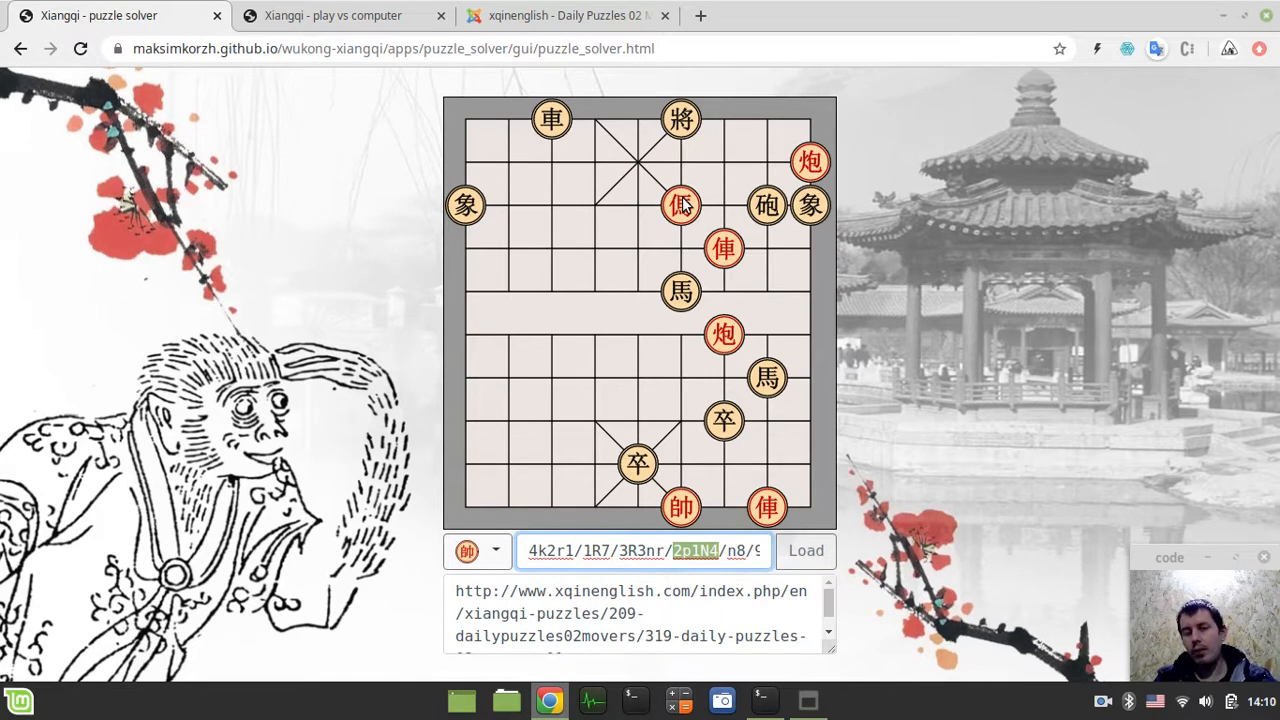
pyautogui.moveTo(685, 205)
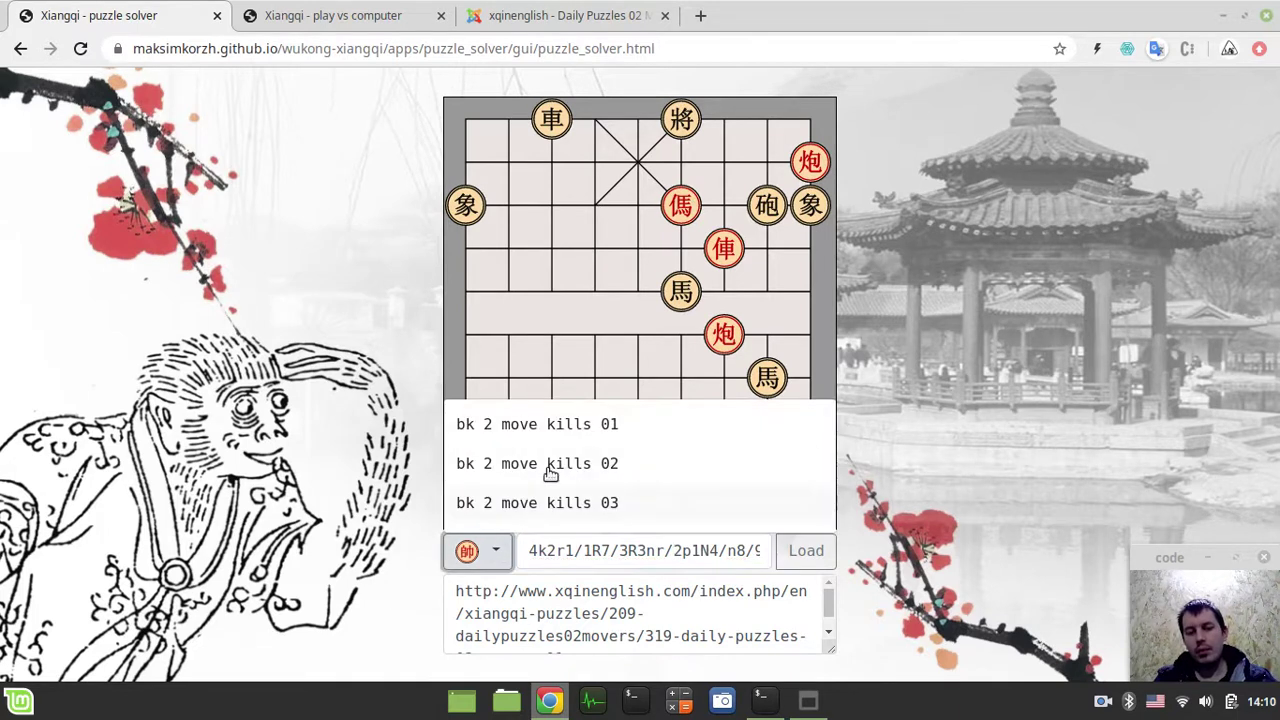
pyautogui.moveTo(457, 432)
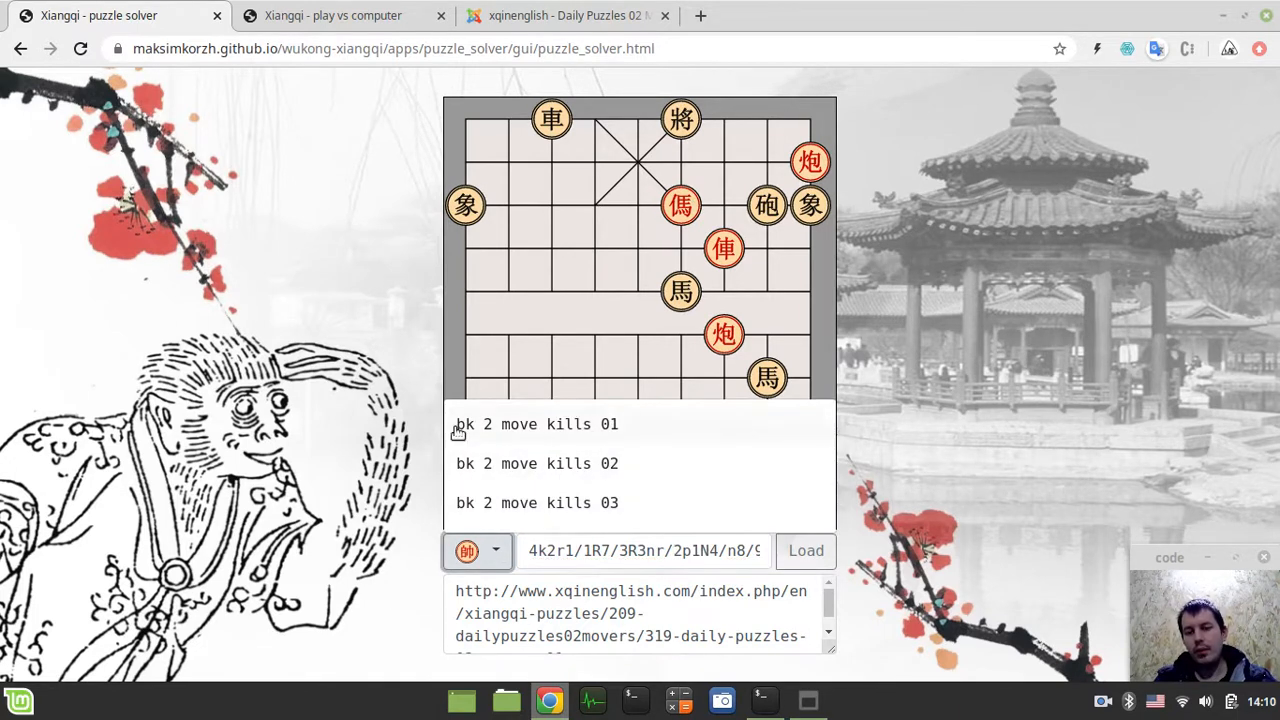
pyautogui.moveTo(398, 424)
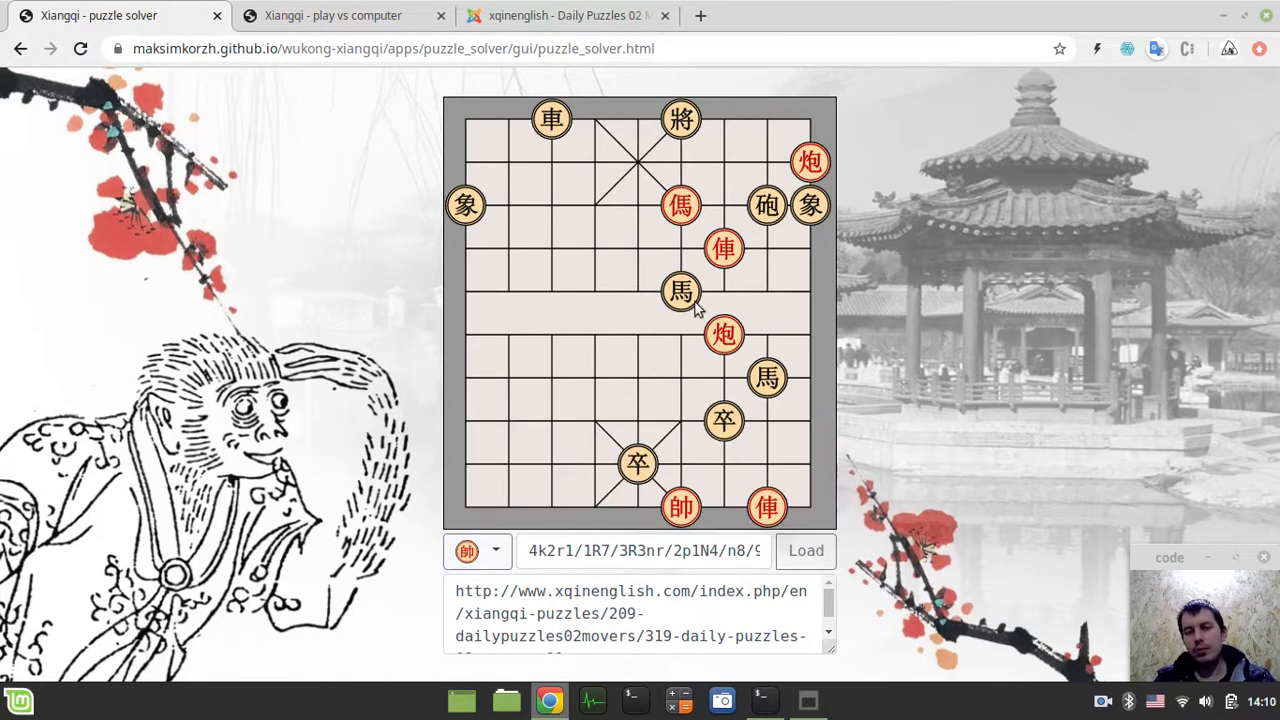
pyautogui.moveTo(690, 240)
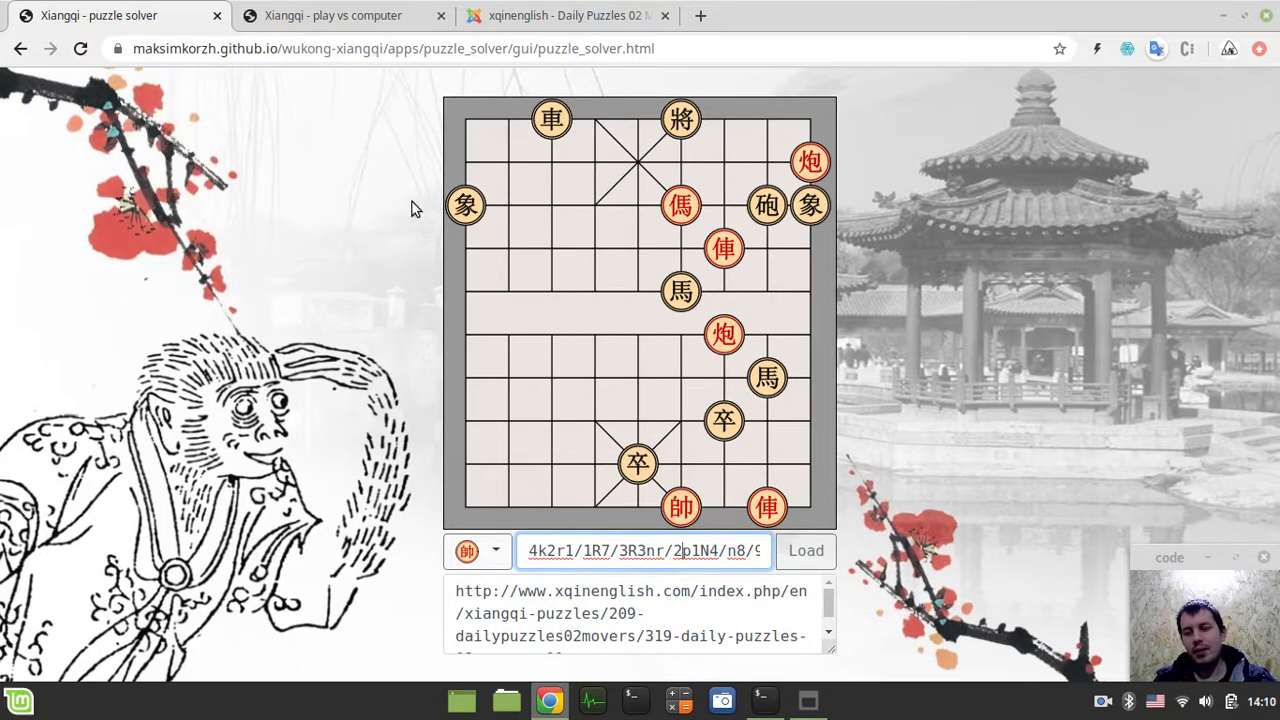
pyautogui.moveTo(413, 333)
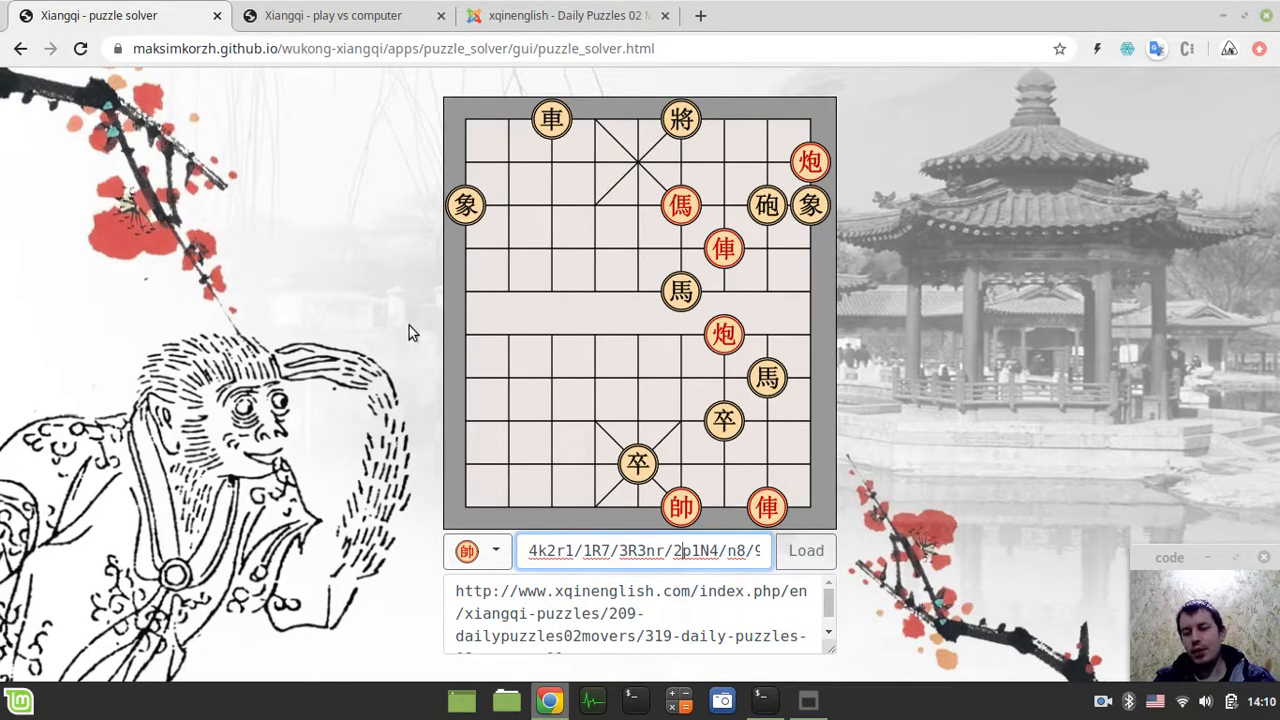
pyautogui.moveTo(531, 354)
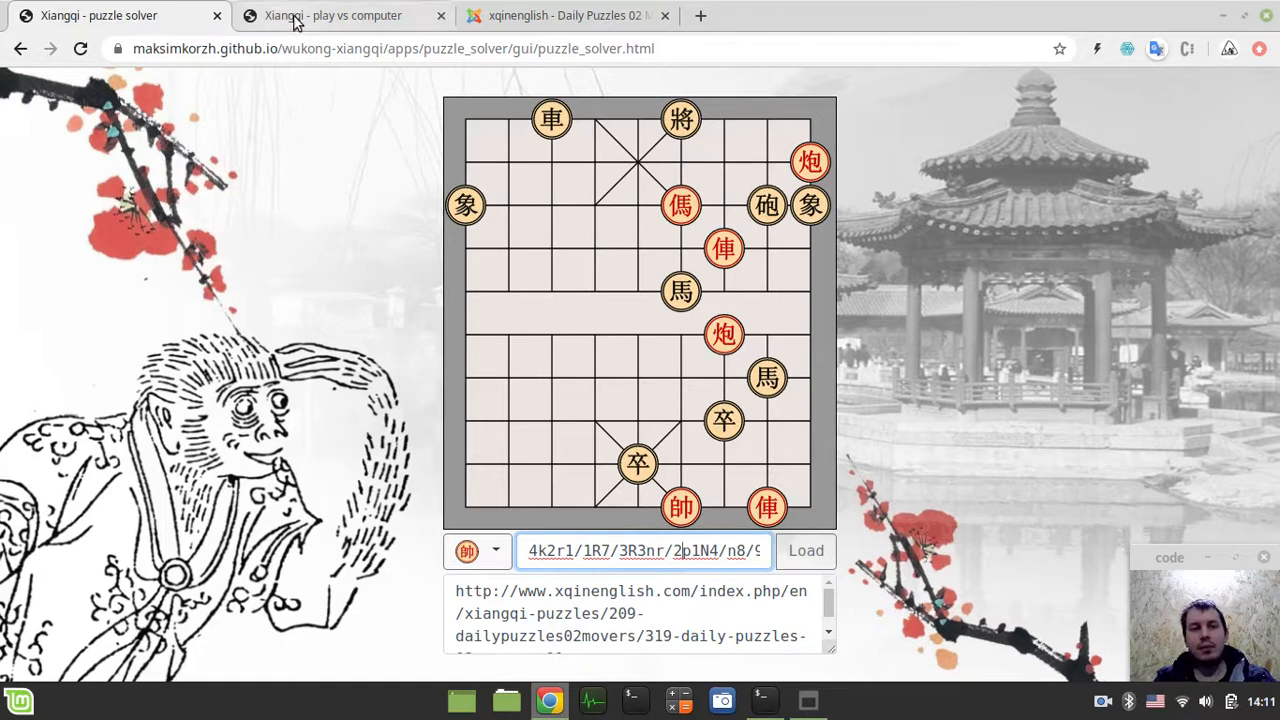
# Step: In a new tab, go to the wukong-xiangqi repository via the Github tile
pyautogui.click(332, 15)
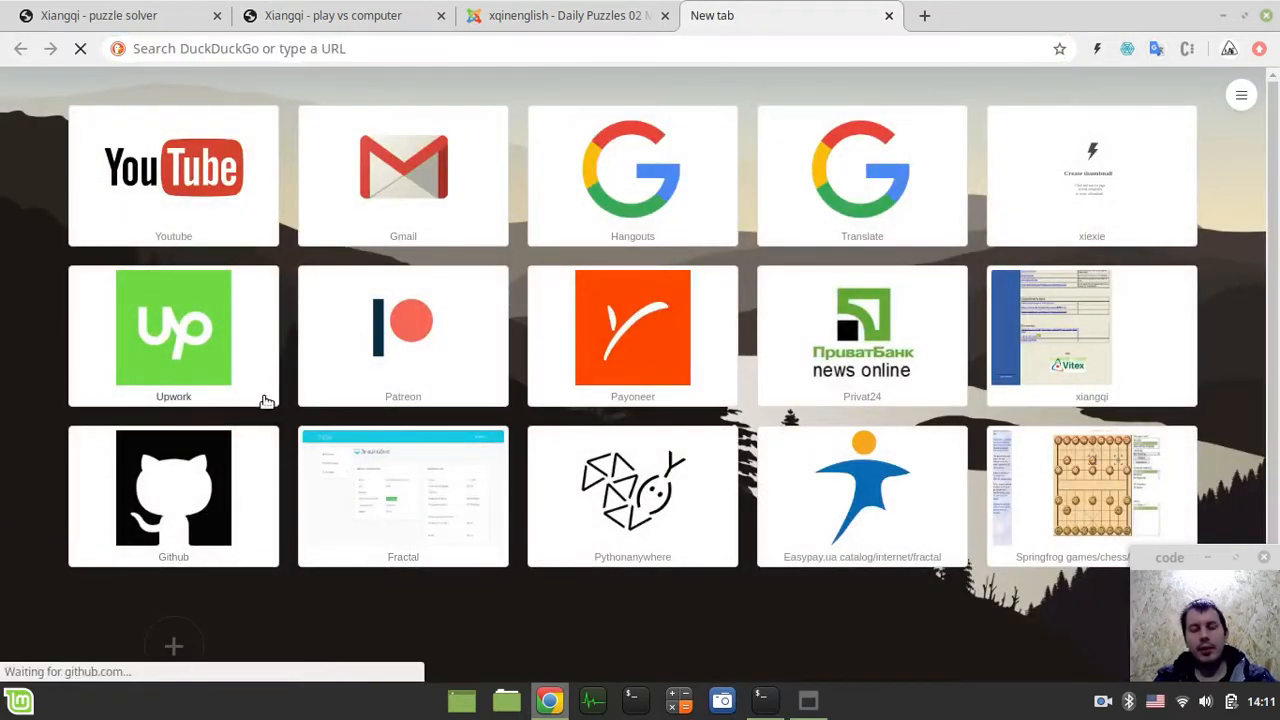
pyautogui.click(173, 490)
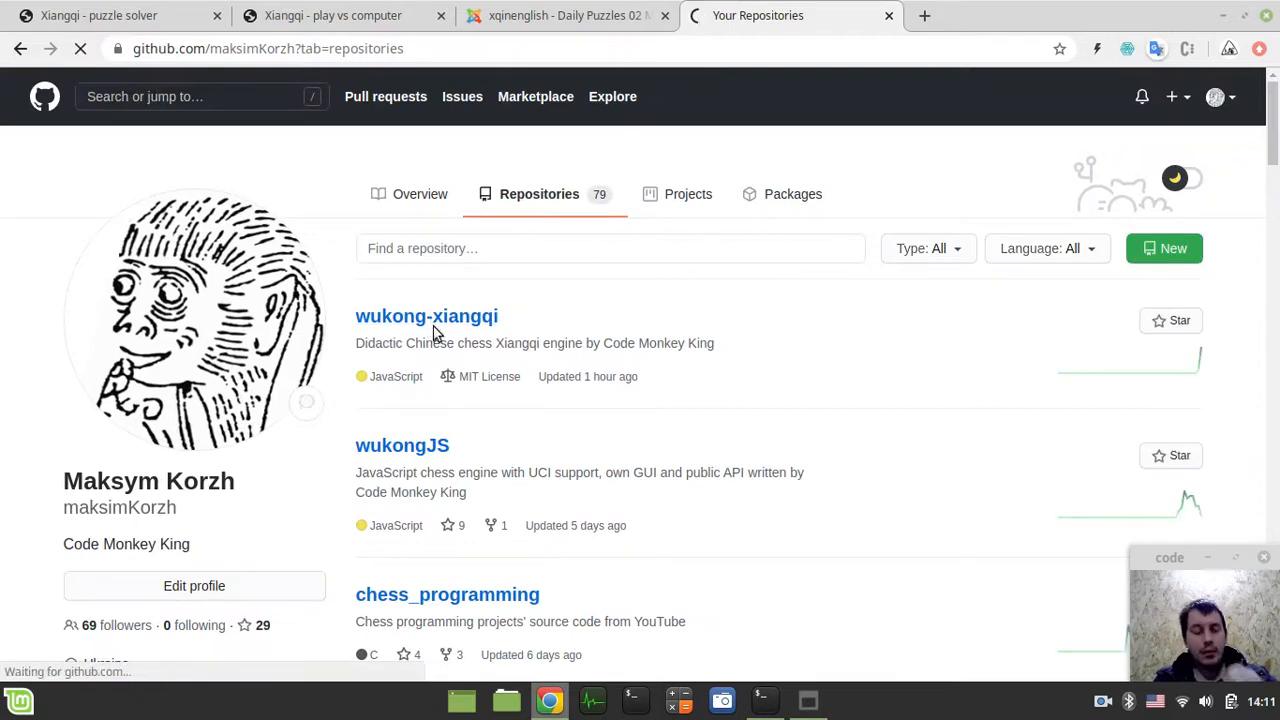
pyautogui.click(426, 316)
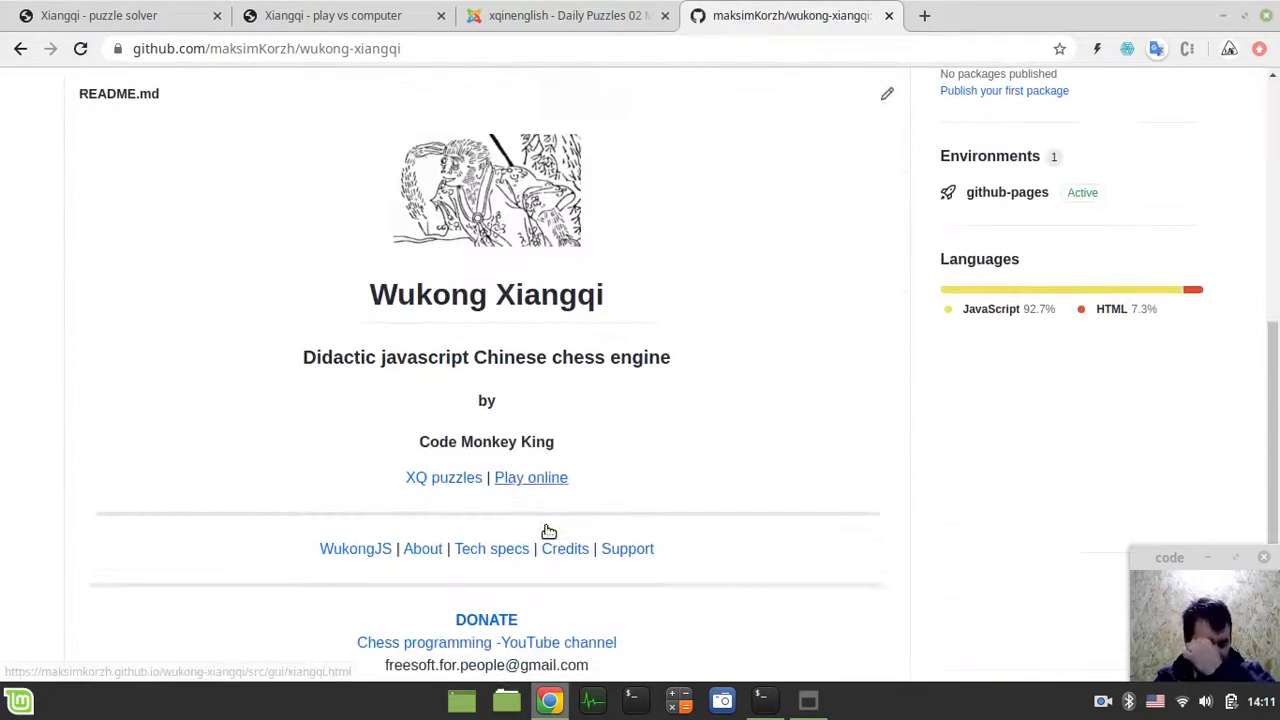
# Step: Scroll through the wukong-xiangqi README, then open another new browser tab
pyautogui.scroll(-3)
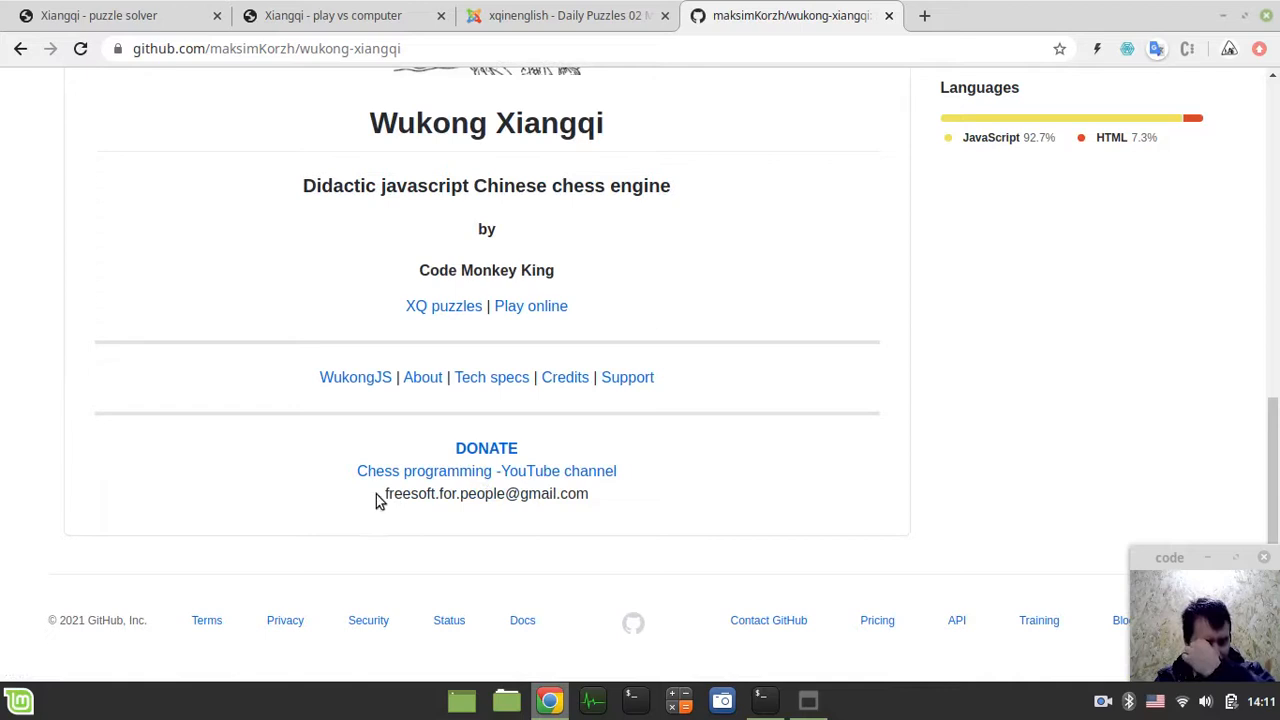
pyautogui.scroll(3)
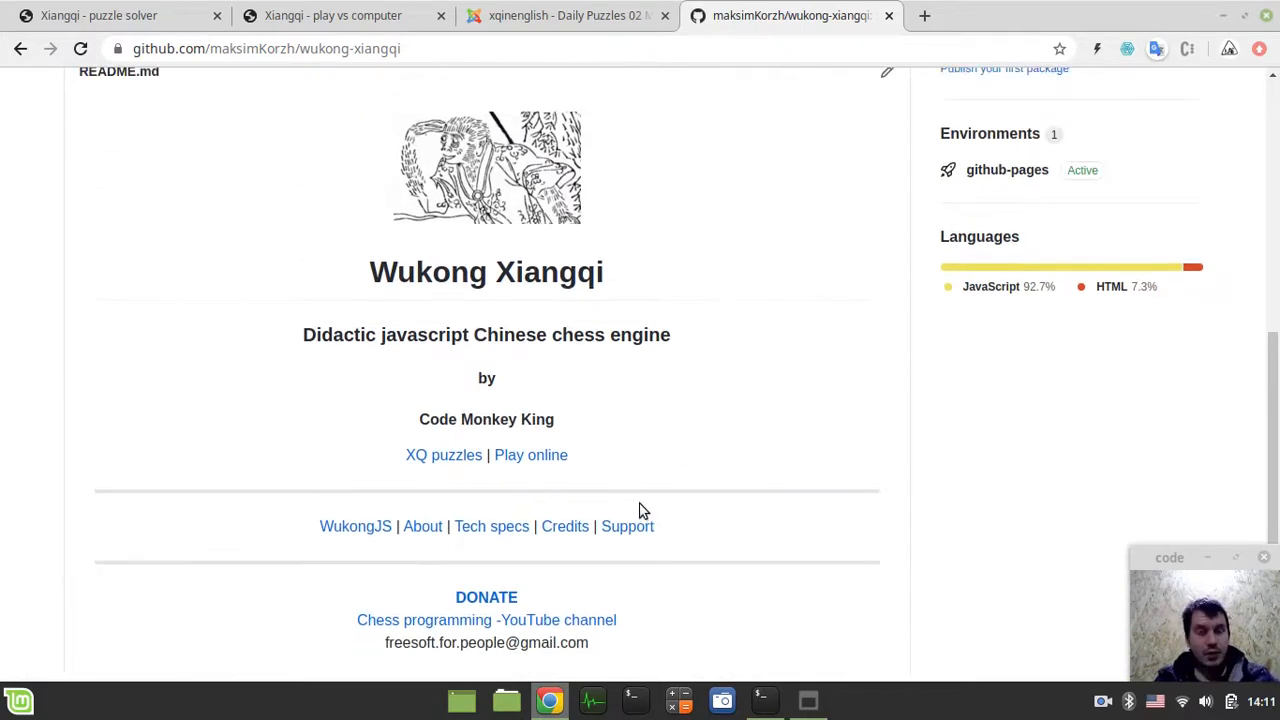
pyautogui.moveTo(205, 85)
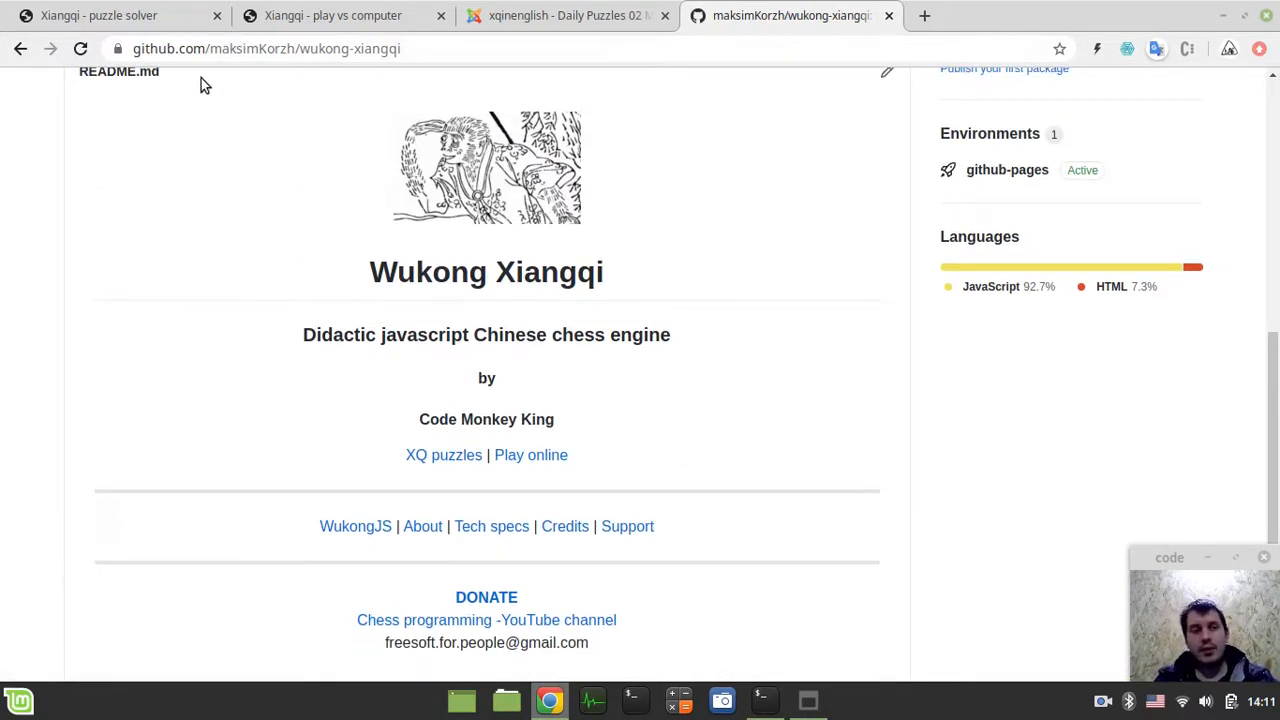
pyautogui.scroll(3)
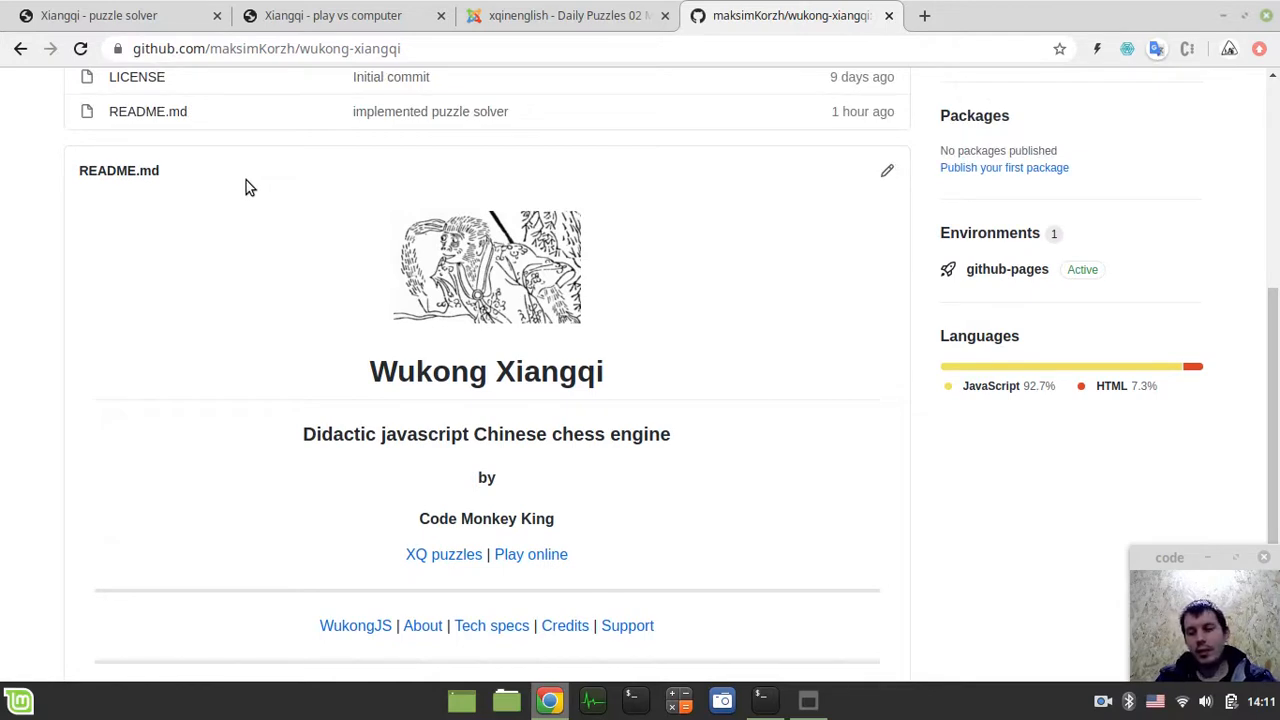
pyautogui.moveTo(232, 217)
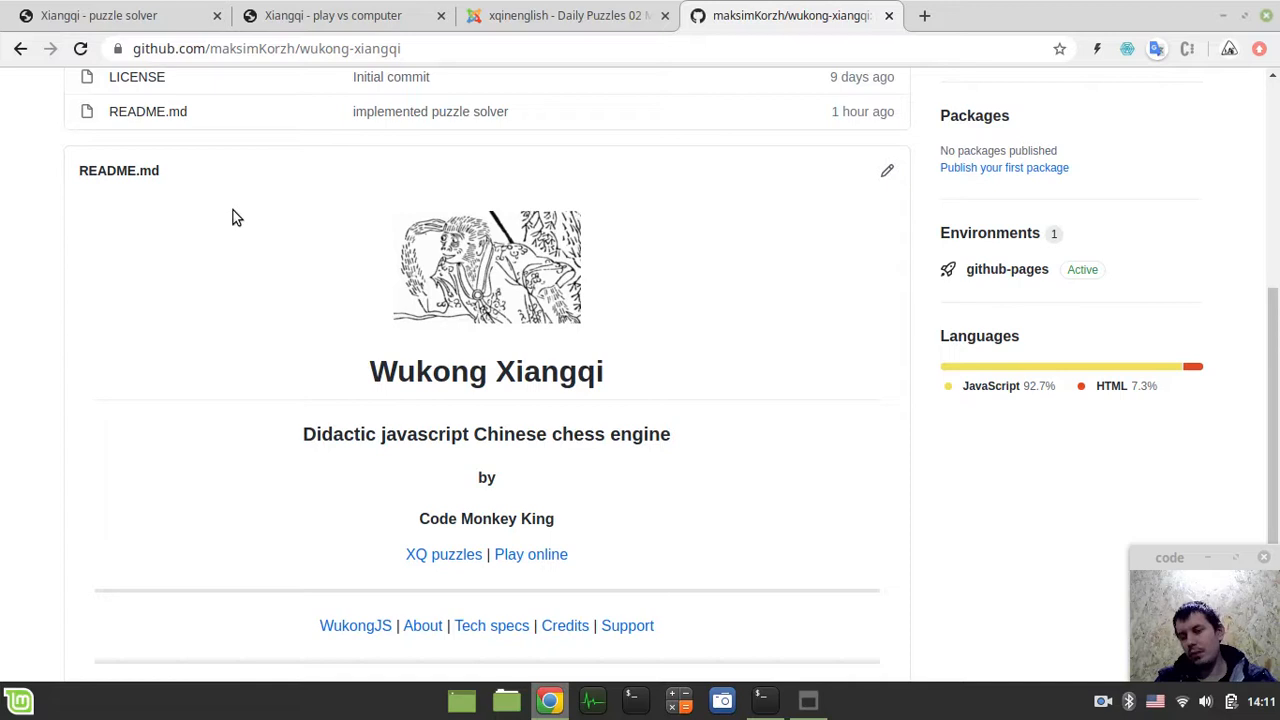
pyautogui.moveTo(918, 17)
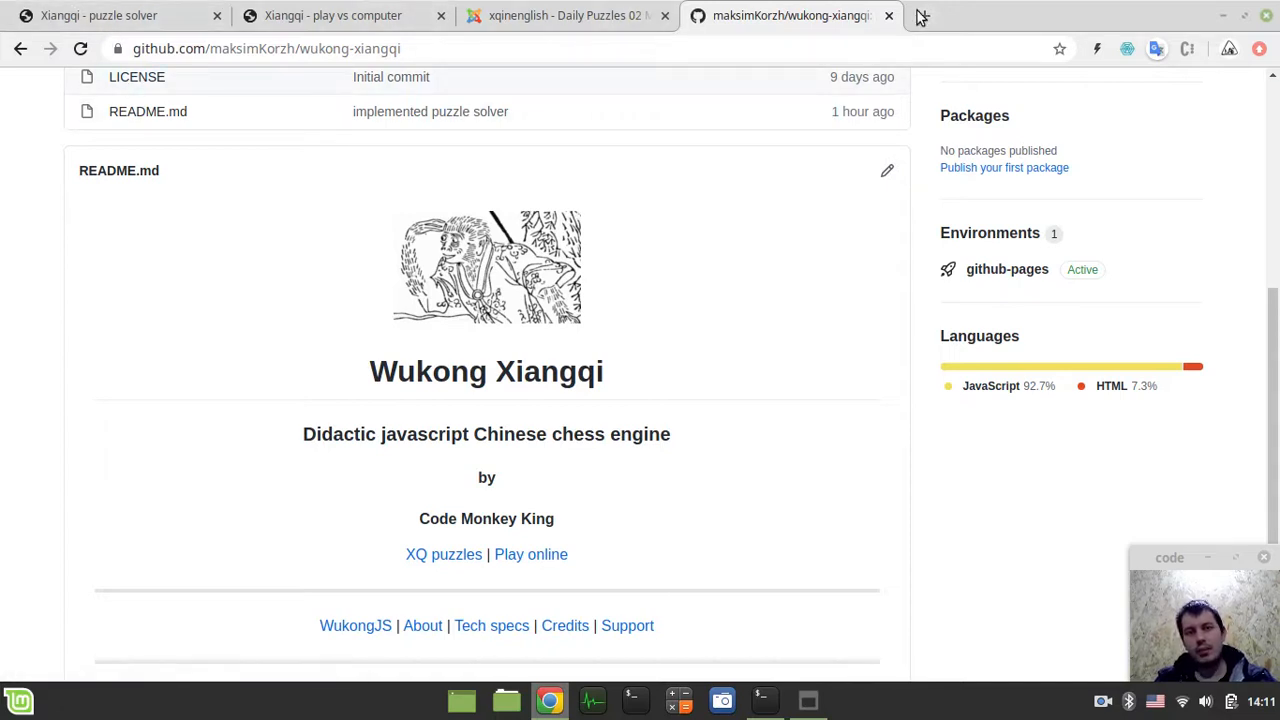
pyautogui.click(918, 16)
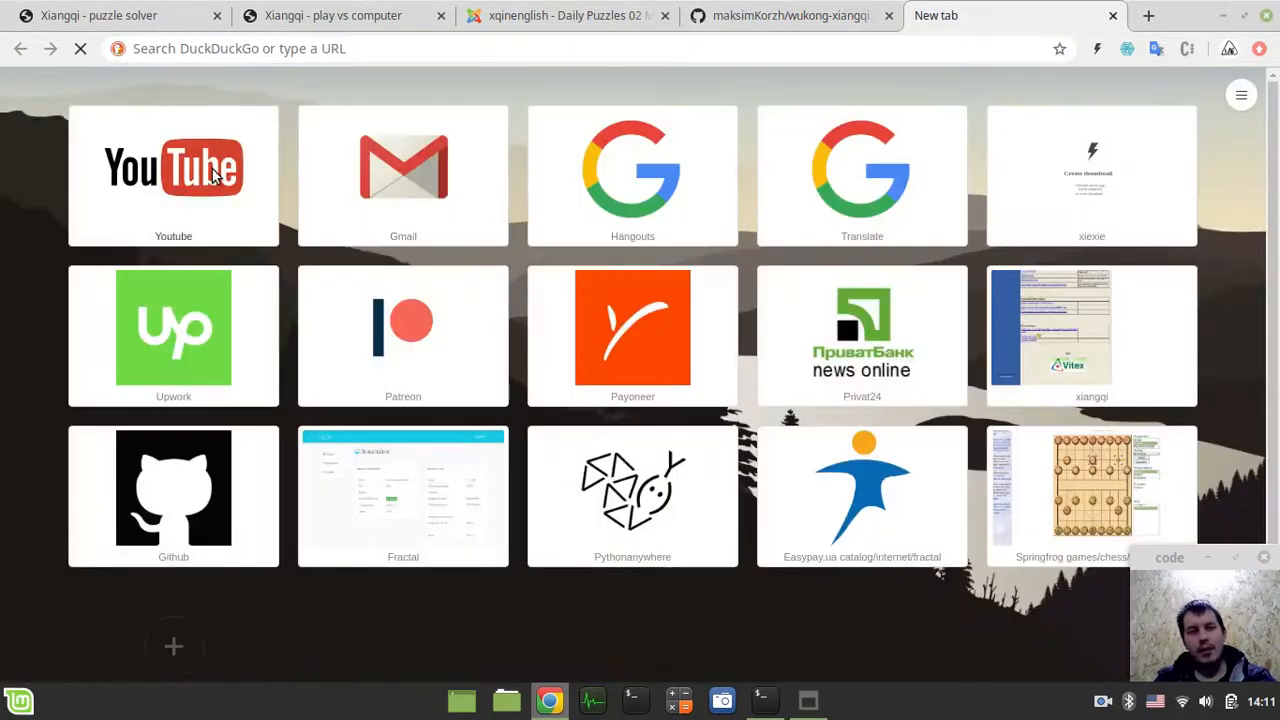
# Step: Open YouTube and view notifications of new subscribers and comments replied to by xqinenglish
pyautogui.click(173, 167)
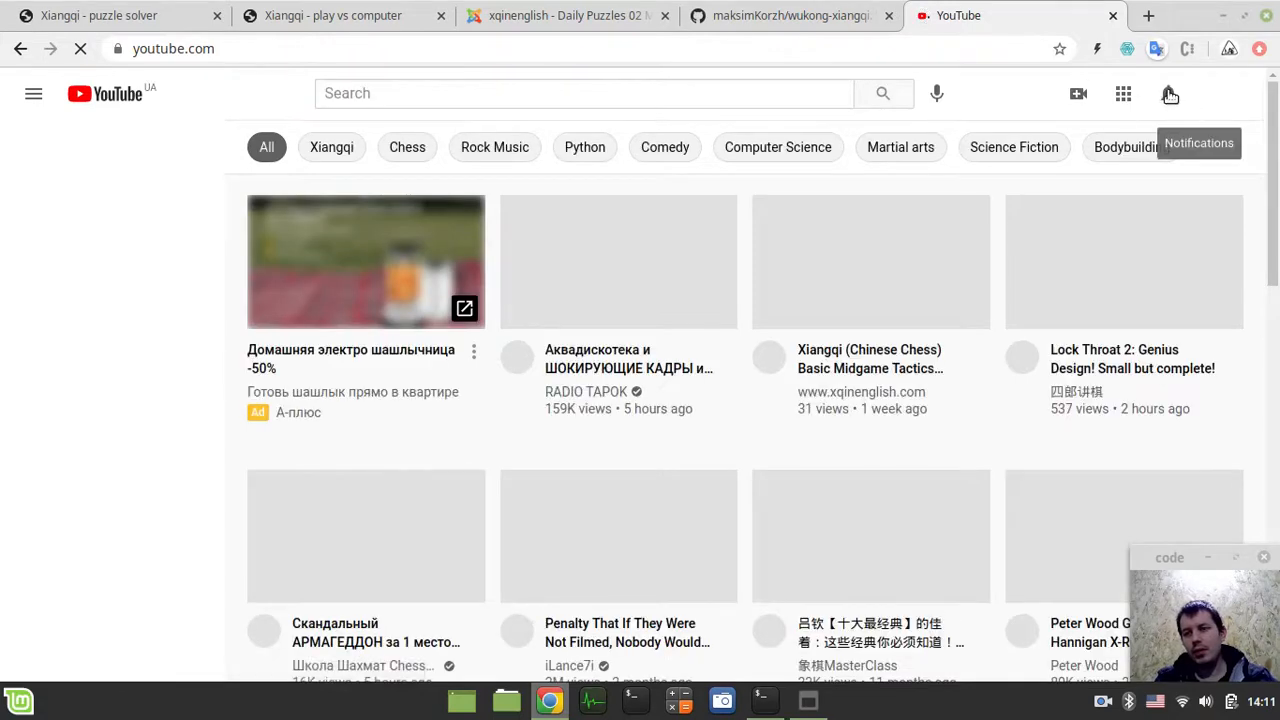
pyautogui.click(34, 93)
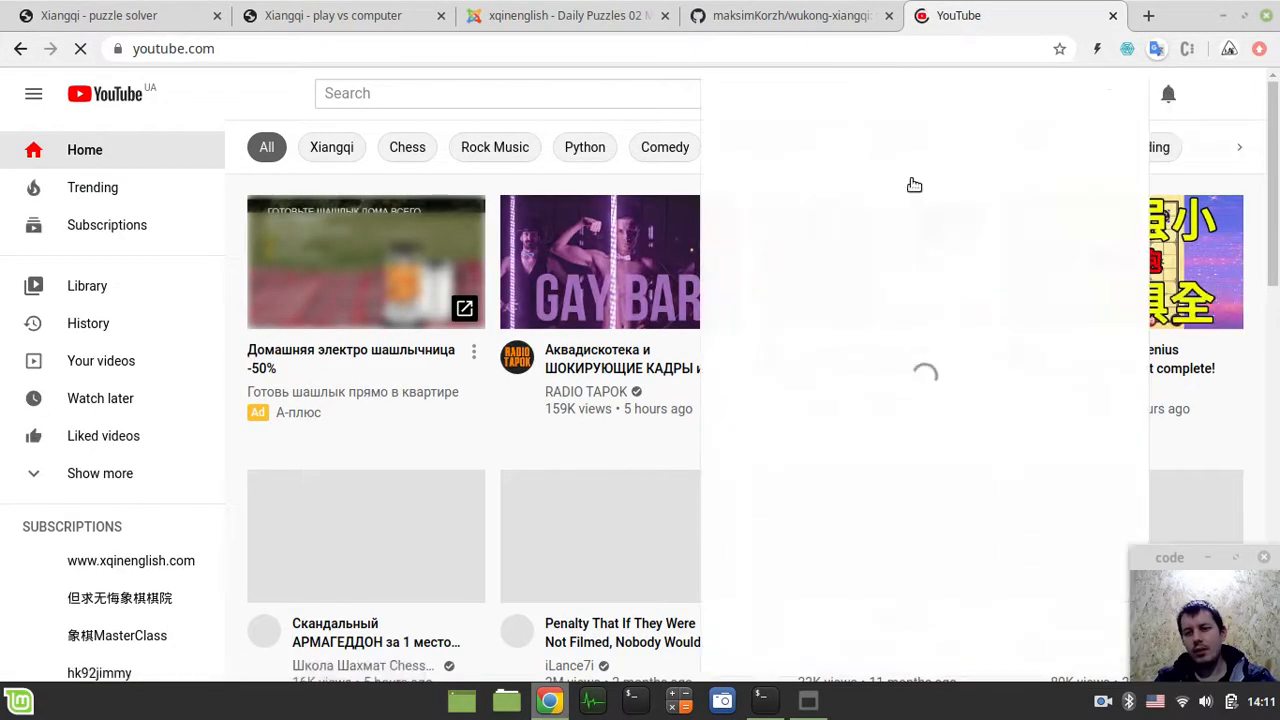
pyautogui.click(1168, 93)
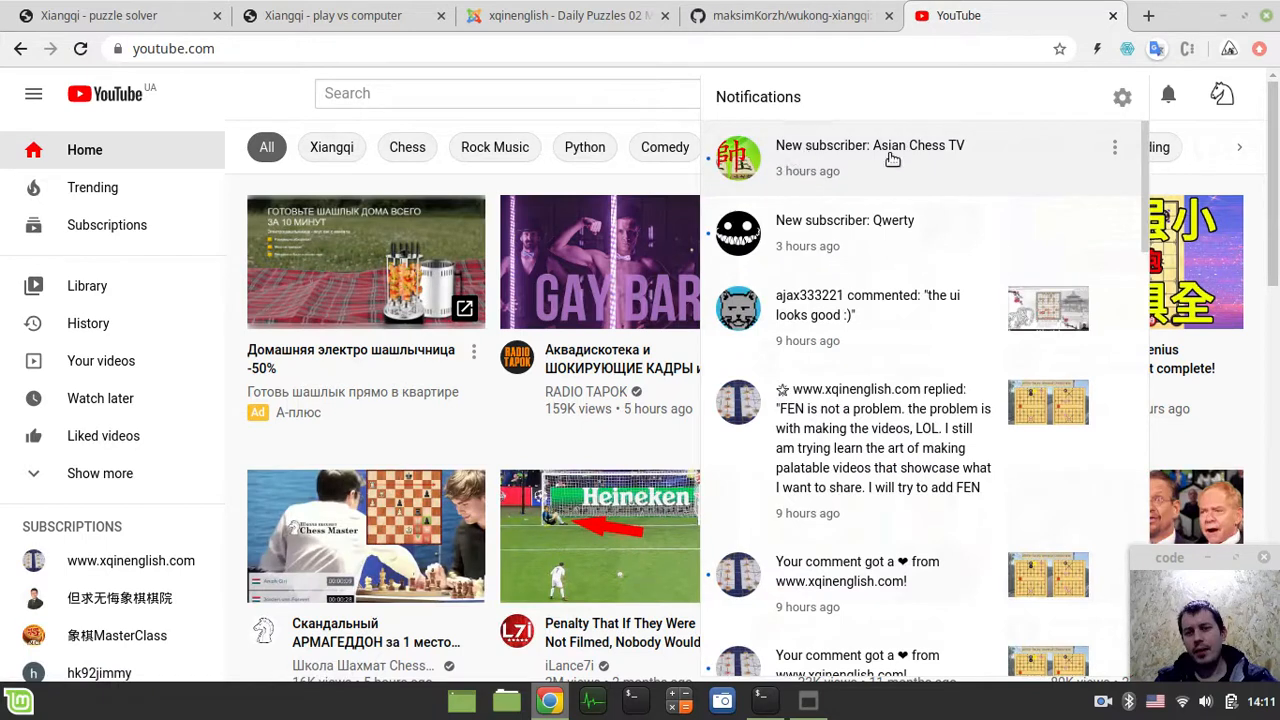
pyautogui.moveTo(777, 152)
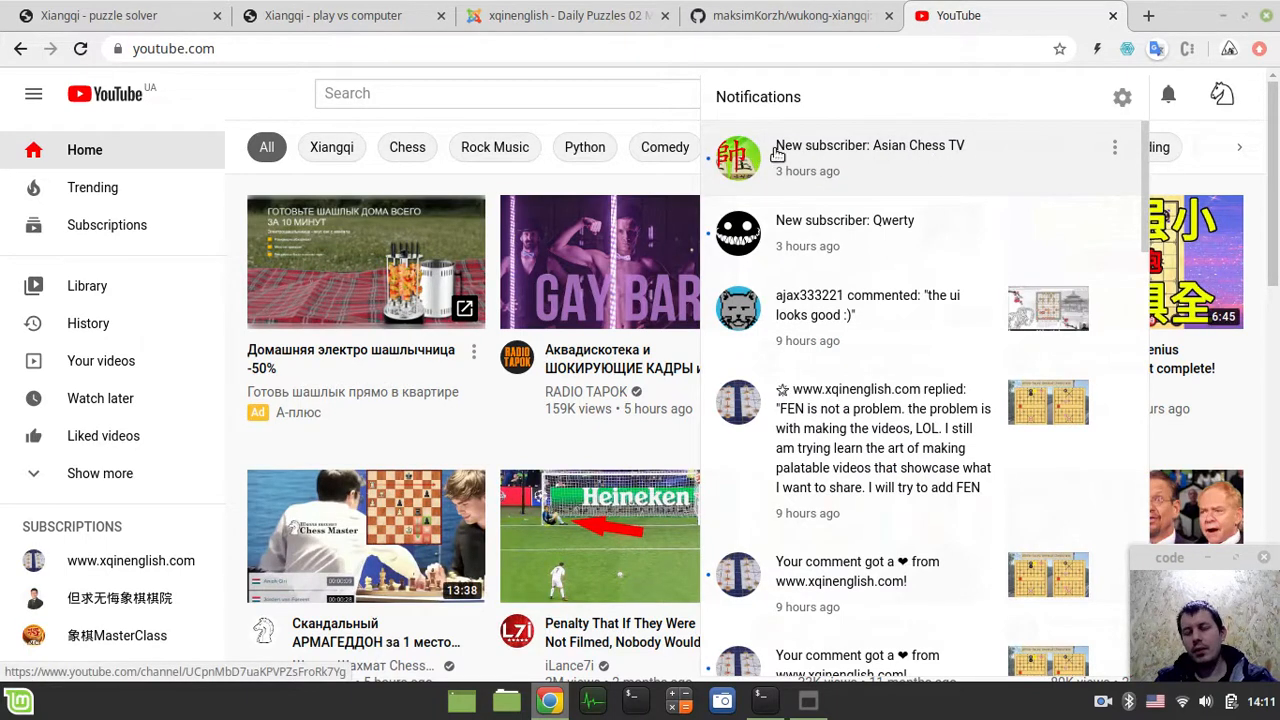
pyautogui.moveTo(828, 170)
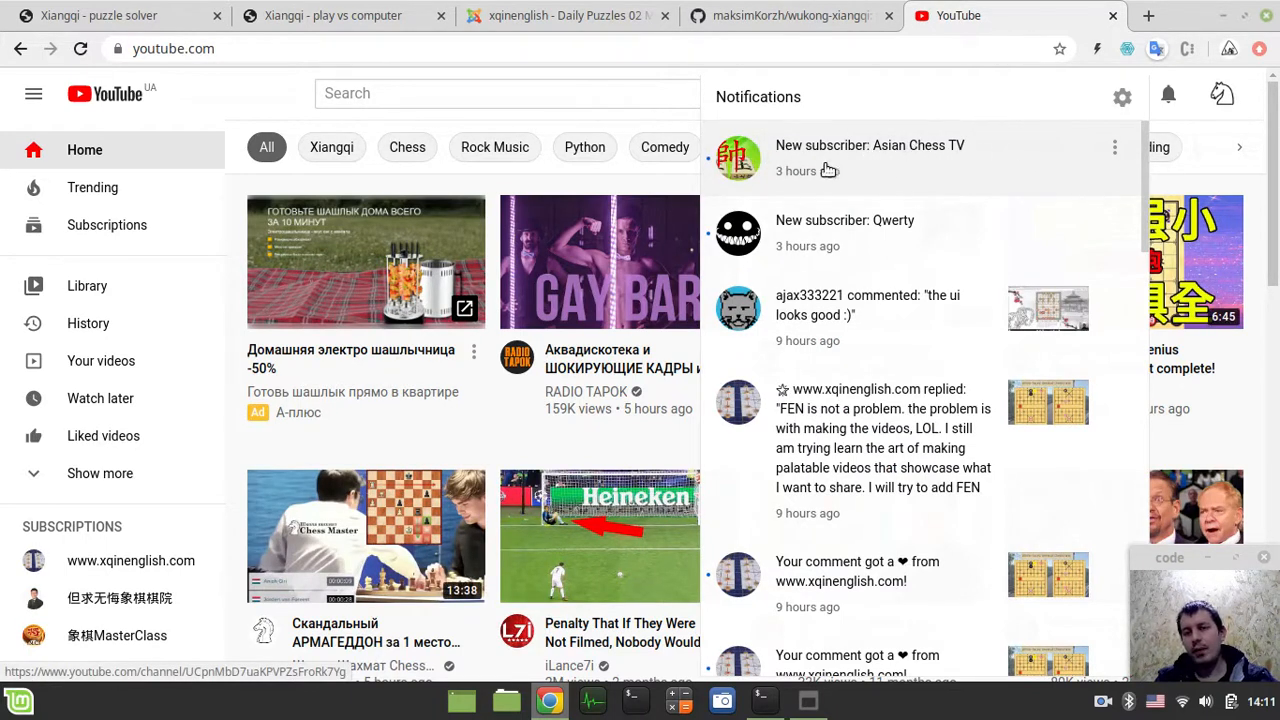
pyautogui.moveTo(805, 158)
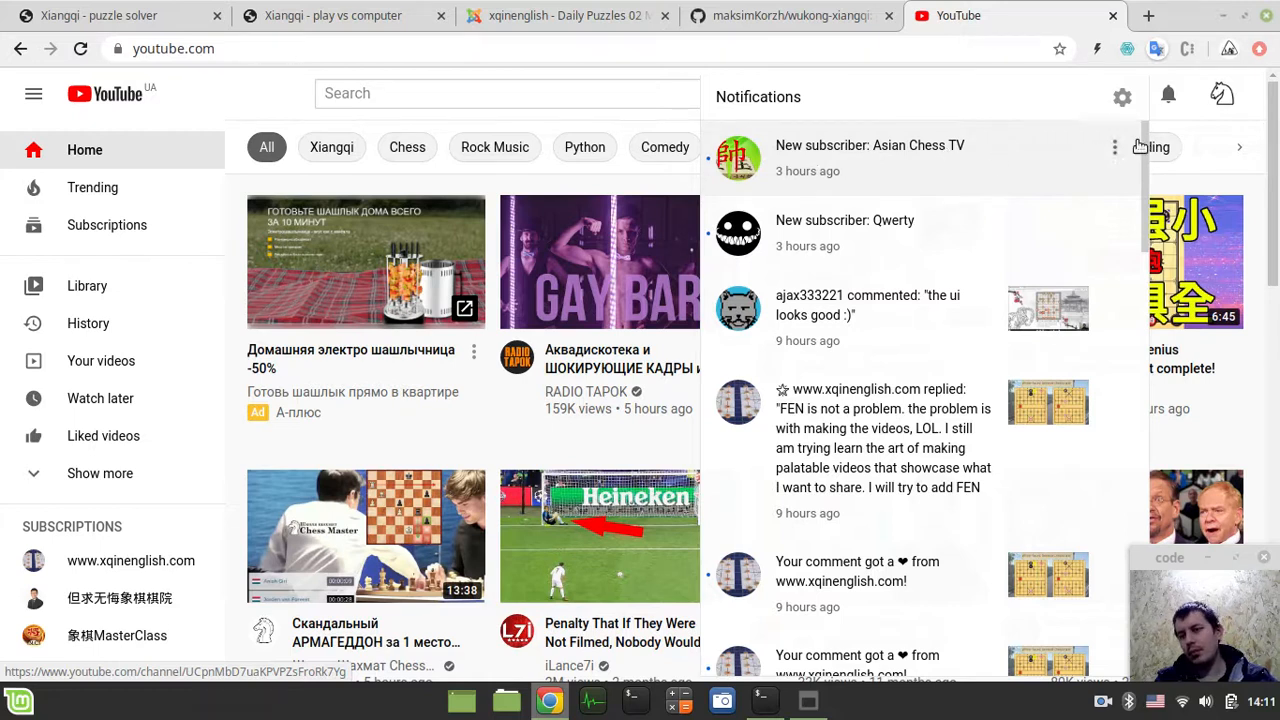
pyautogui.moveTo(1168, 93)
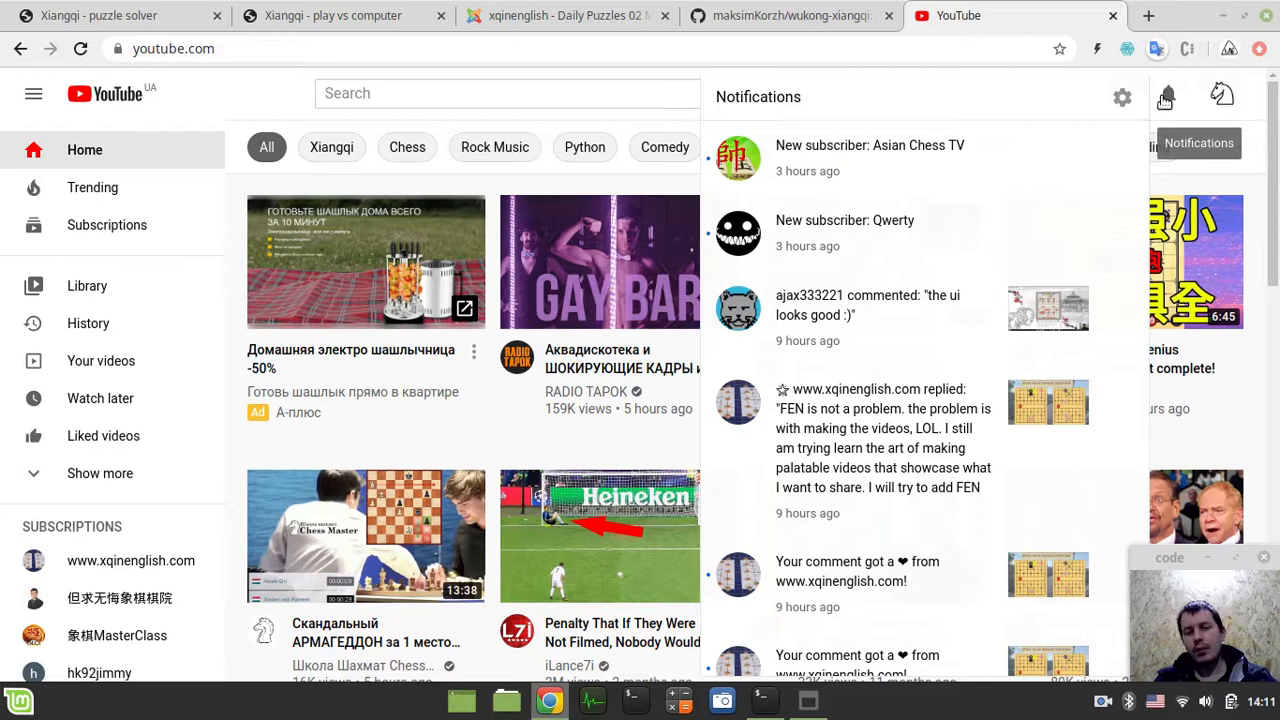
pyautogui.moveTo(949, 160)
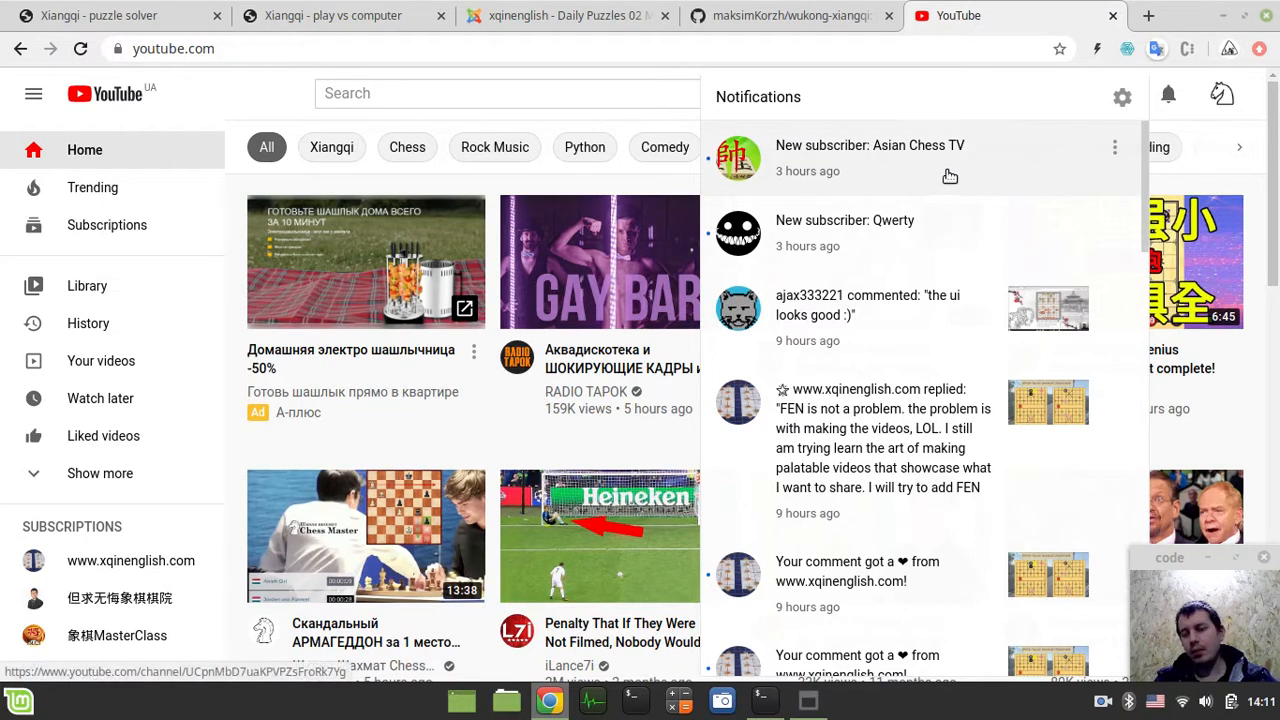
pyautogui.moveTo(935, 171)
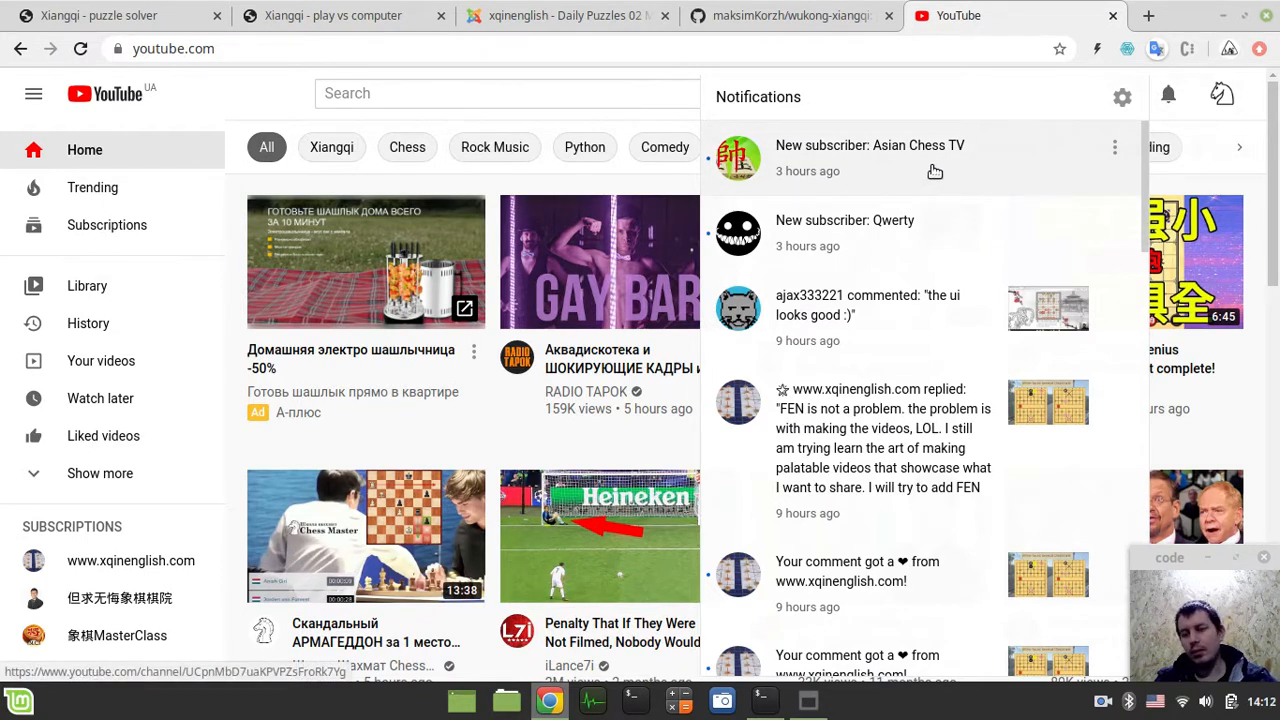
pyautogui.moveTo(890, 152)
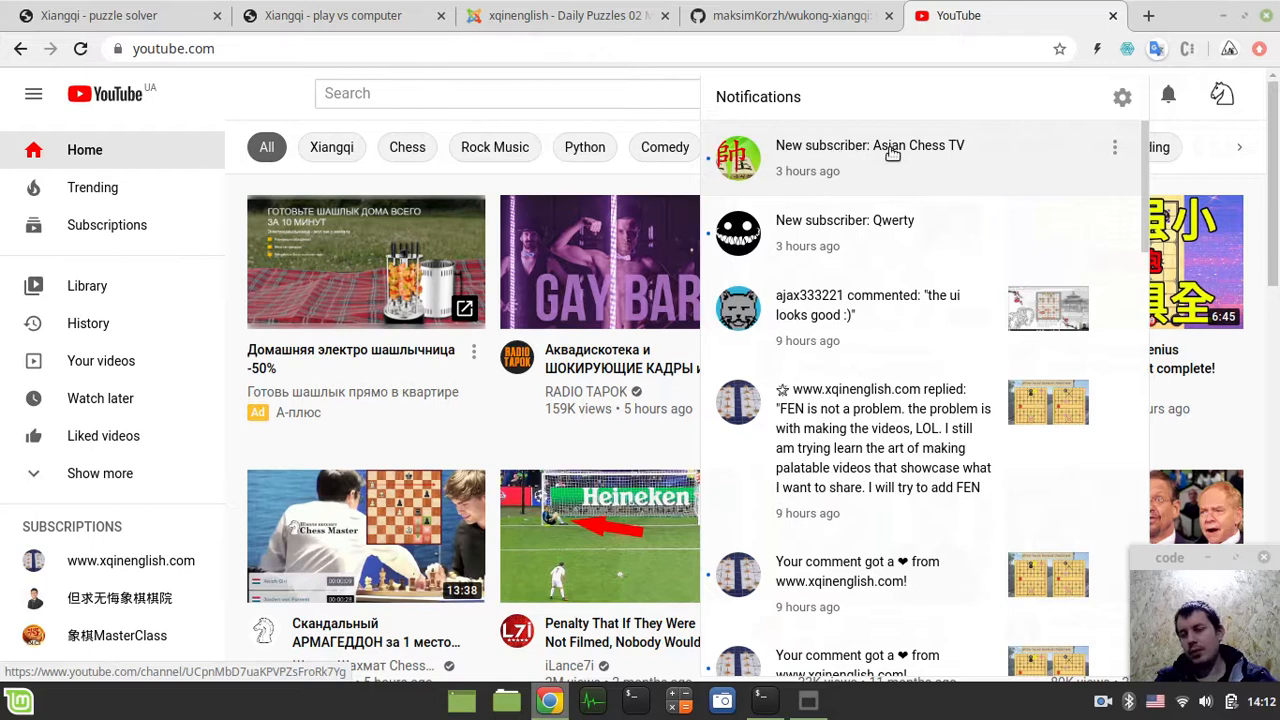
pyautogui.moveTo(778, 150)
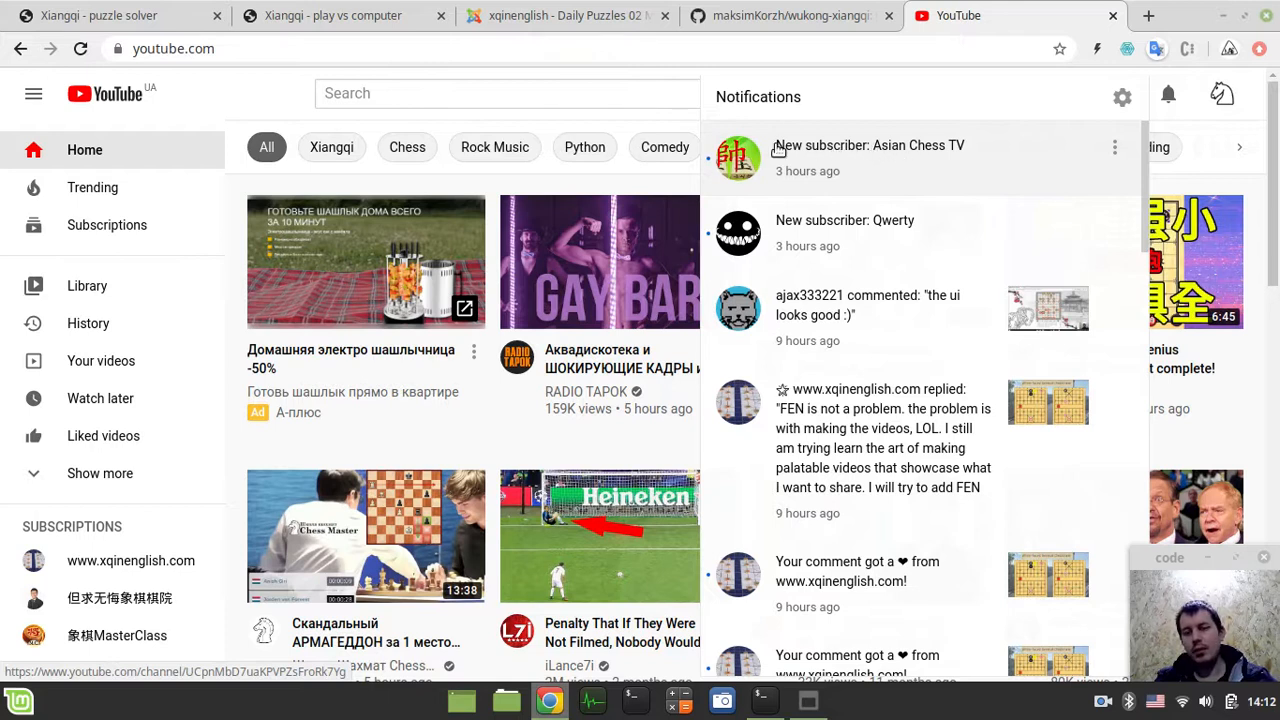
pyautogui.moveTo(903, 157)
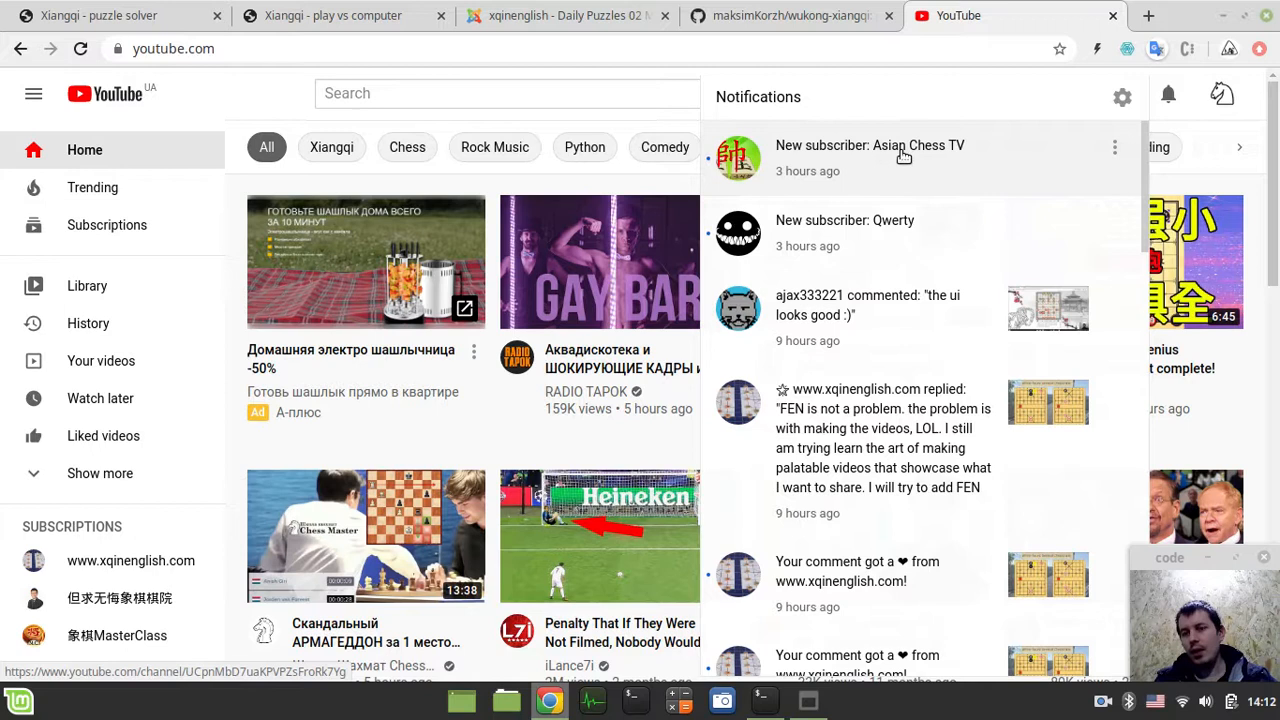
pyautogui.moveTo(970, 153)
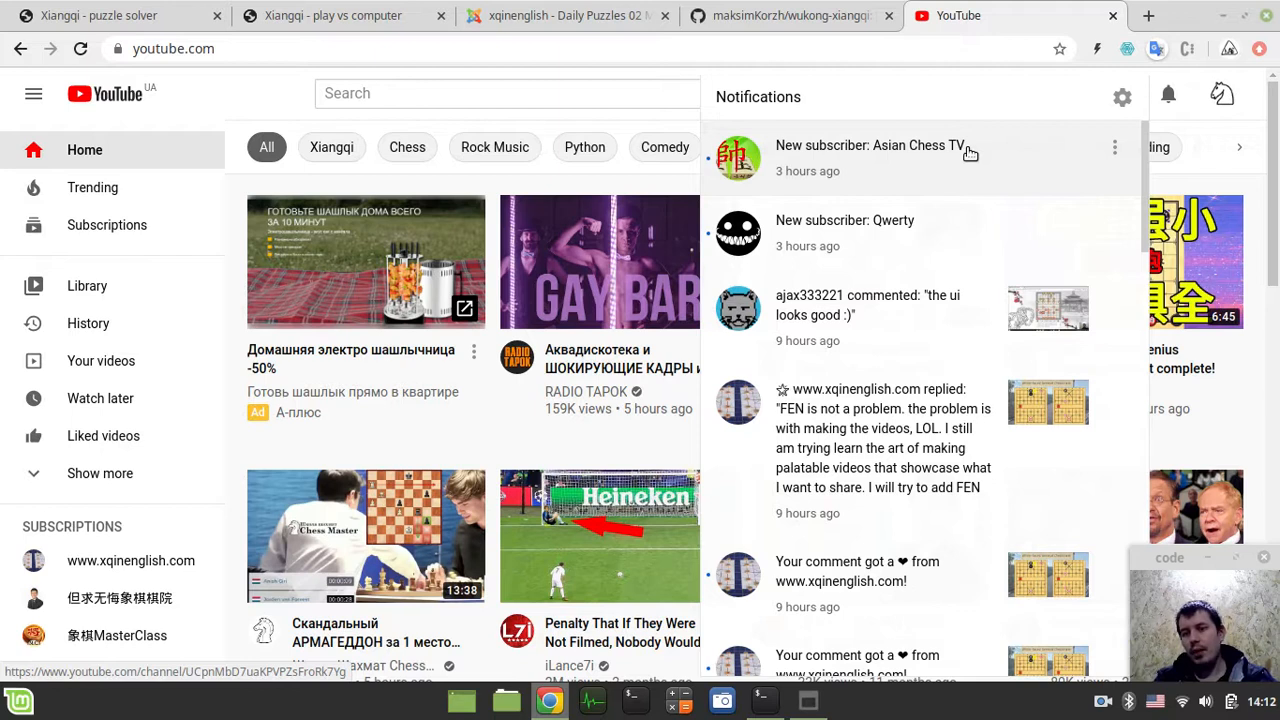
pyautogui.moveTo(1040, 172)
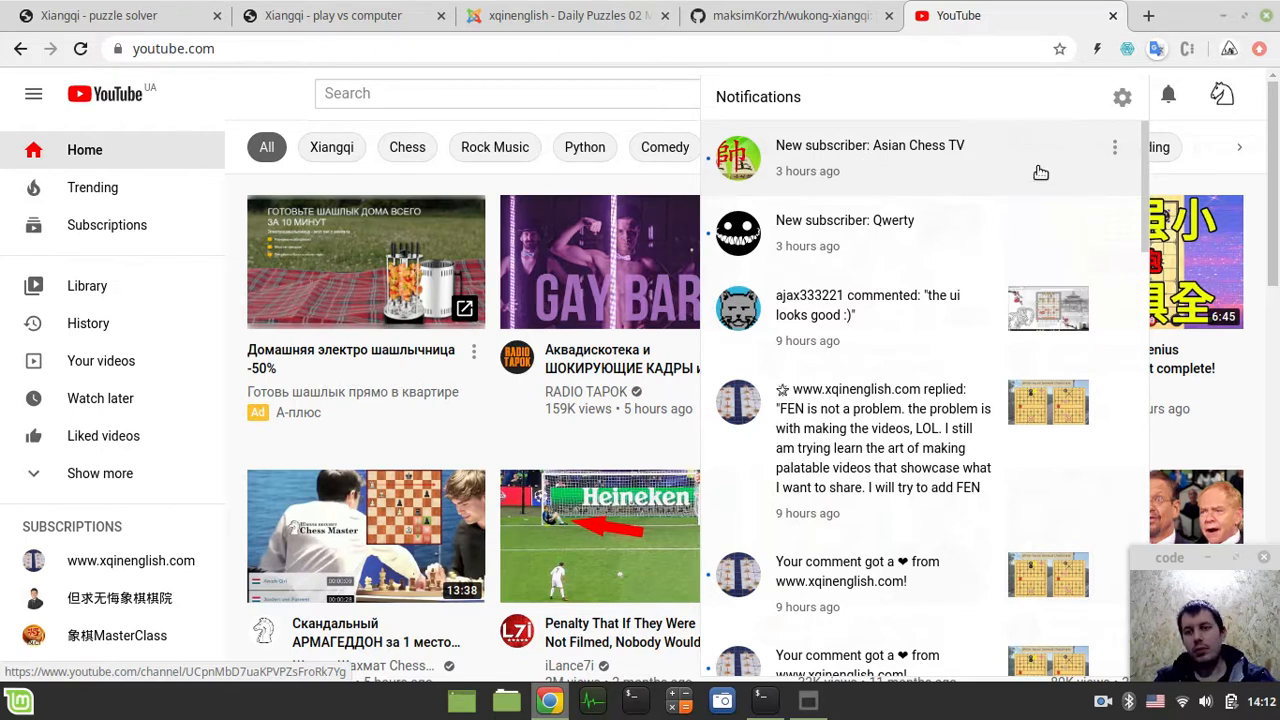
pyautogui.moveTo(1168, 95)
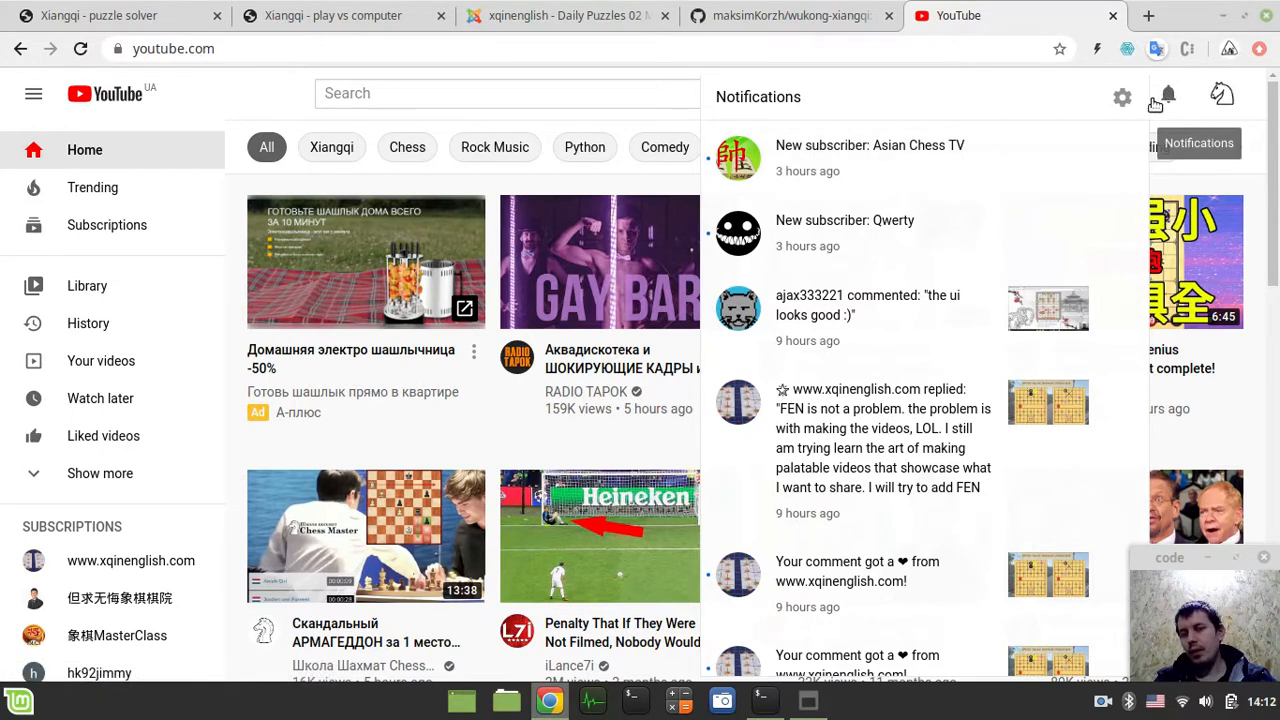
pyautogui.moveTo(896, 160)
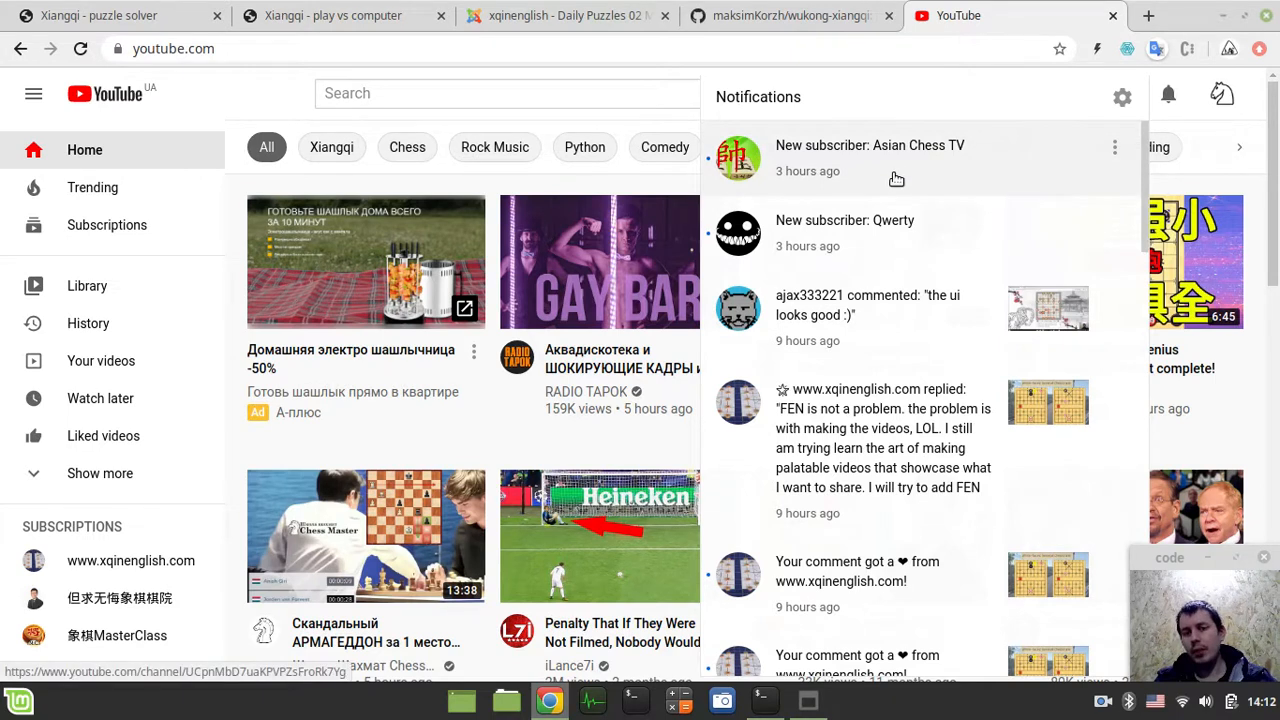
pyautogui.moveTo(851, 176)
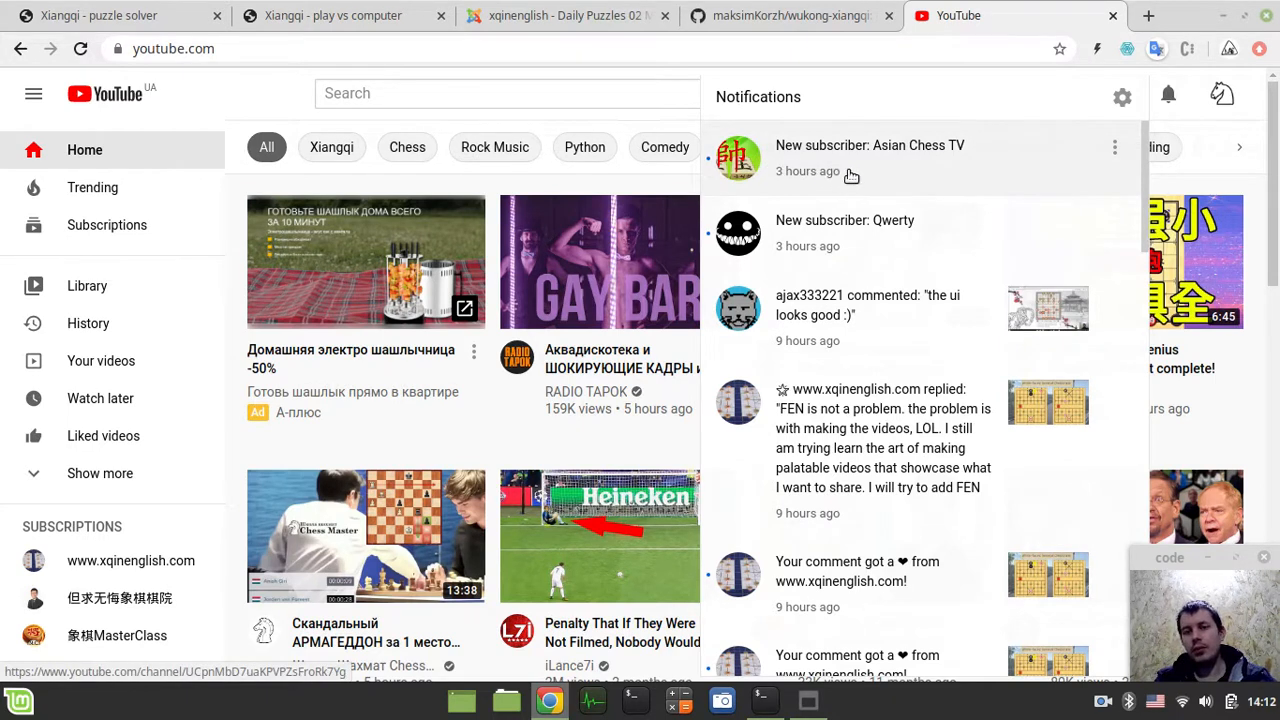
pyautogui.moveTo(910, 175)
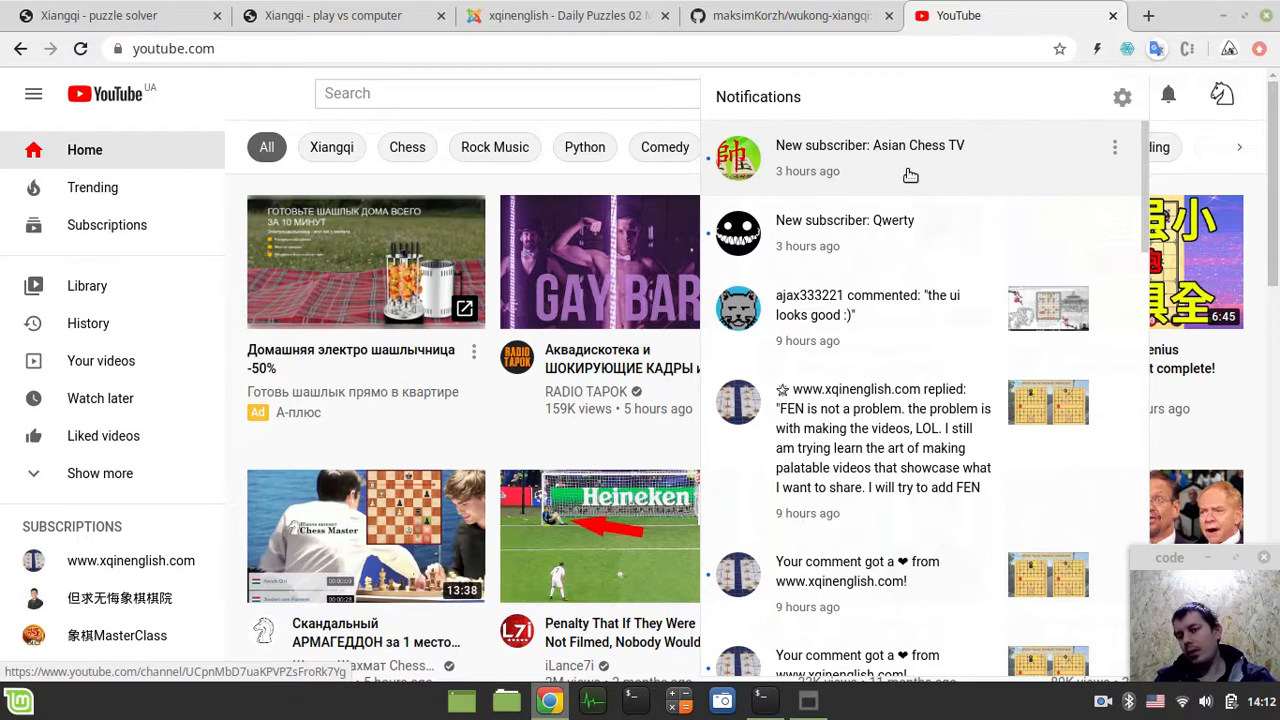
pyautogui.moveTo(898, 169)
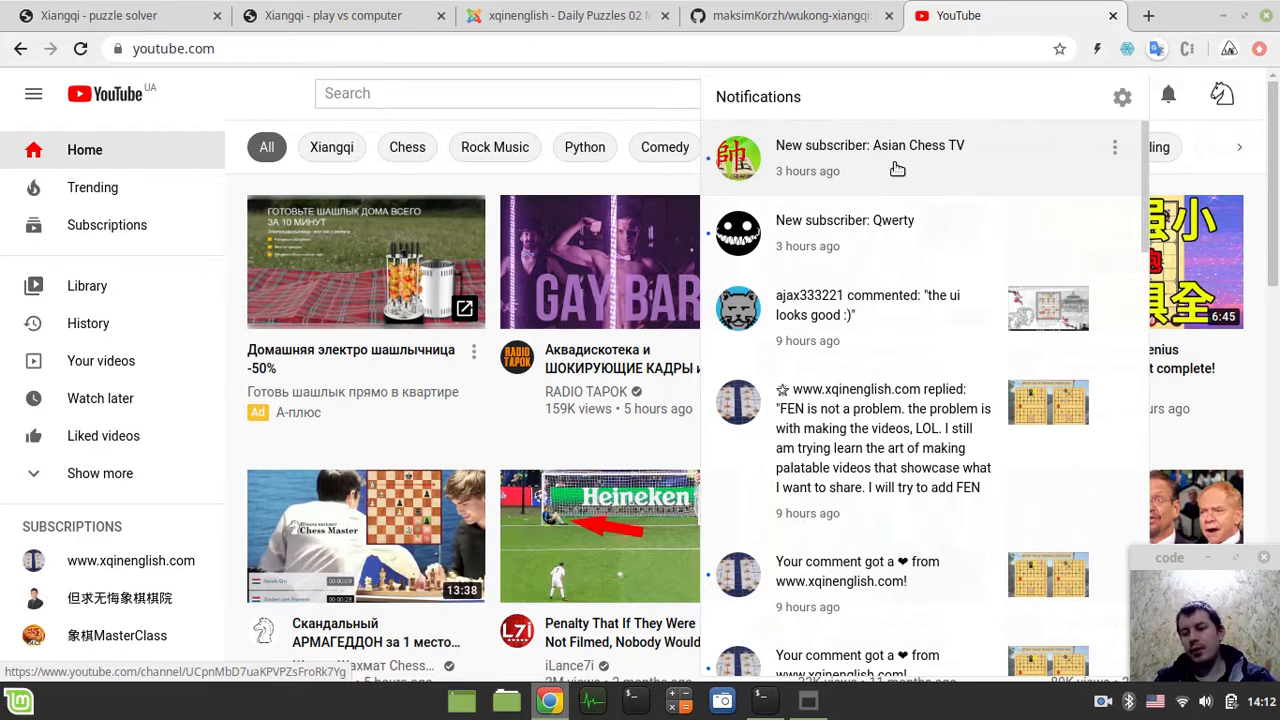
pyautogui.moveTo(981, 172)
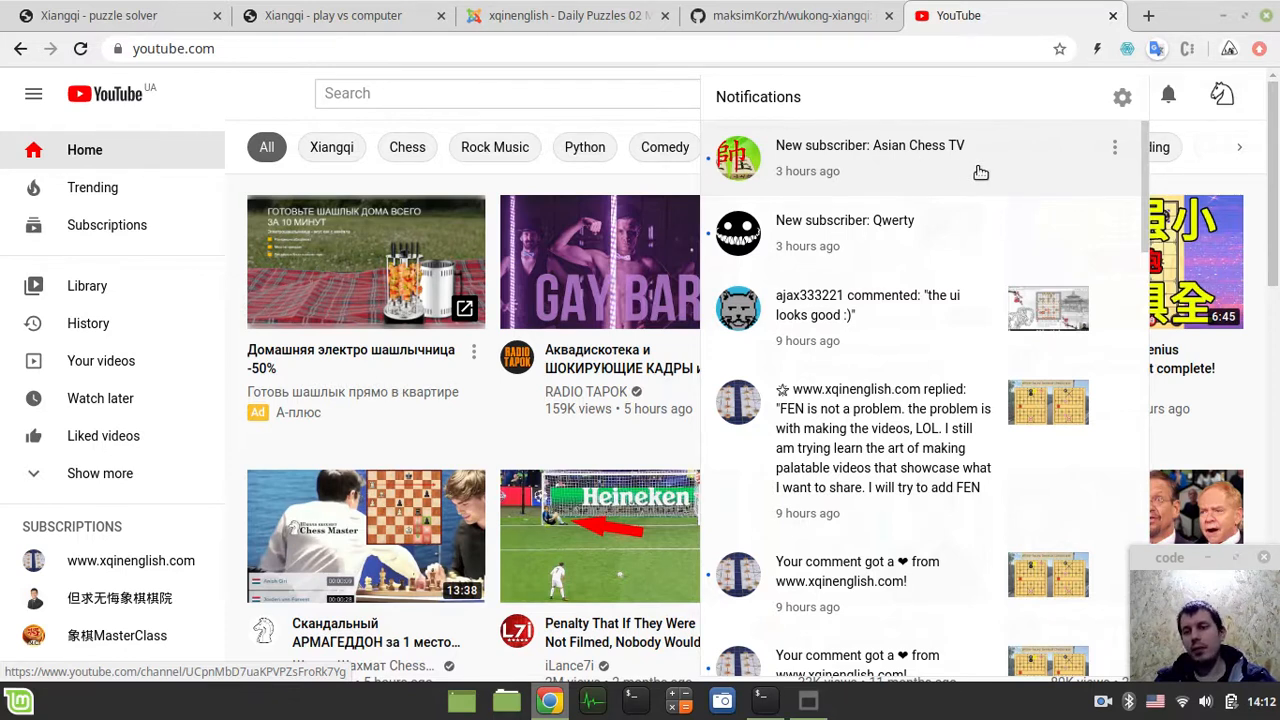
pyautogui.moveTo(935, 171)
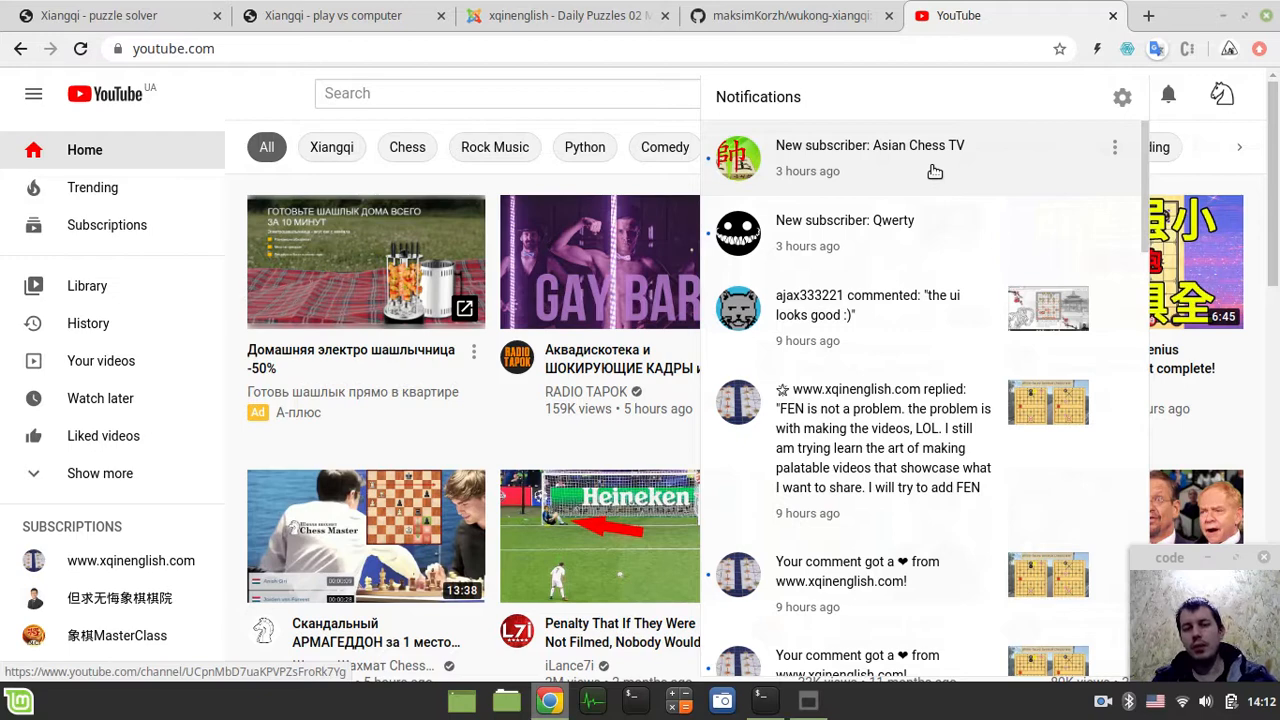
pyautogui.moveTo(568, 15)
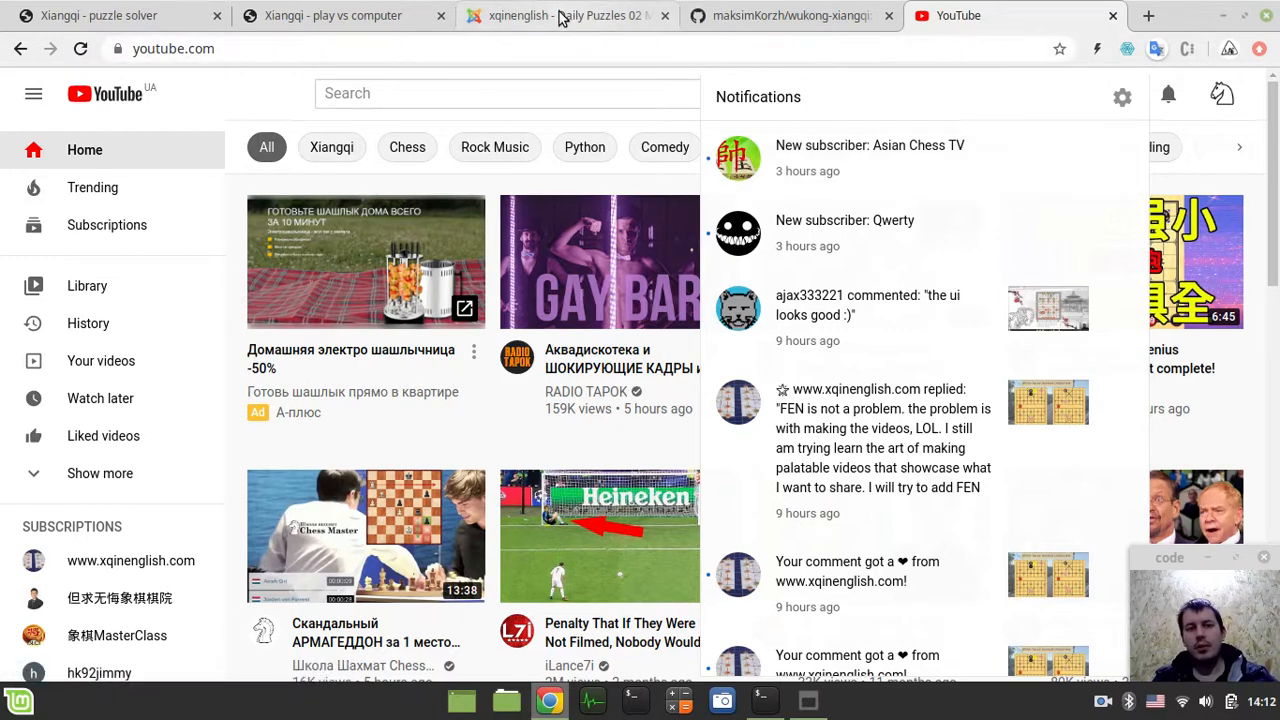
# Step: Browse the Daily Puzzles 02 Movers 01 page down and back up, then return to the puzzle solver
pyautogui.click(560, 15)
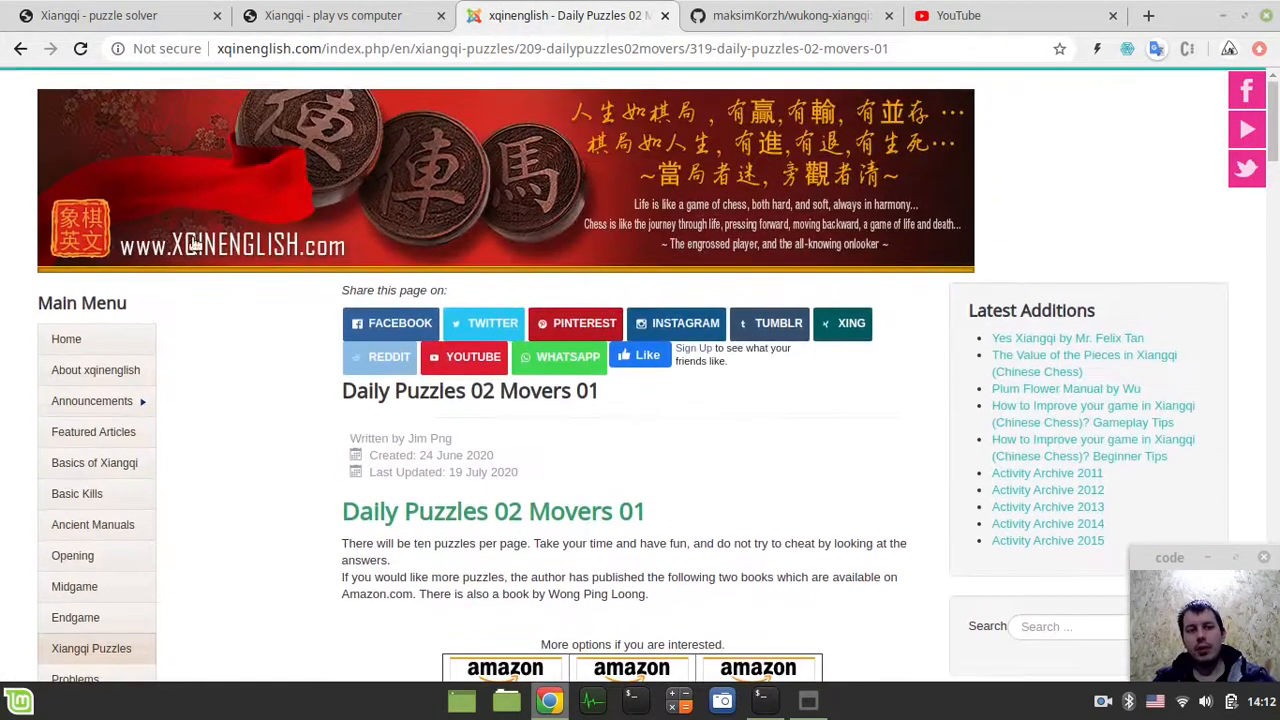
pyautogui.moveTo(461, 446)
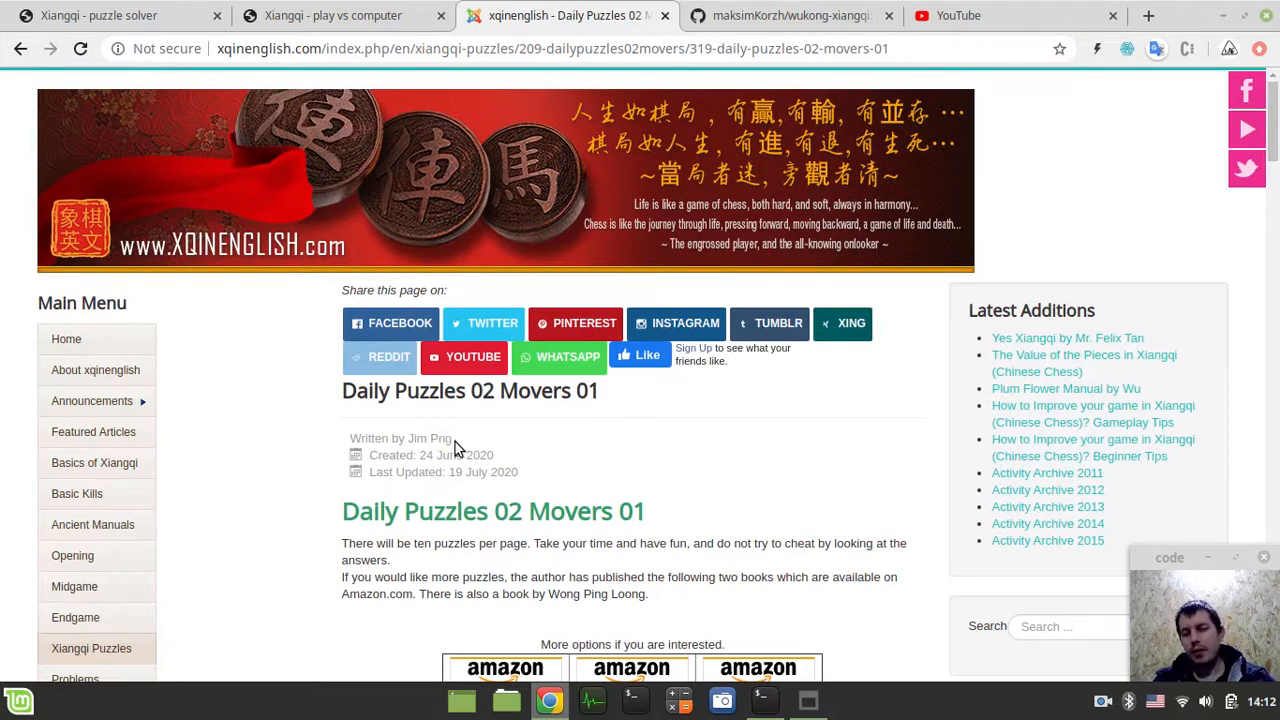
pyautogui.scroll(-3)
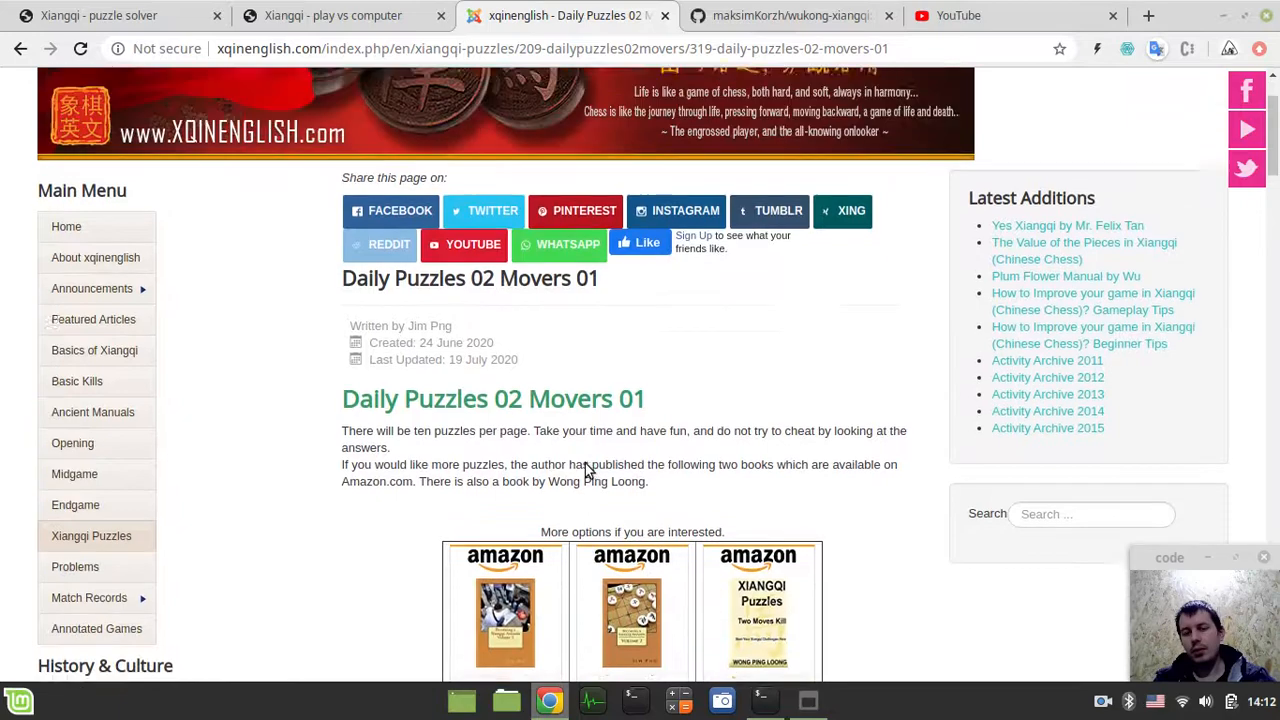
pyautogui.scroll(-3)
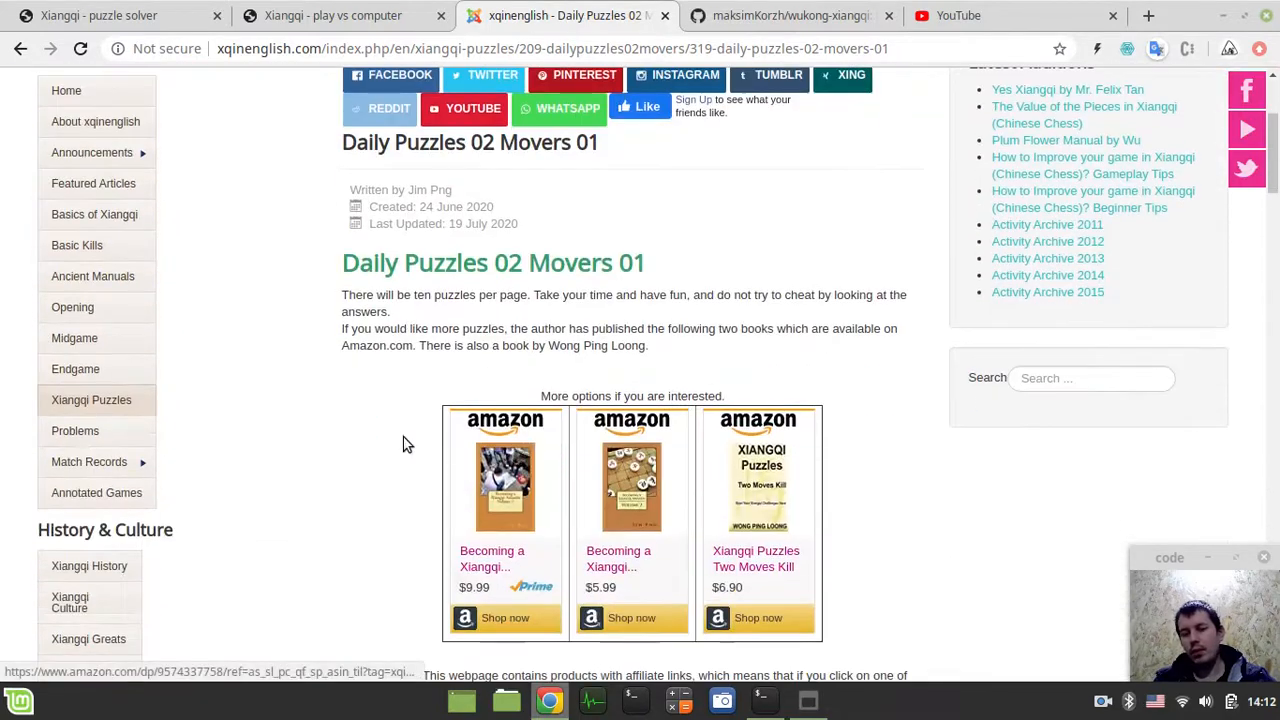
pyautogui.scroll(-3)
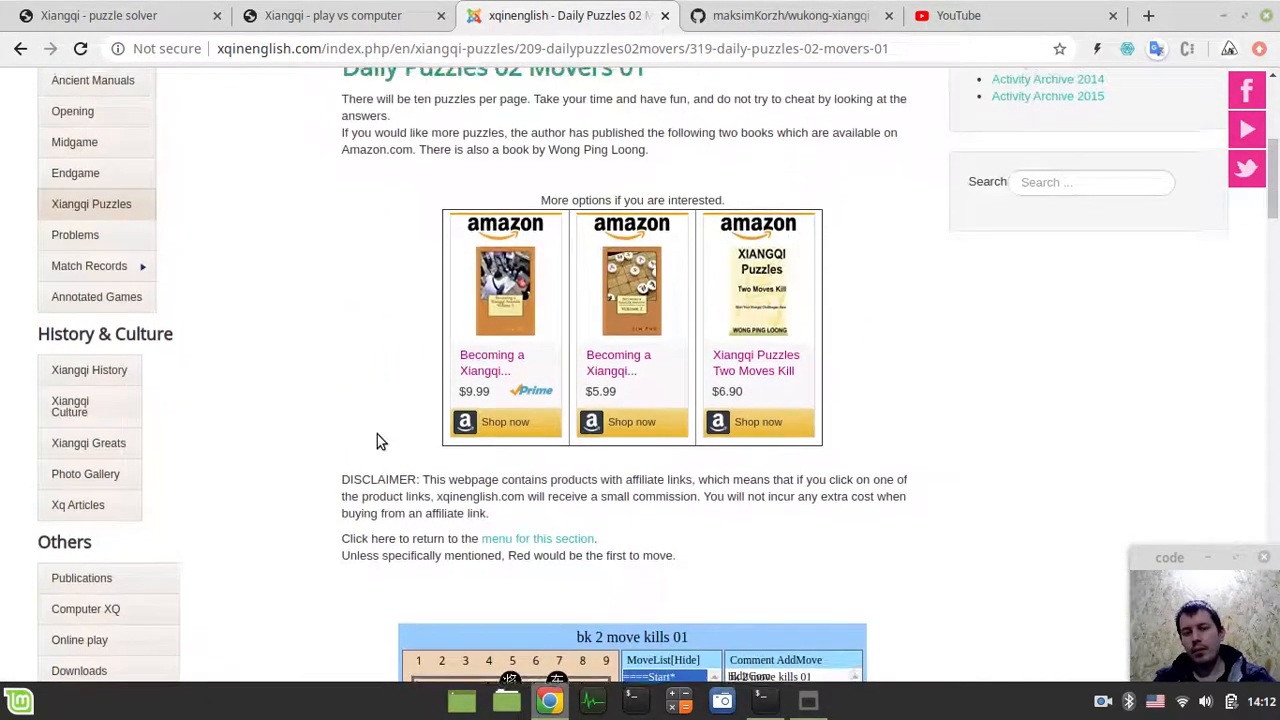
pyautogui.scroll(3)
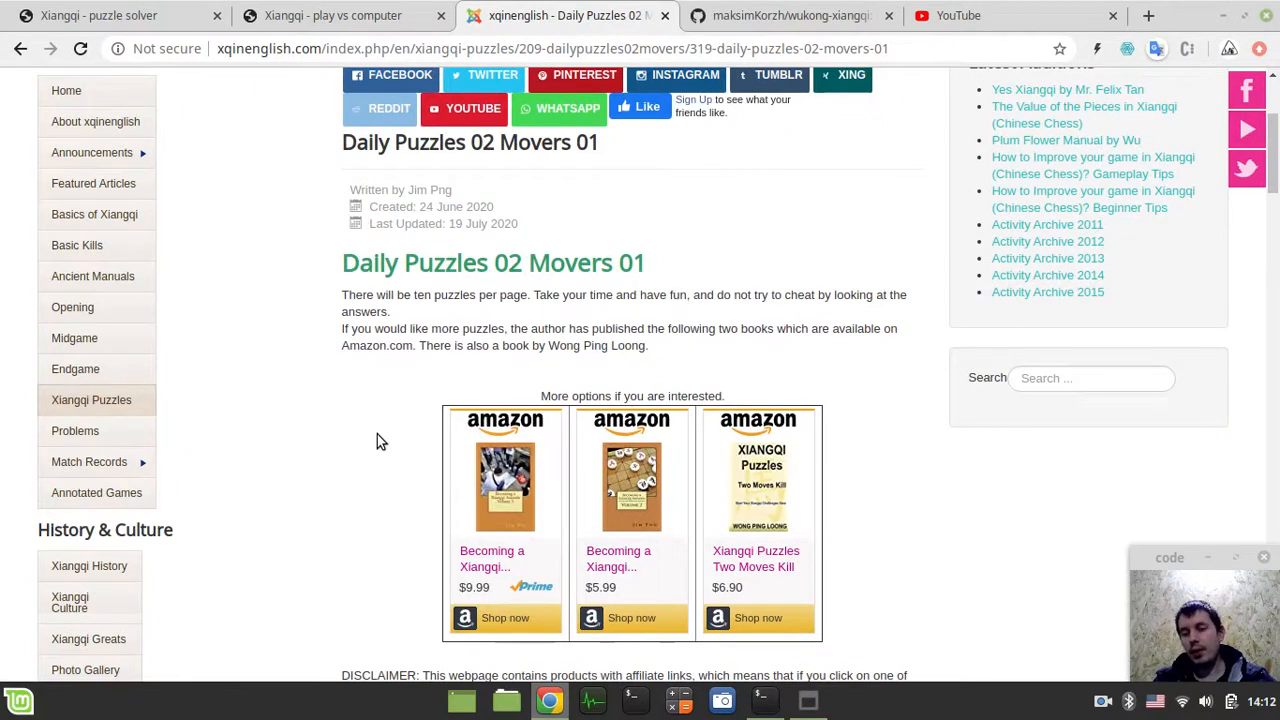
pyautogui.scroll(3)
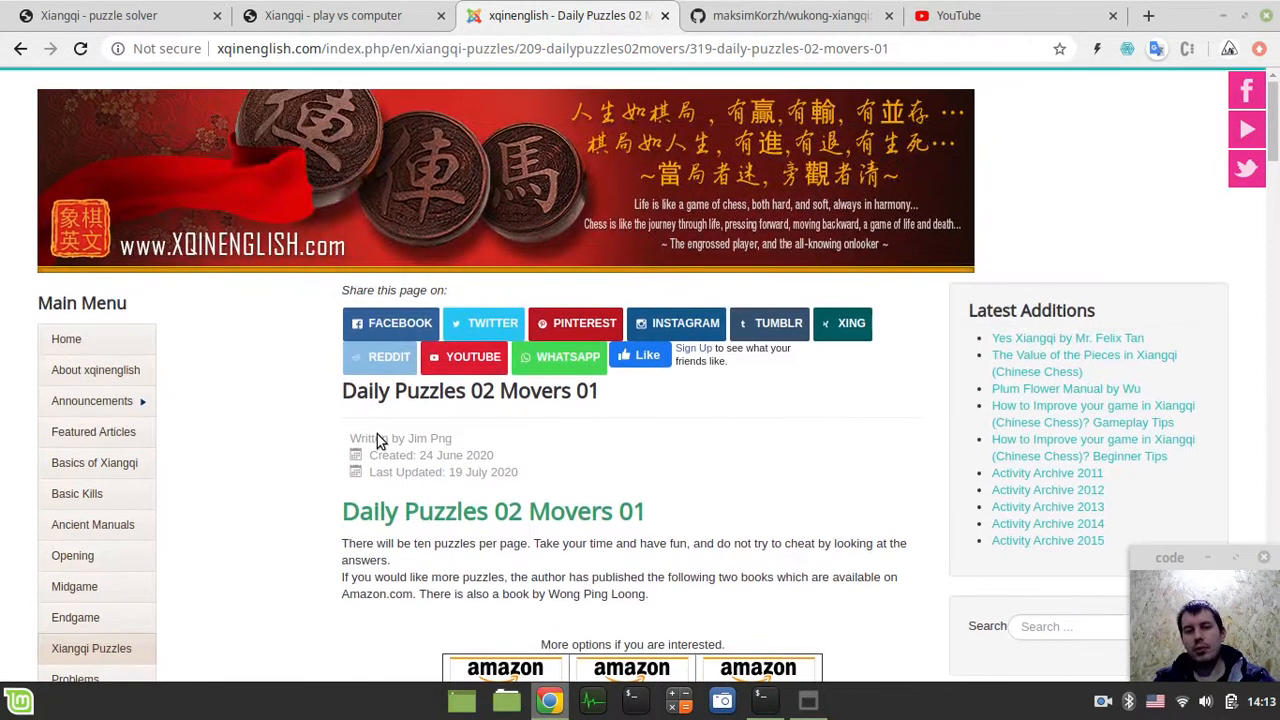
pyautogui.click(100, 15)
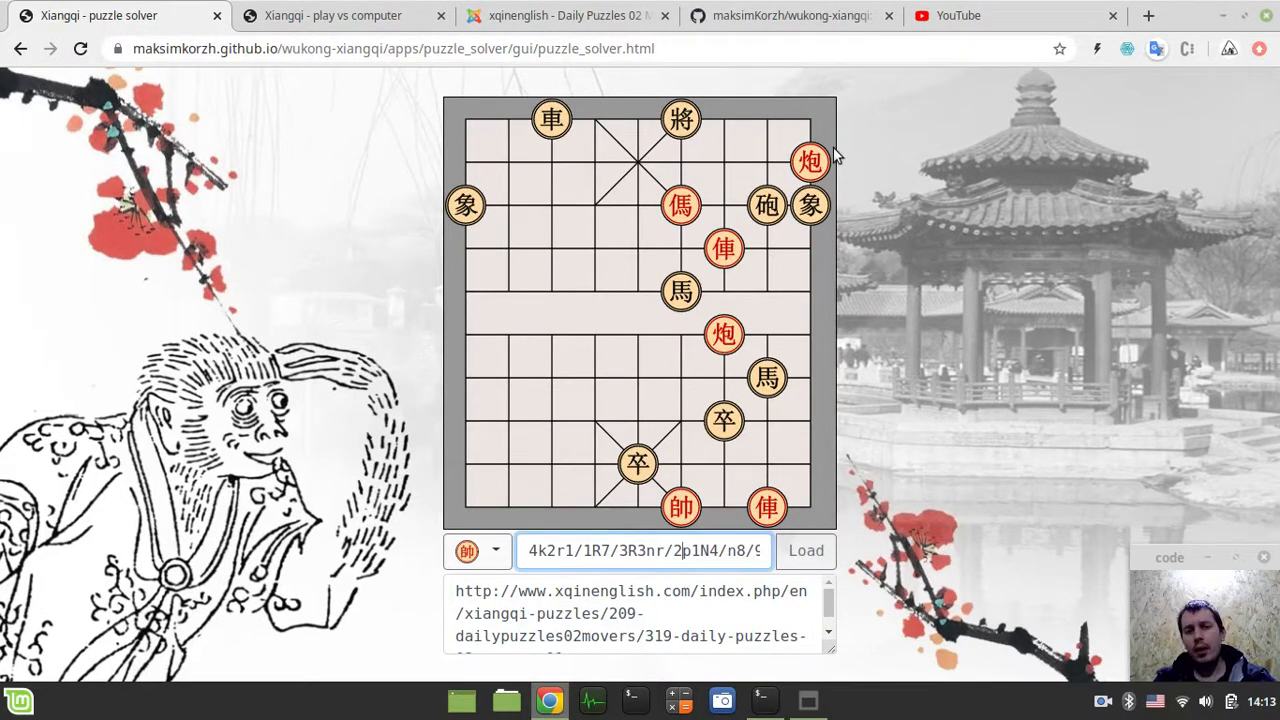
pyautogui.click(333, 15)
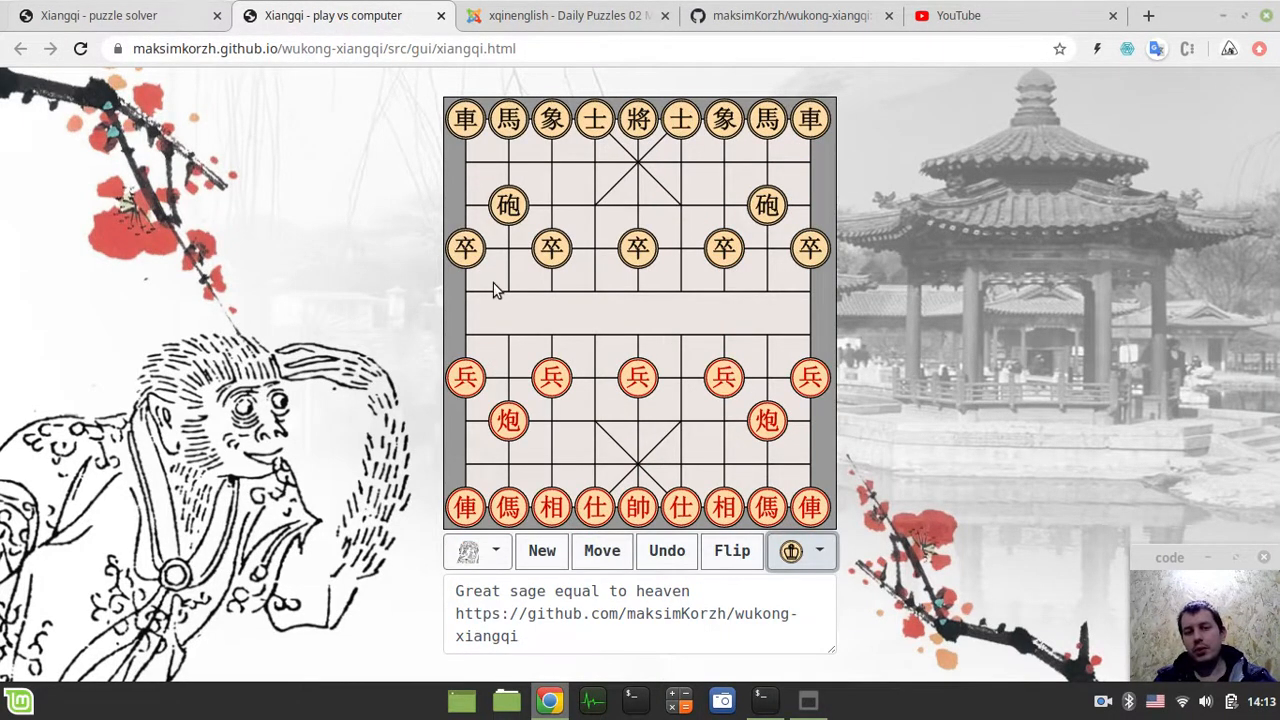
pyautogui.moveTo(432, 301)
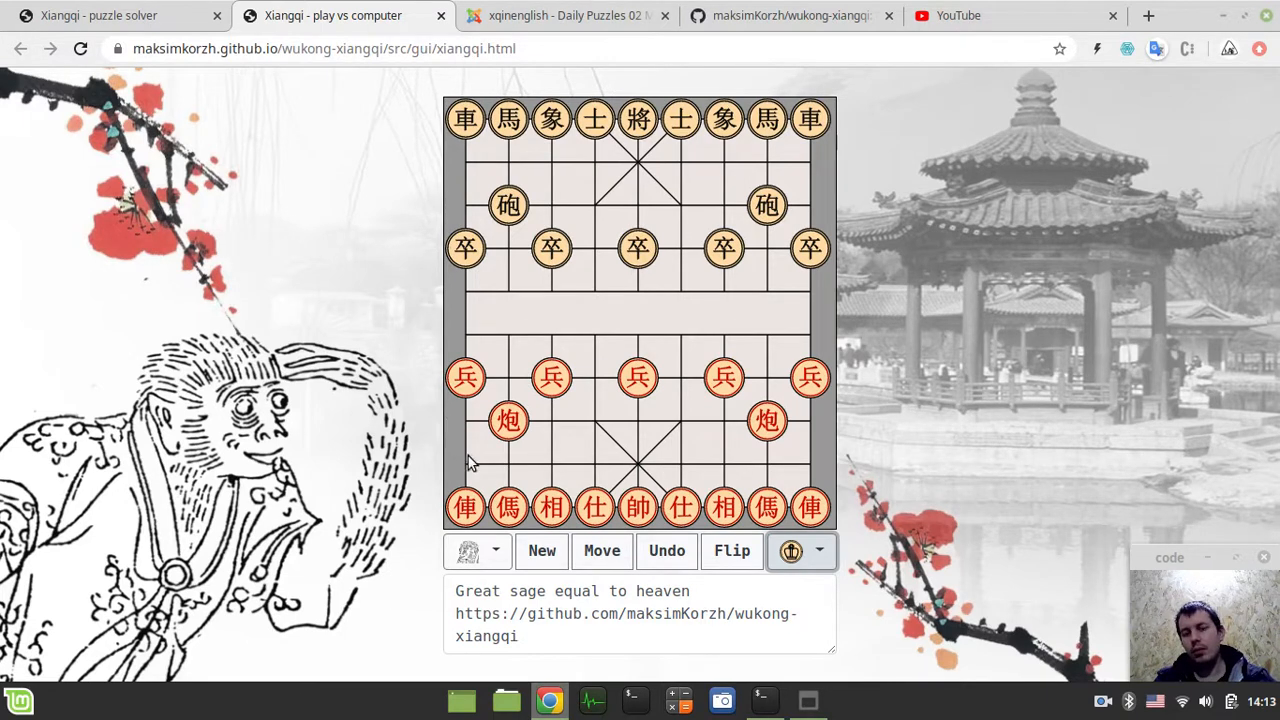
pyautogui.moveTo(447, 483)
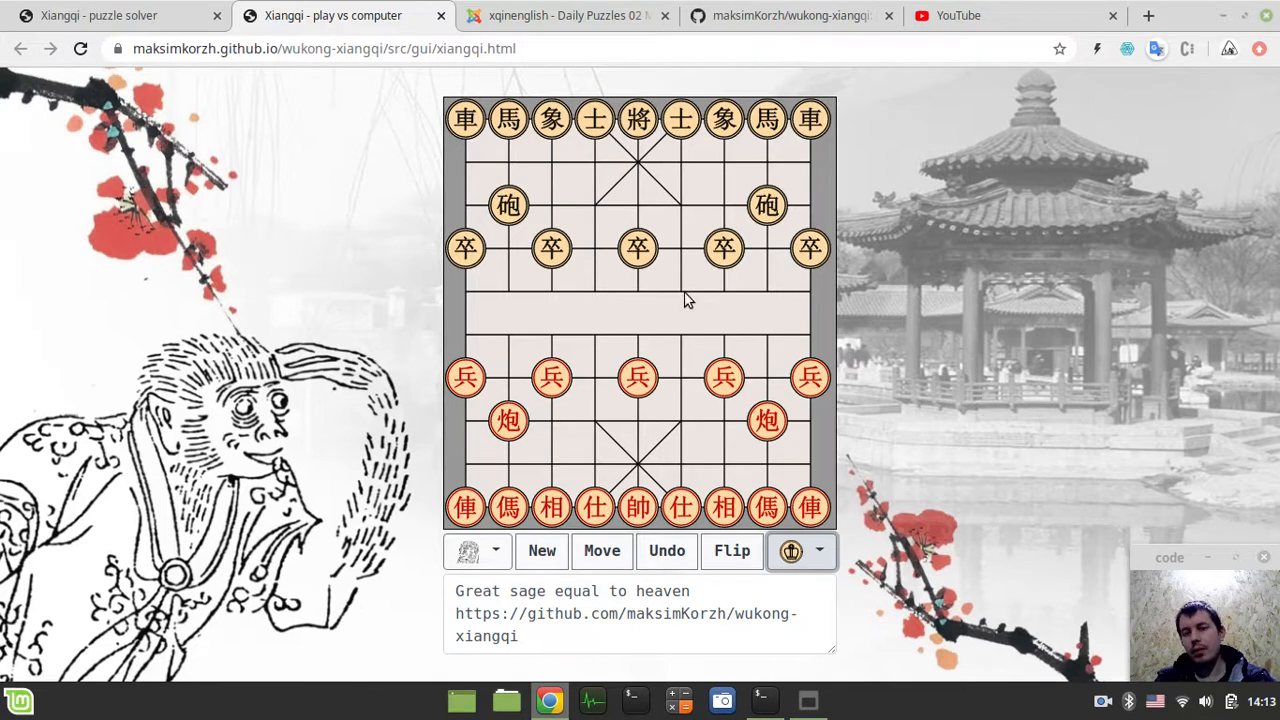
pyautogui.moveTo(687, 317)
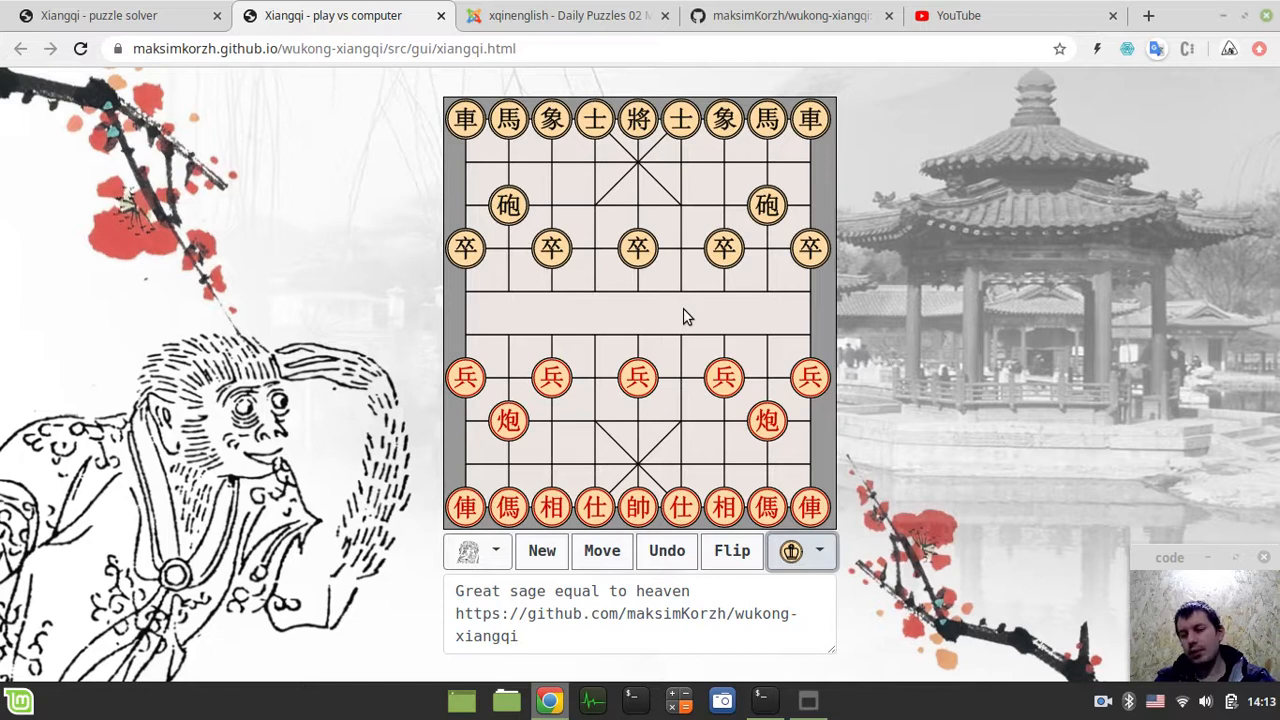
pyautogui.moveTo(595, 318)
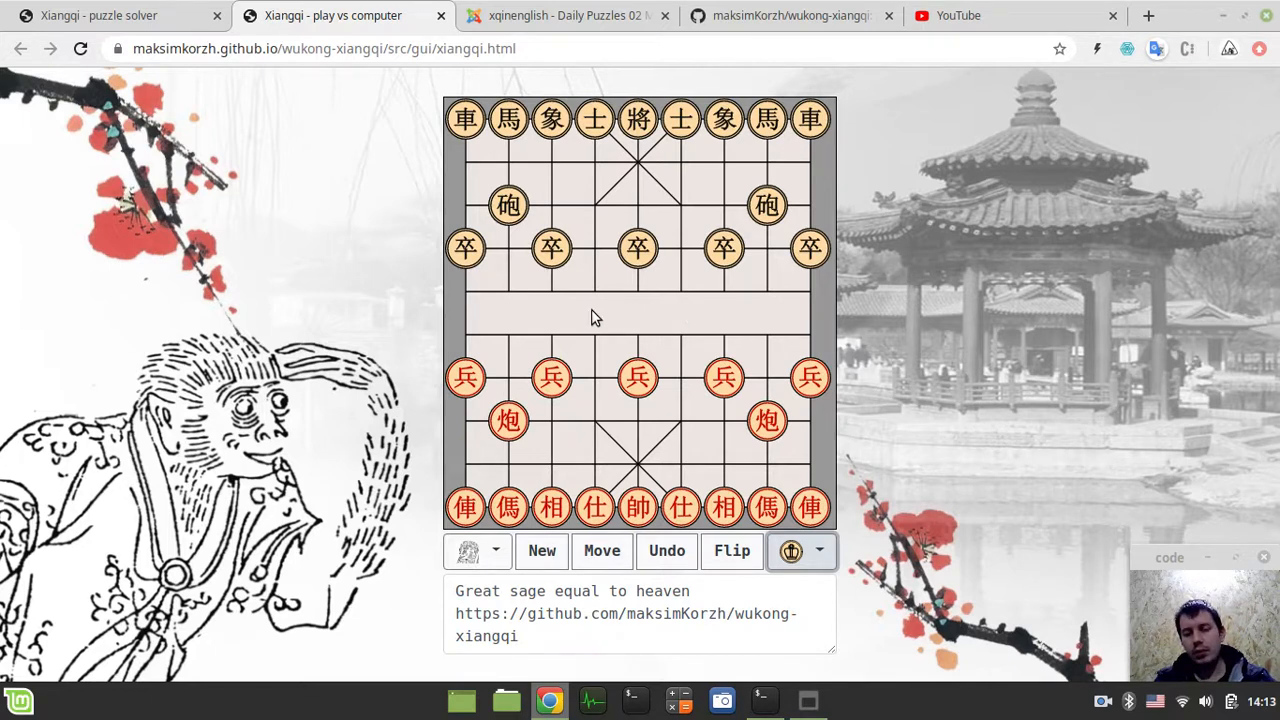
pyautogui.moveTo(423, 349)
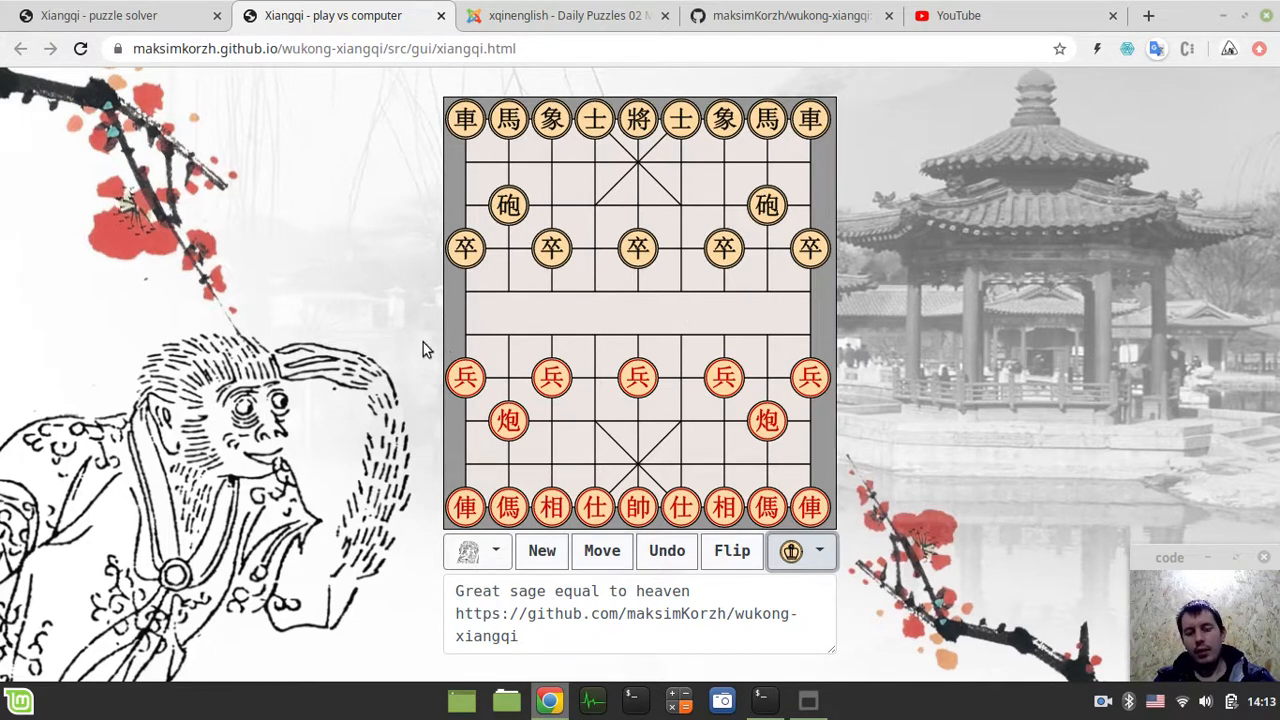
pyautogui.moveTo(865, 343)
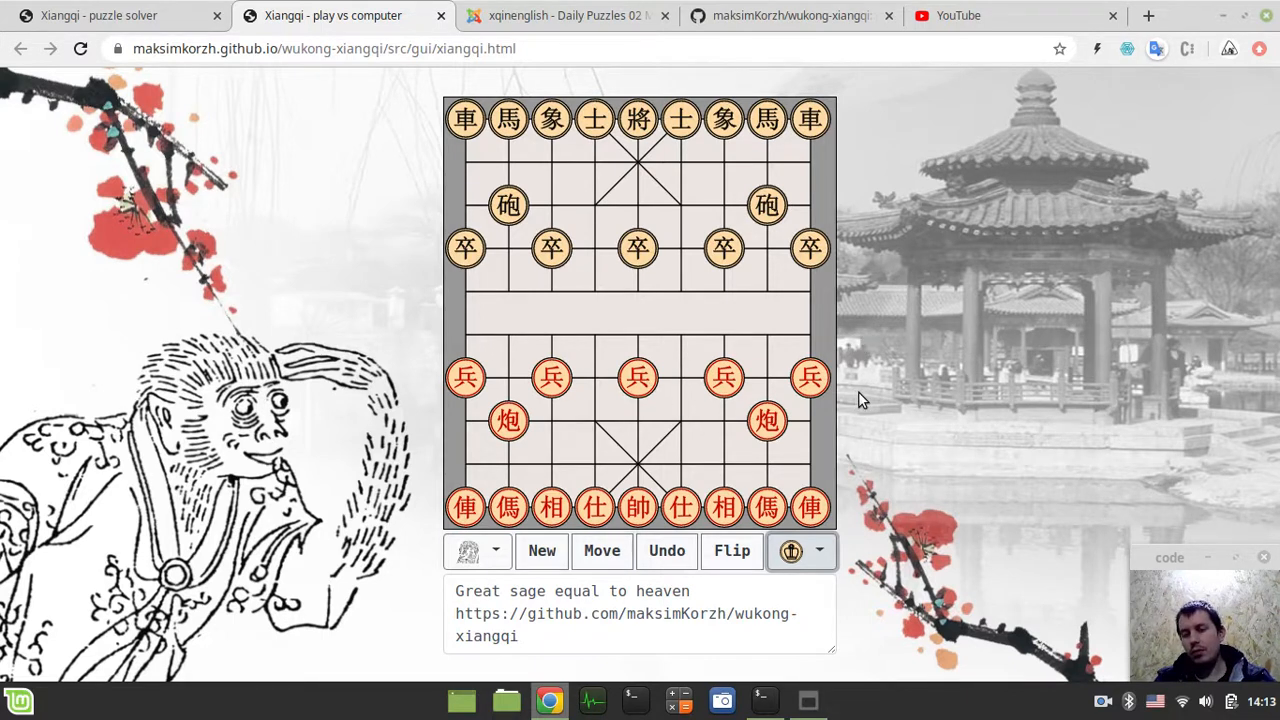
pyautogui.moveTo(876, 389)
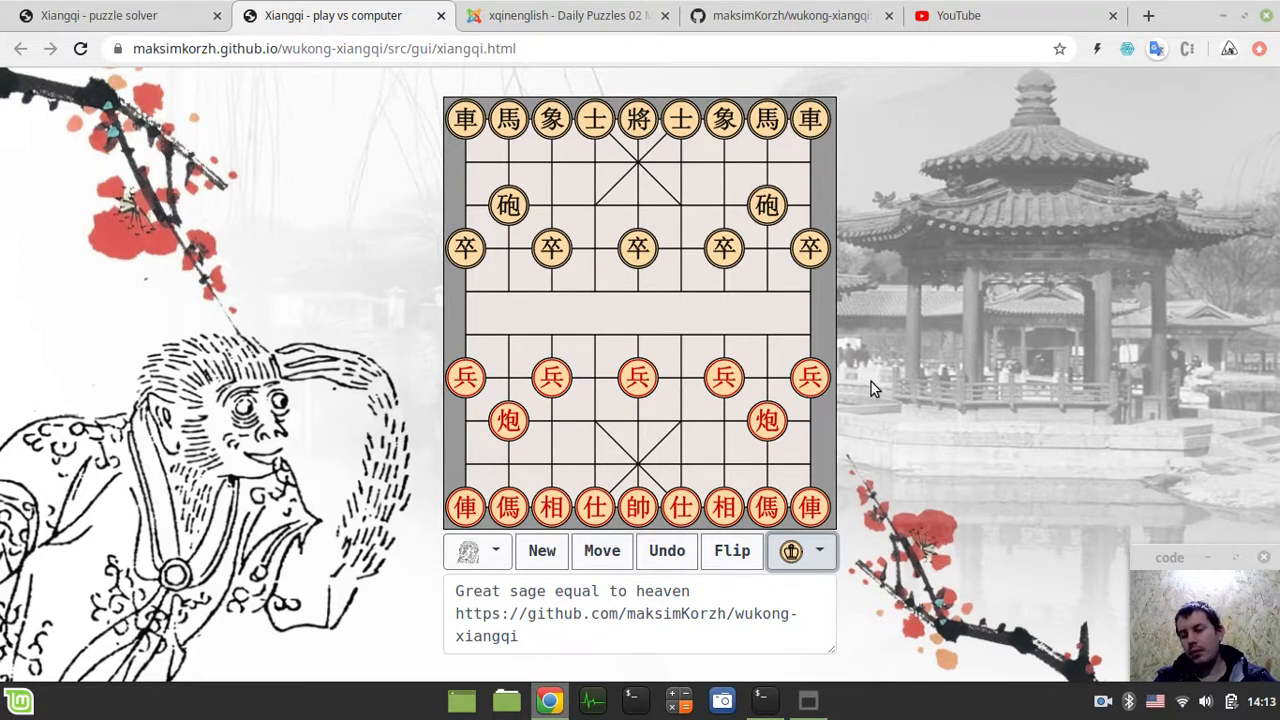
pyautogui.moveTo(865, 398)
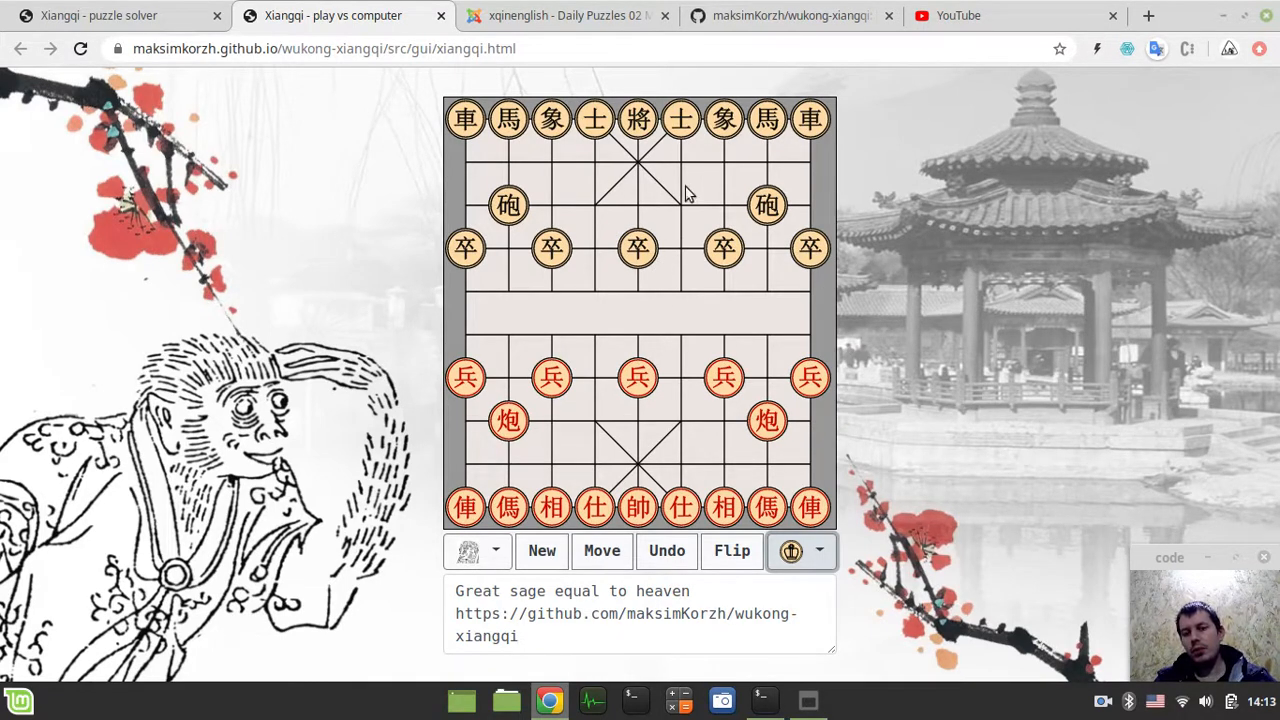
pyautogui.moveTo(438, 283)
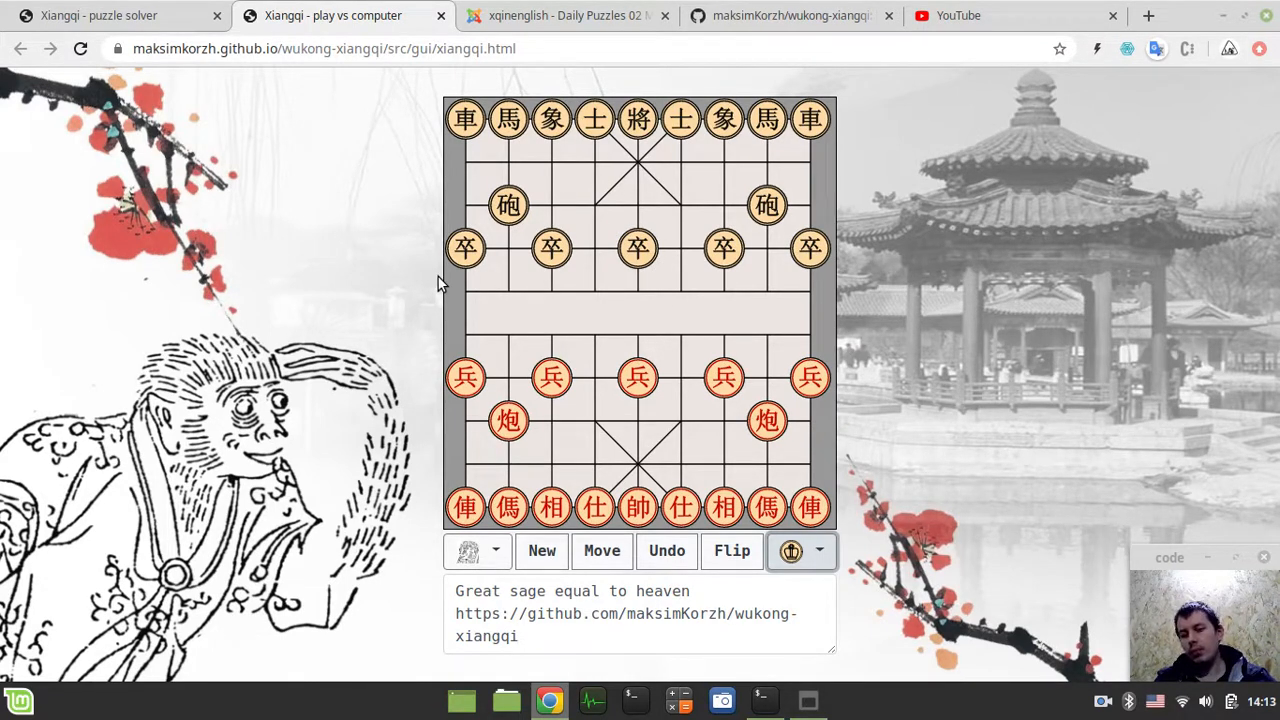
pyautogui.moveTo(397, 280)
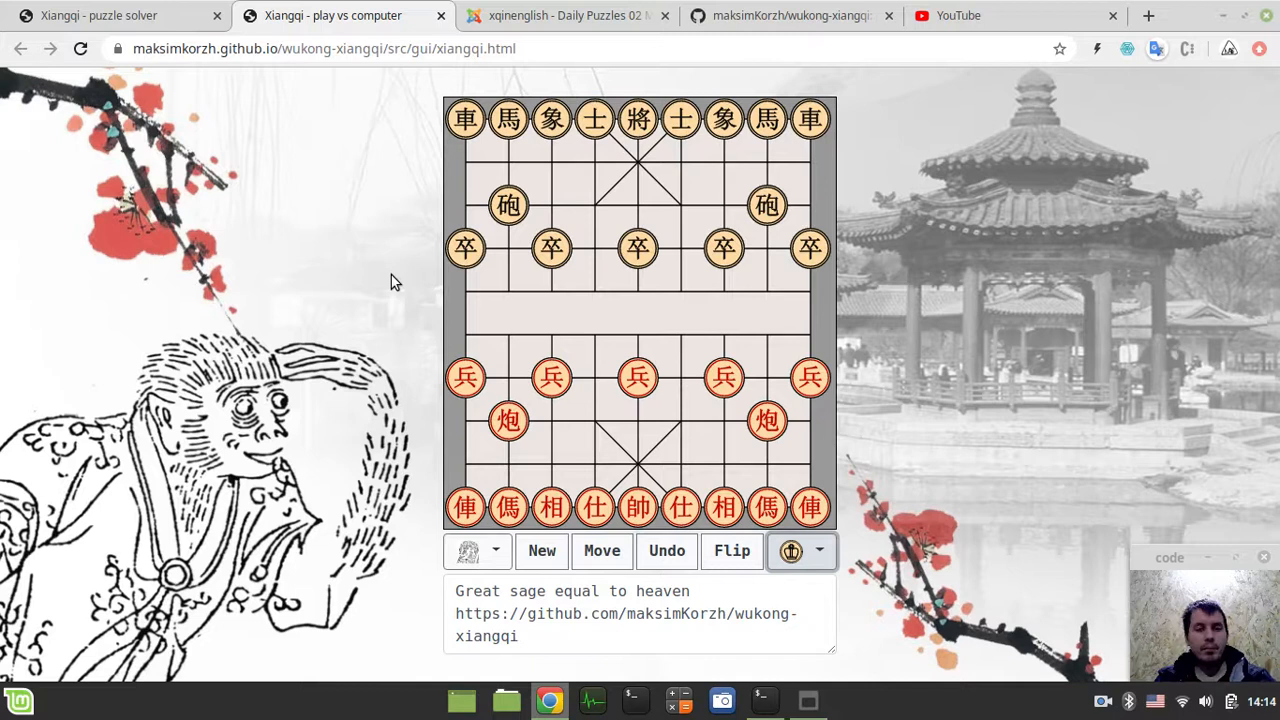
pyautogui.moveTo(815, 315)
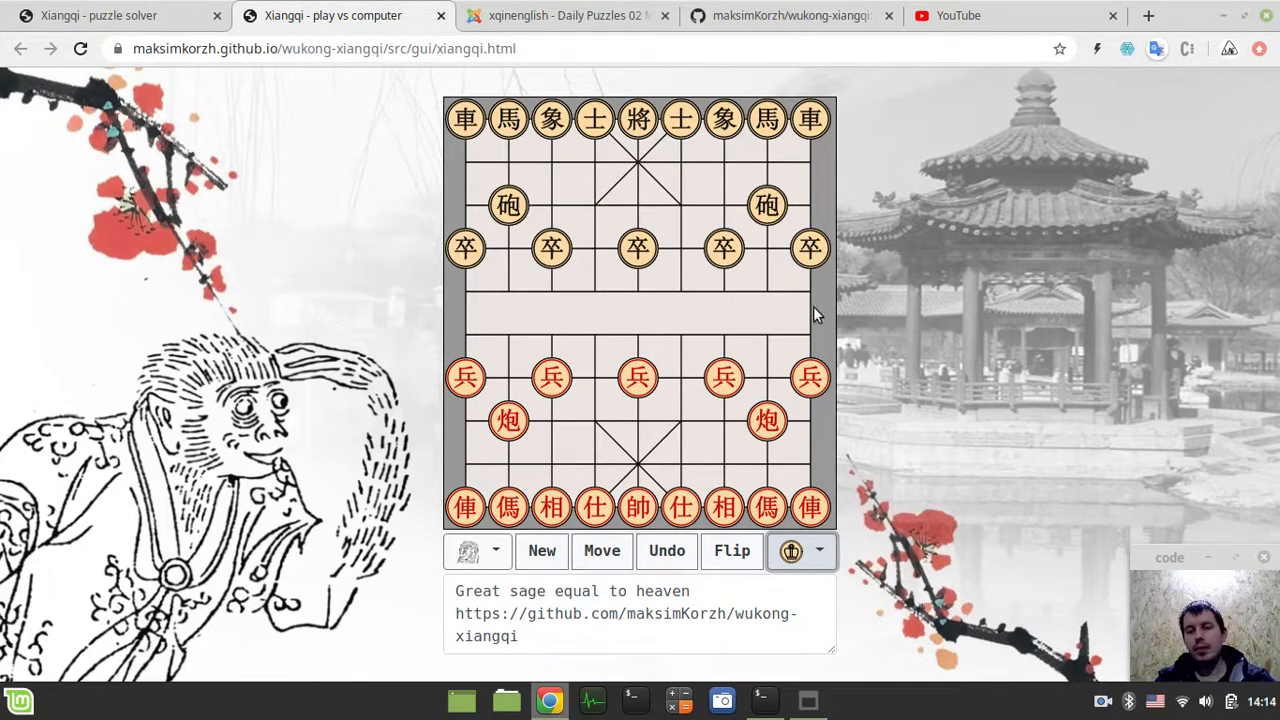
pyautogui.moveTo(920, 315)
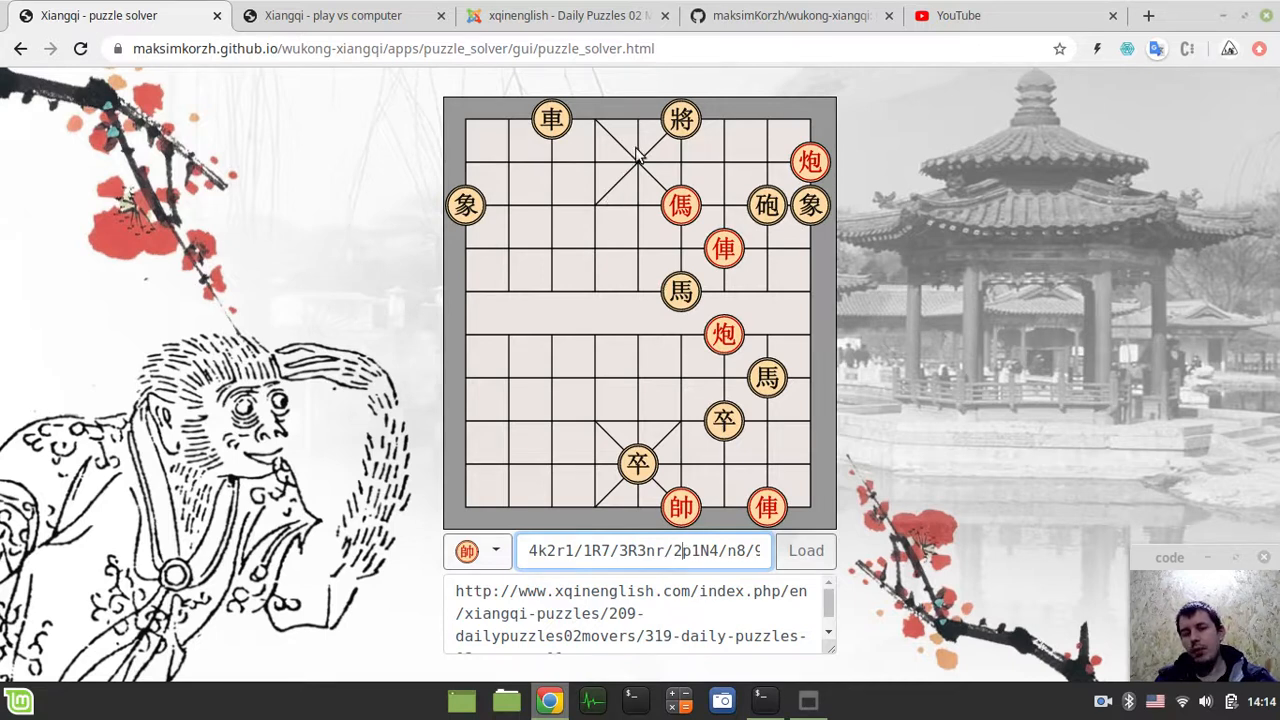
pyautogui.moveTo(558, 197)
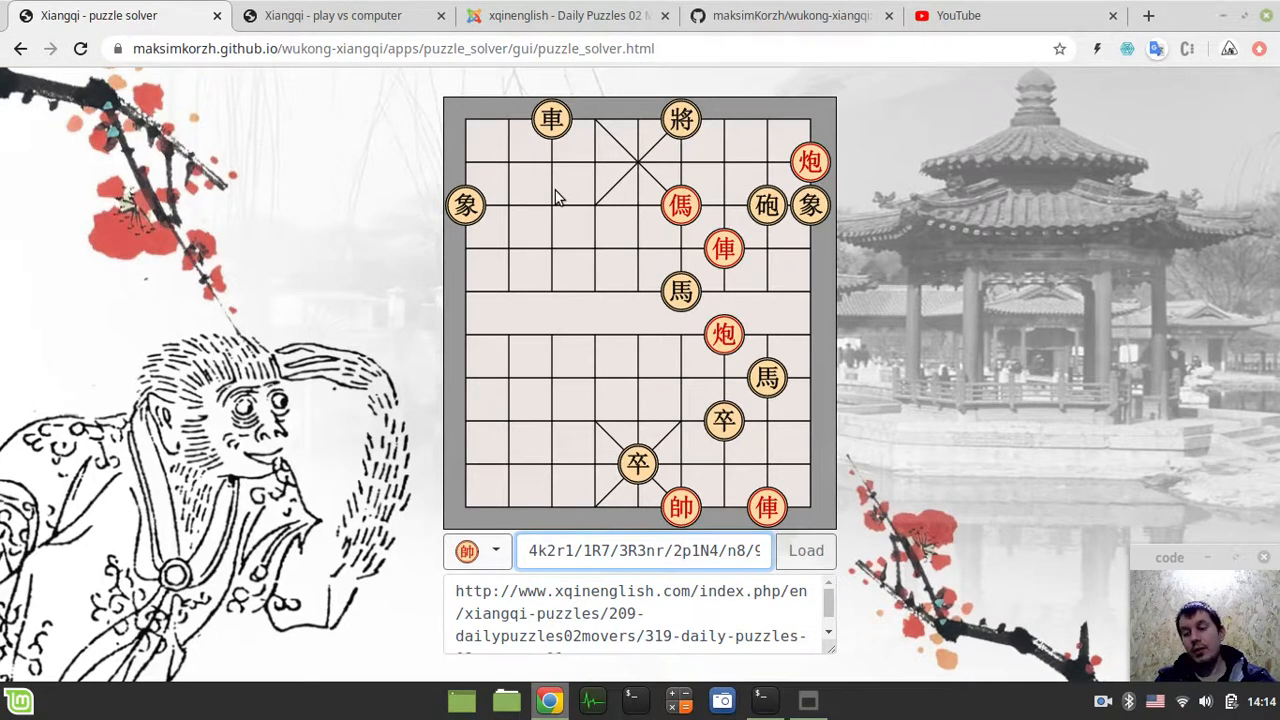